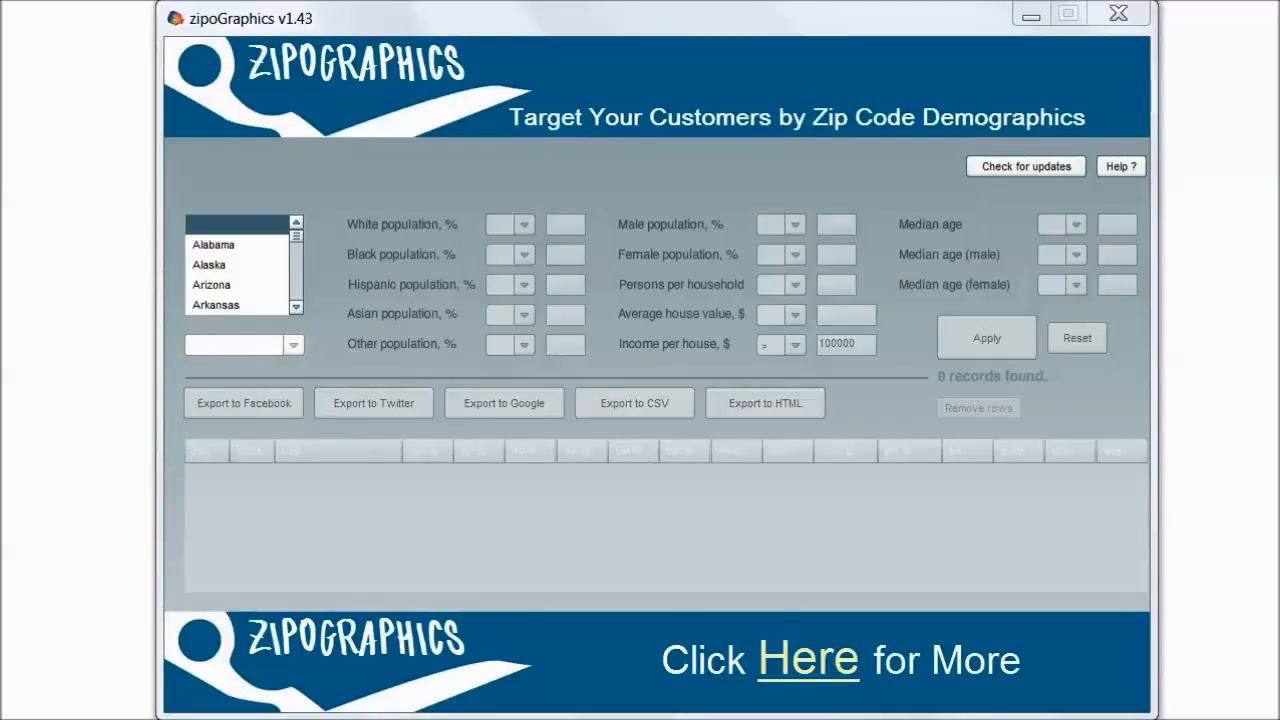
- Select all states from Alabama through Wyoming and check income per house above 100000
{"action": "left_click", "coordinate": [986, 337]}
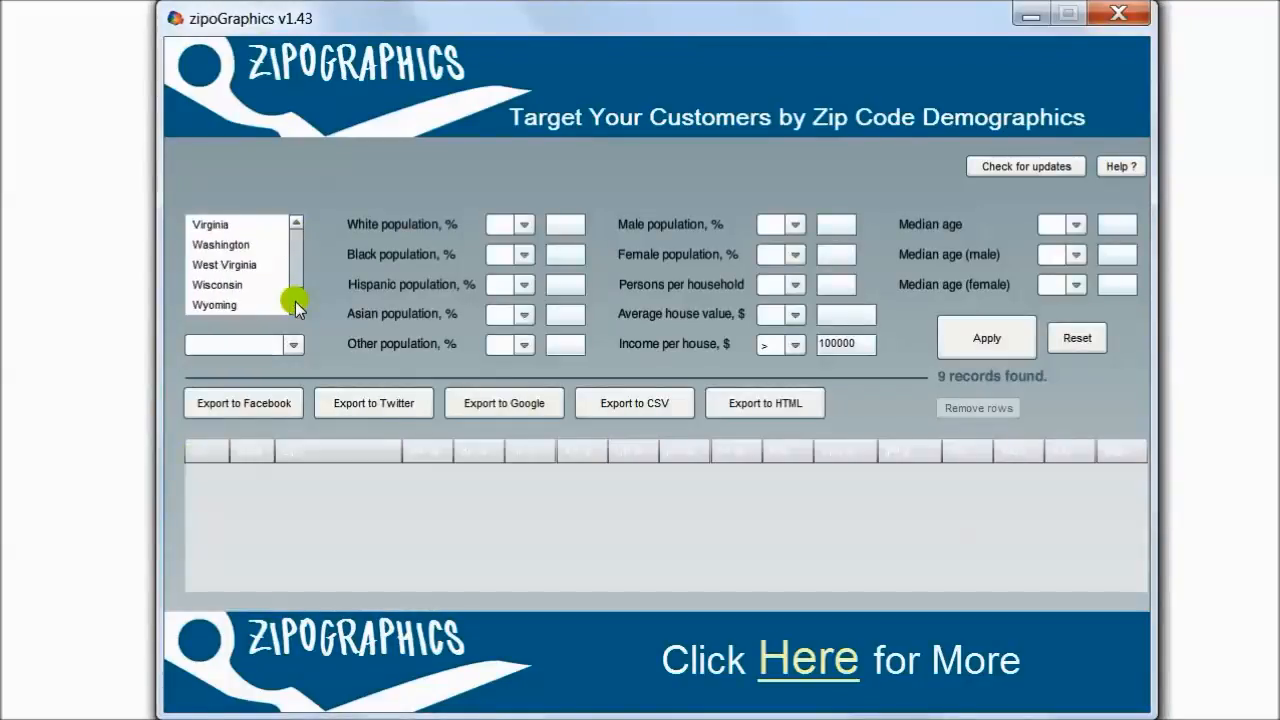
{"action": "left_click", "coordinate": [233, 307]}
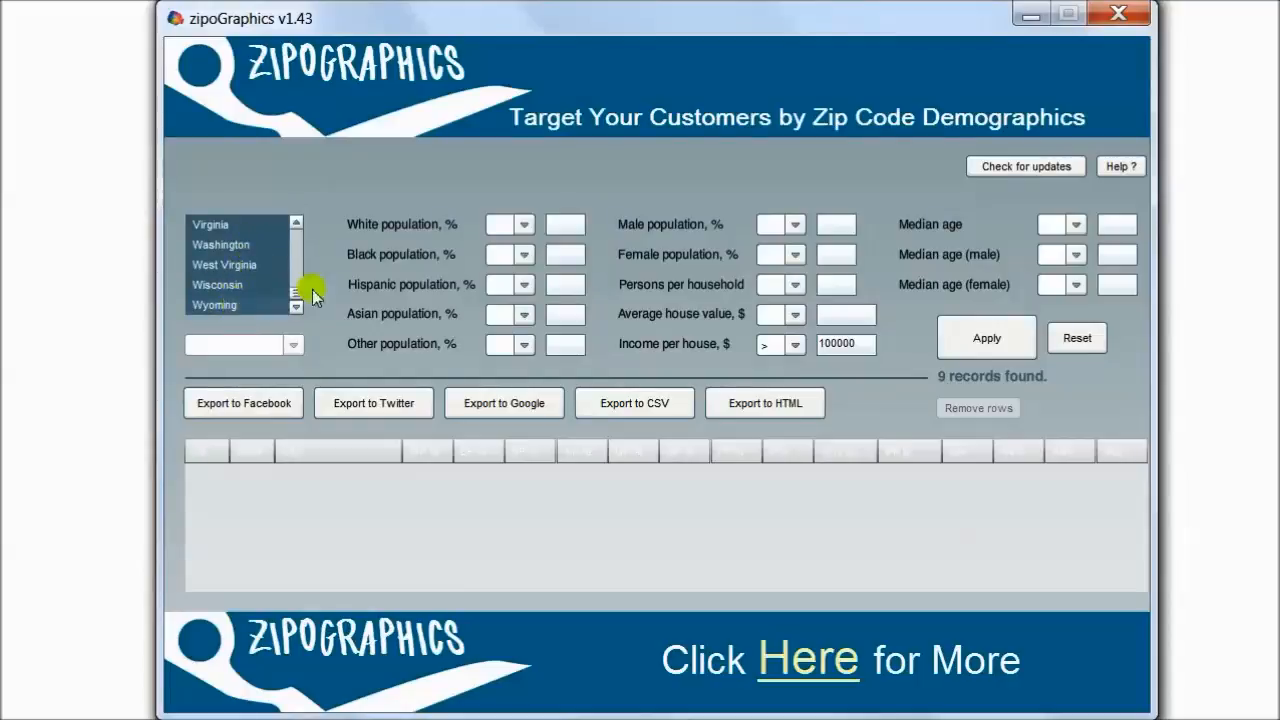
{"action": "mouse_move", "coordinate": [625, 355]}
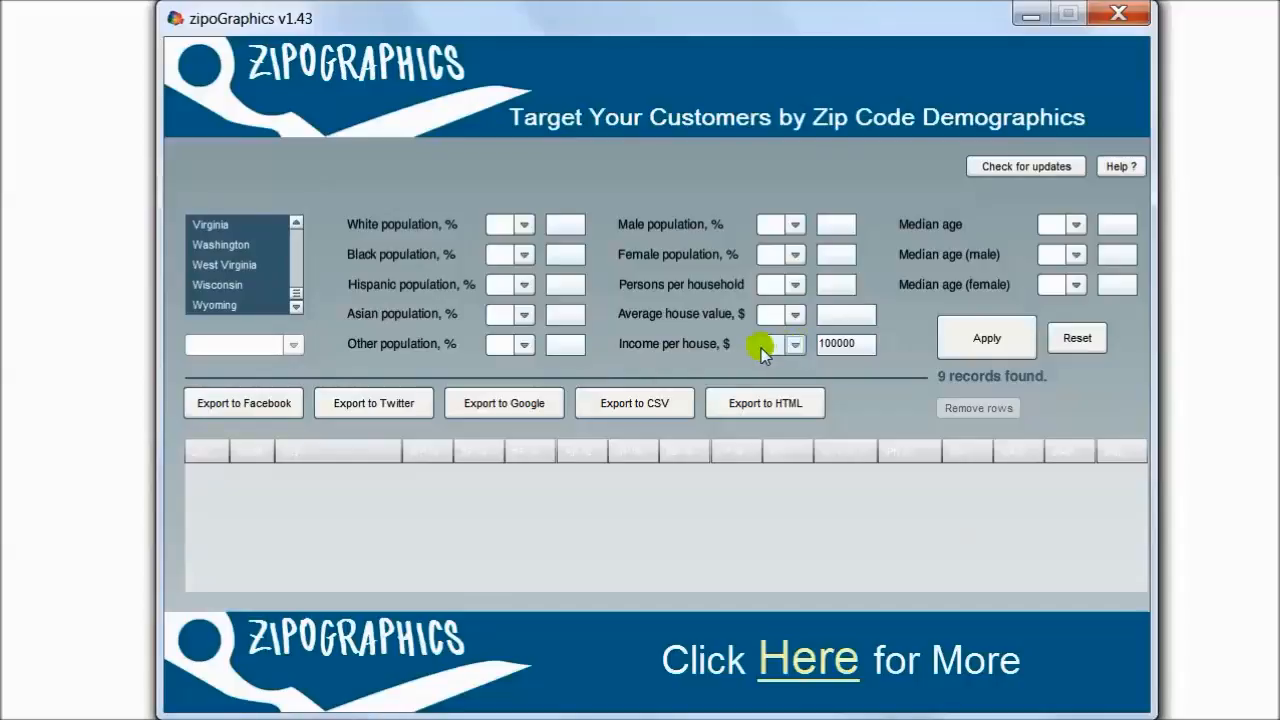
{"action": "left_click", "coordinate": [794, 344]}
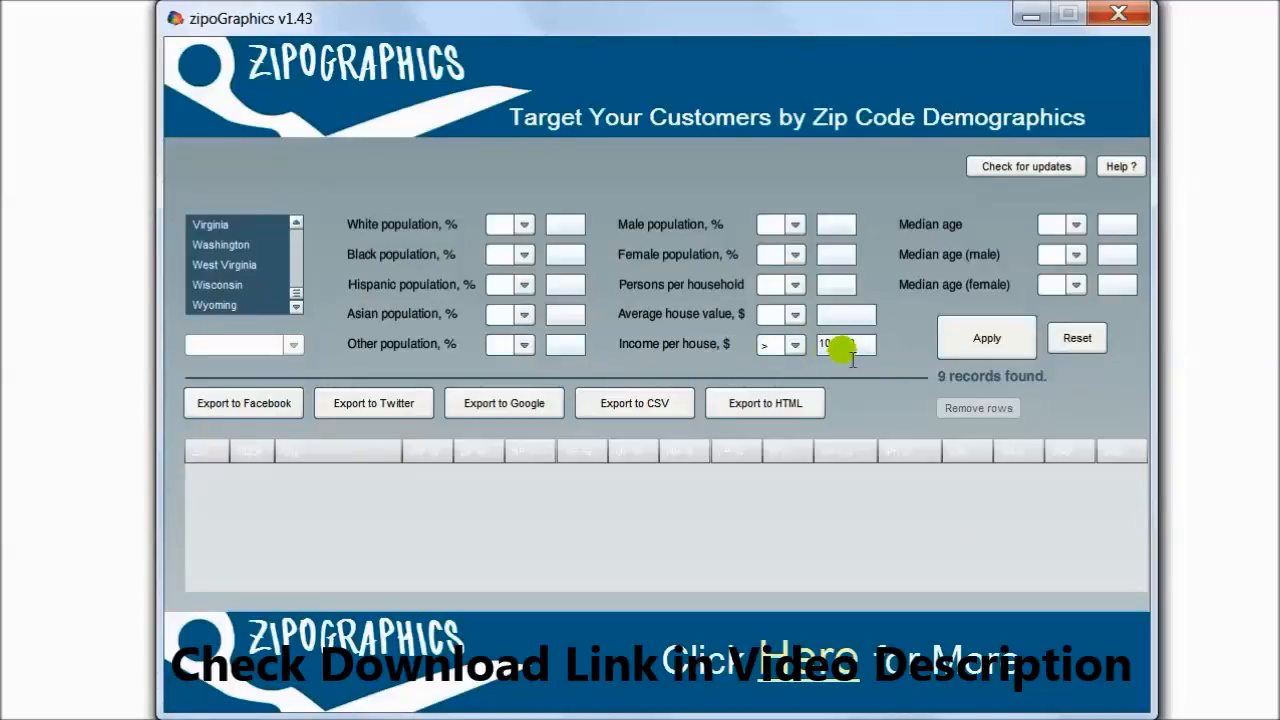
{"action": "left_click", "coordinate": [986, 337]}
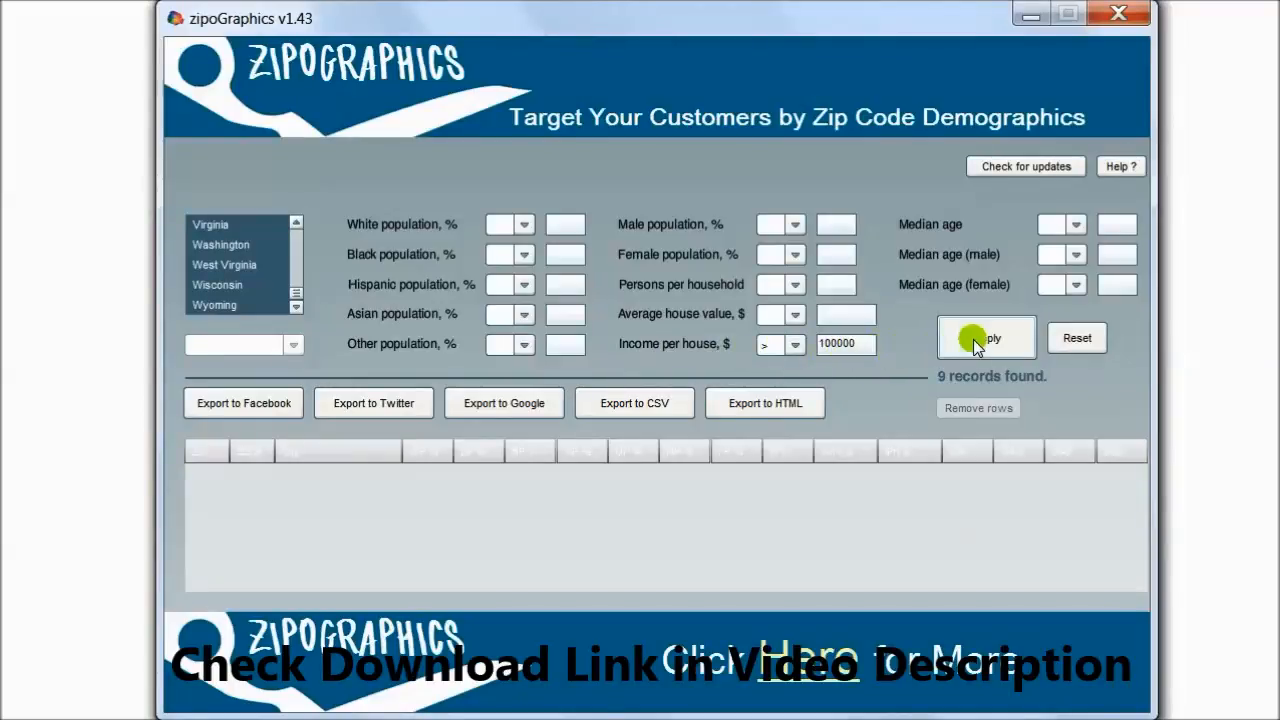
- Apply the filters to list 1121 zip codes and start a median age '>' filter
{"action": "left_click", "coordinate": [986, 337]}
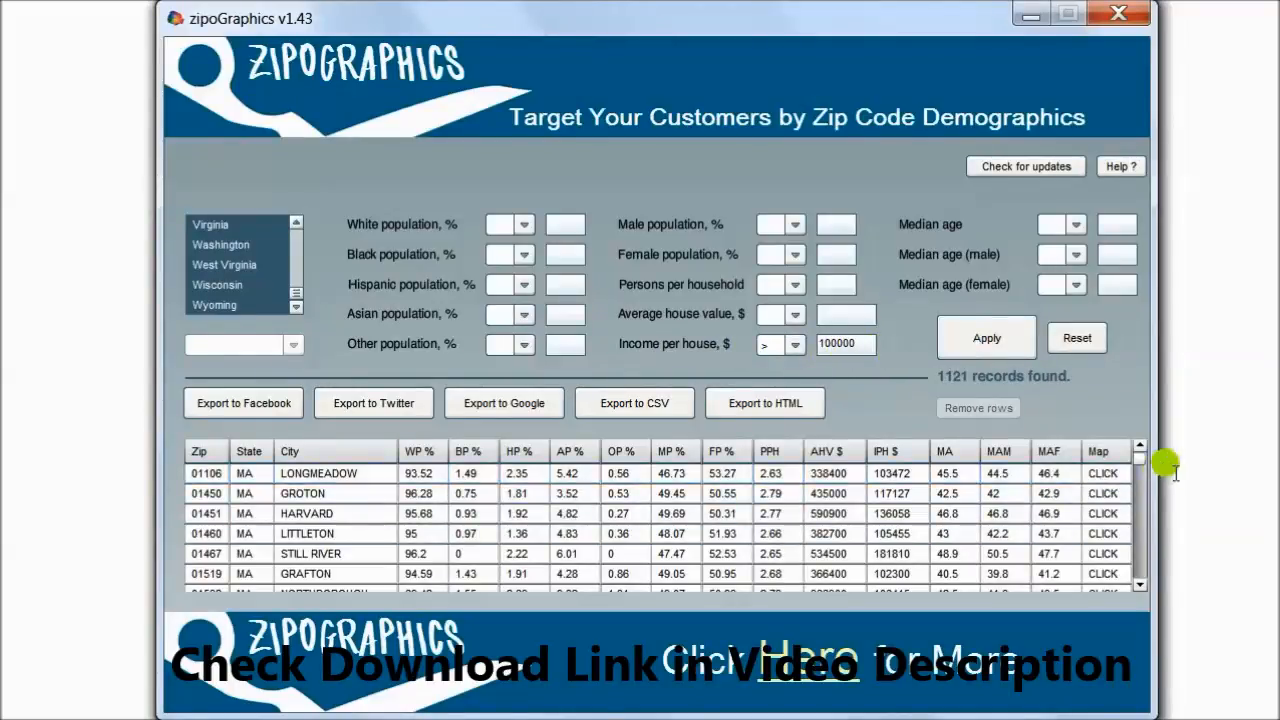
{"action": "scroll", "scroll_direction": "down", "scroll_amount": 3}
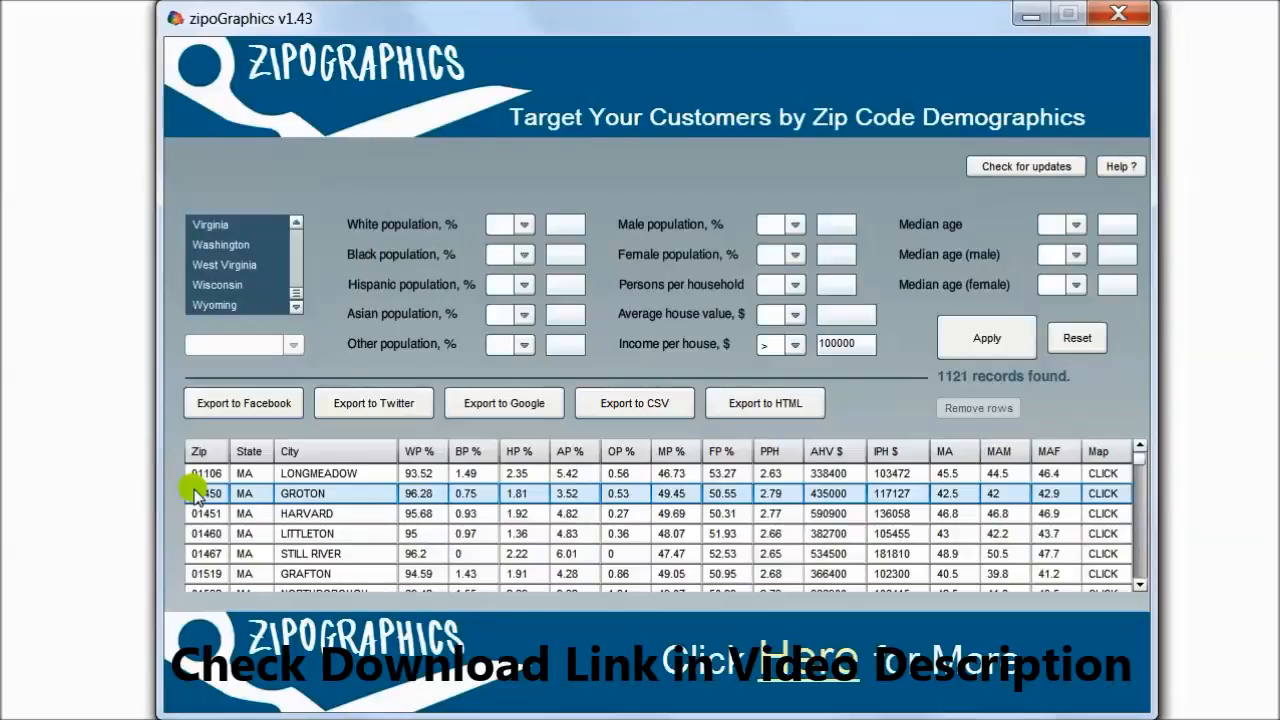
{"action": "left_click", "coordinate": [205, 533]}
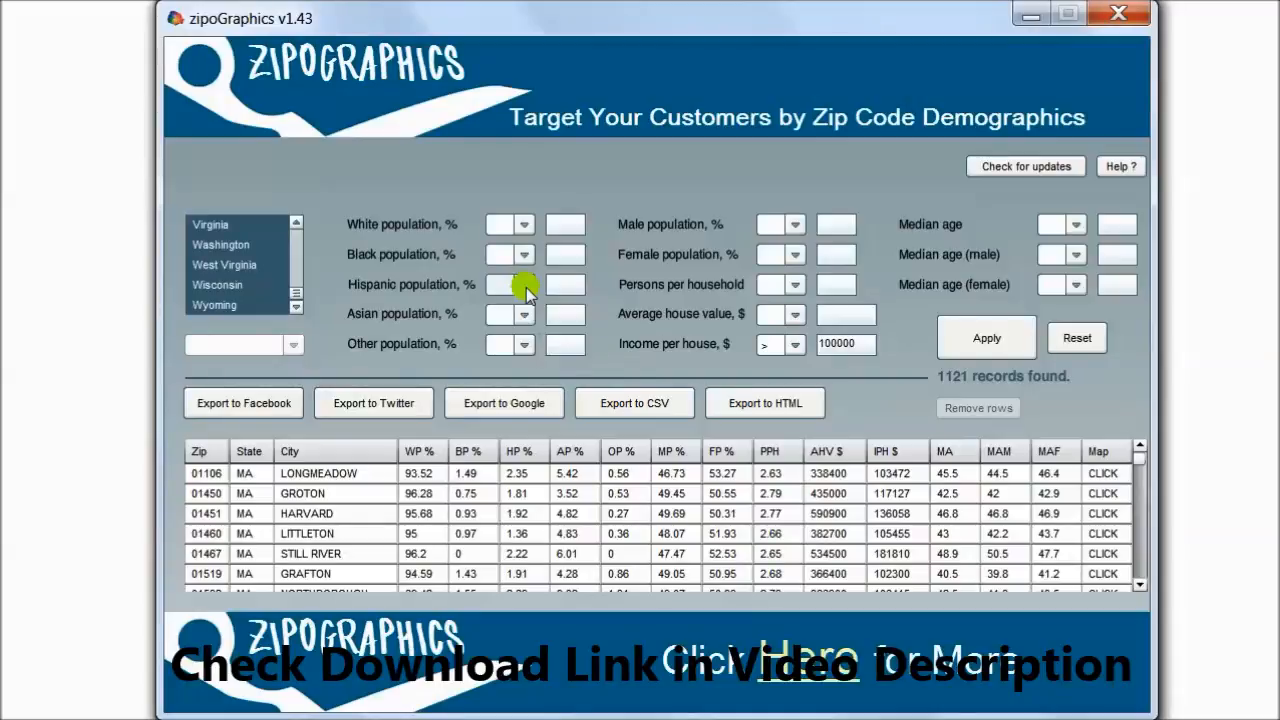
{"action": "mouse_move", "coordinate": [948, 274]}
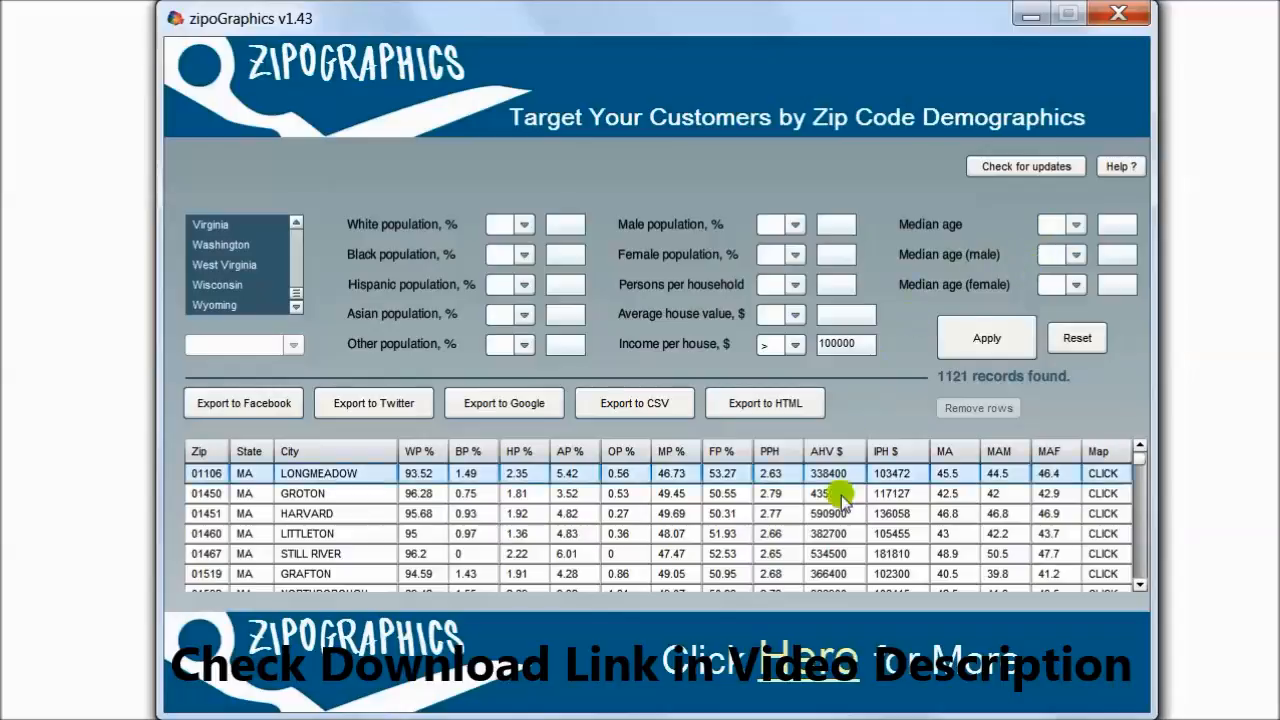
{"action": "mouse_move", "coordinate": [1080, 240]}
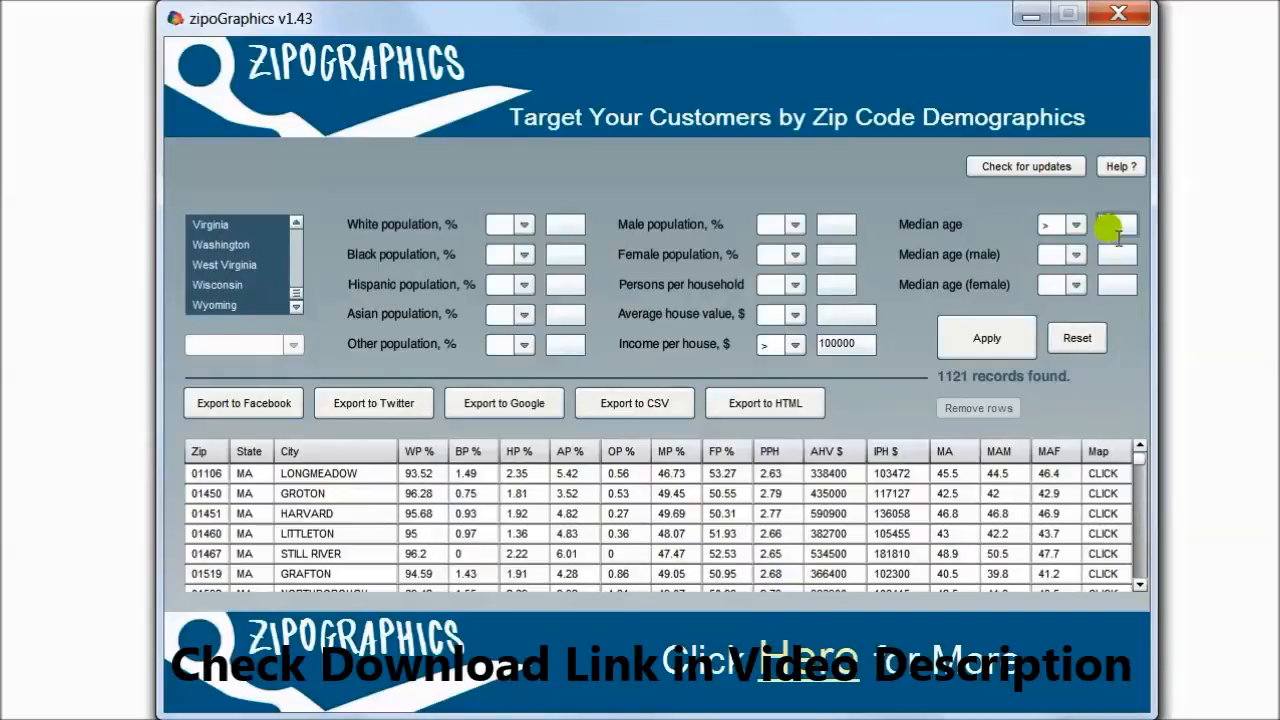
{"action": "mouse_move", "coordinate": [1114, 237]}
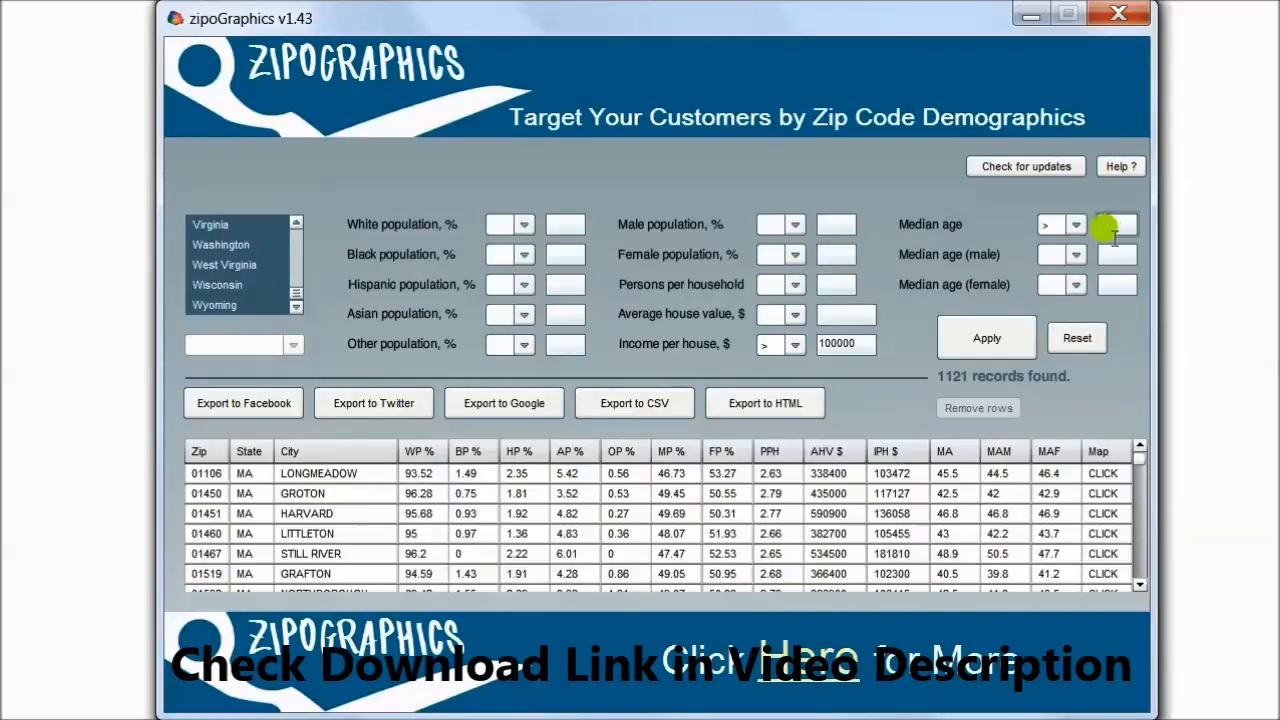
- Enter 50 as the median age threshold to narrow results to 56 zip codes
{"action": "left_click", "coordinate": [986, 337]}
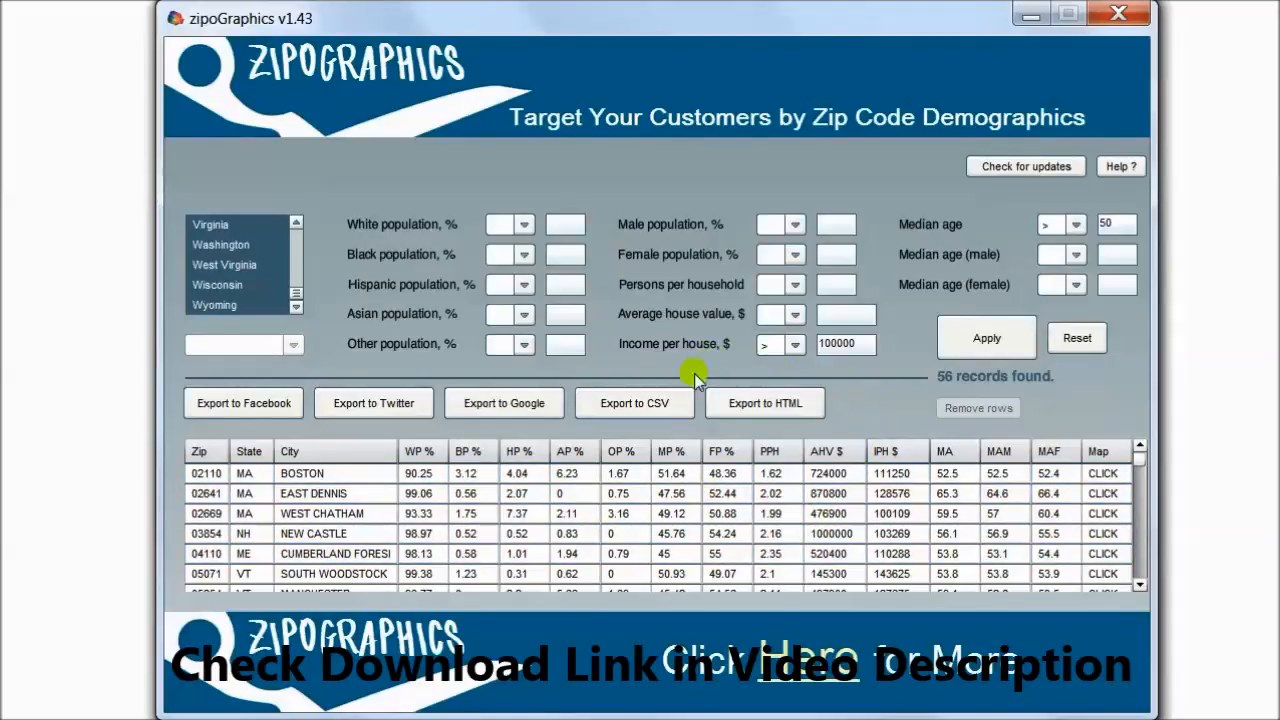
{"action": "mouse_move", "coordinate": [690, 313]}
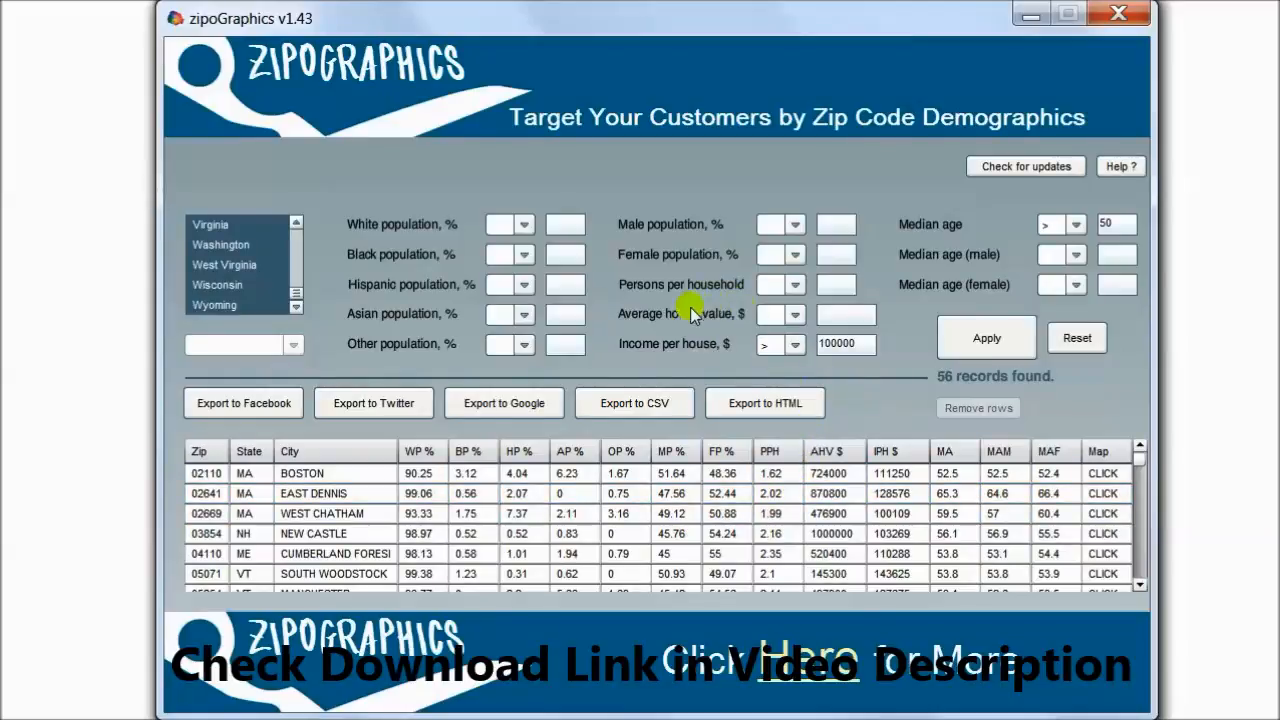
{"action": "mouse_move", "coordinate": [670, 360]}
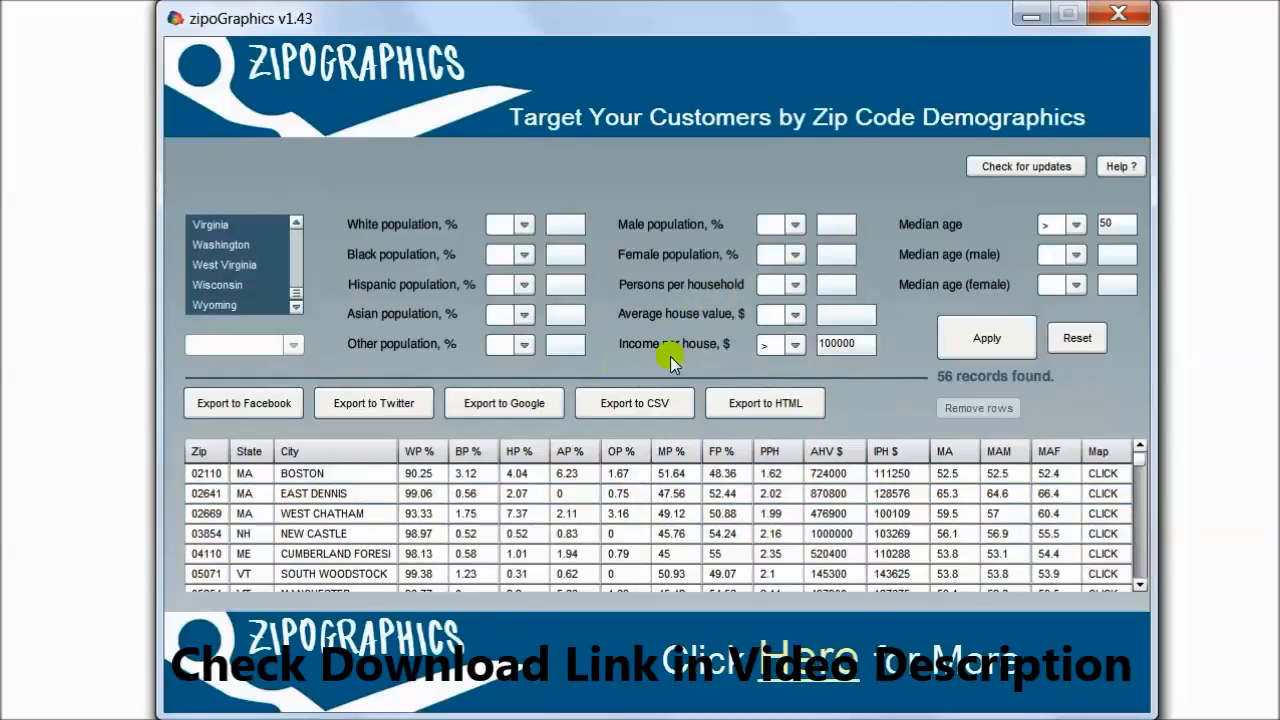
{"action": "mouse_move", "coordinate": [855, 365]}
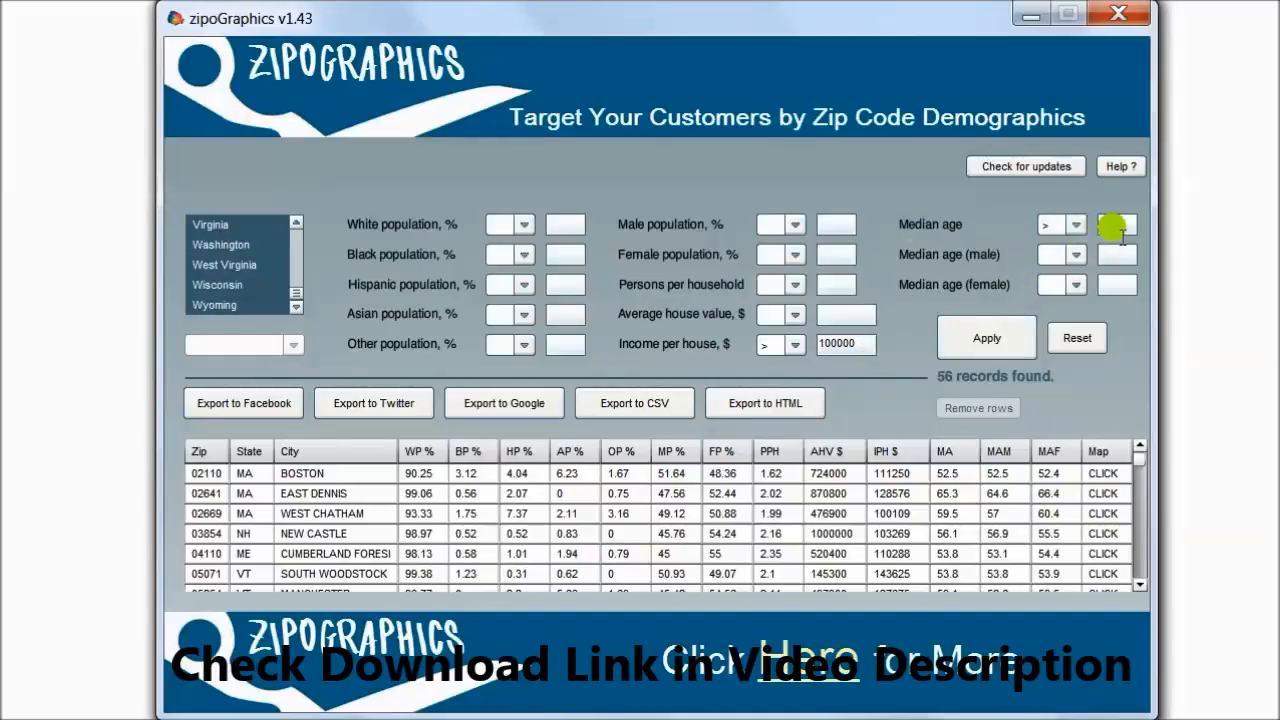
{"action": "type", "text": "50"}
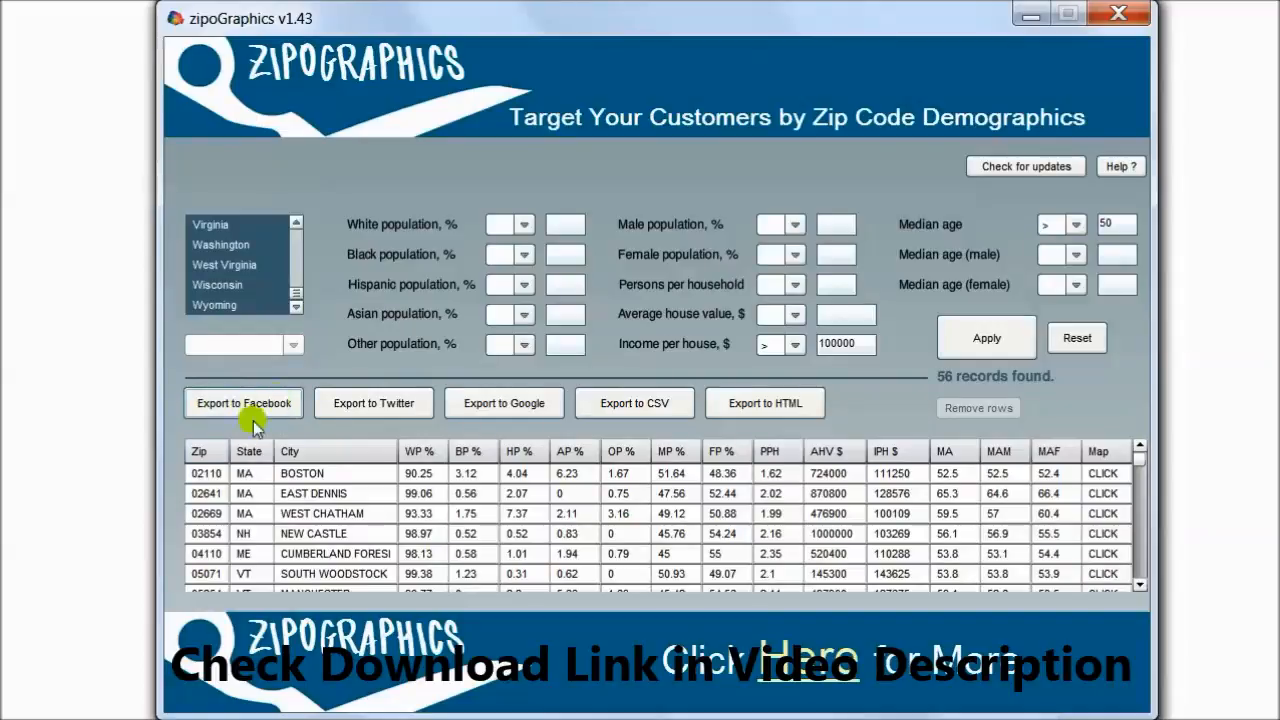
{"action": "mouse_move", "coordinate": [567, 408]}
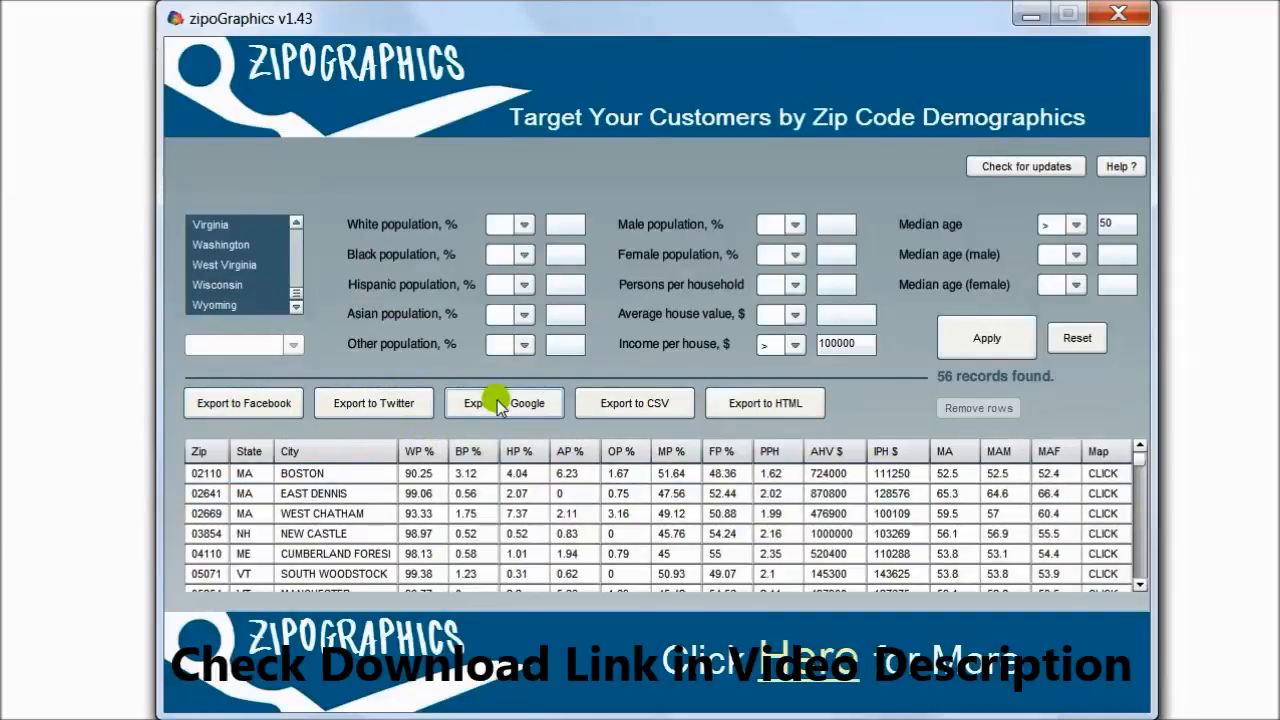
{"action": "mouse_move", "coordinate": [735, 410]}
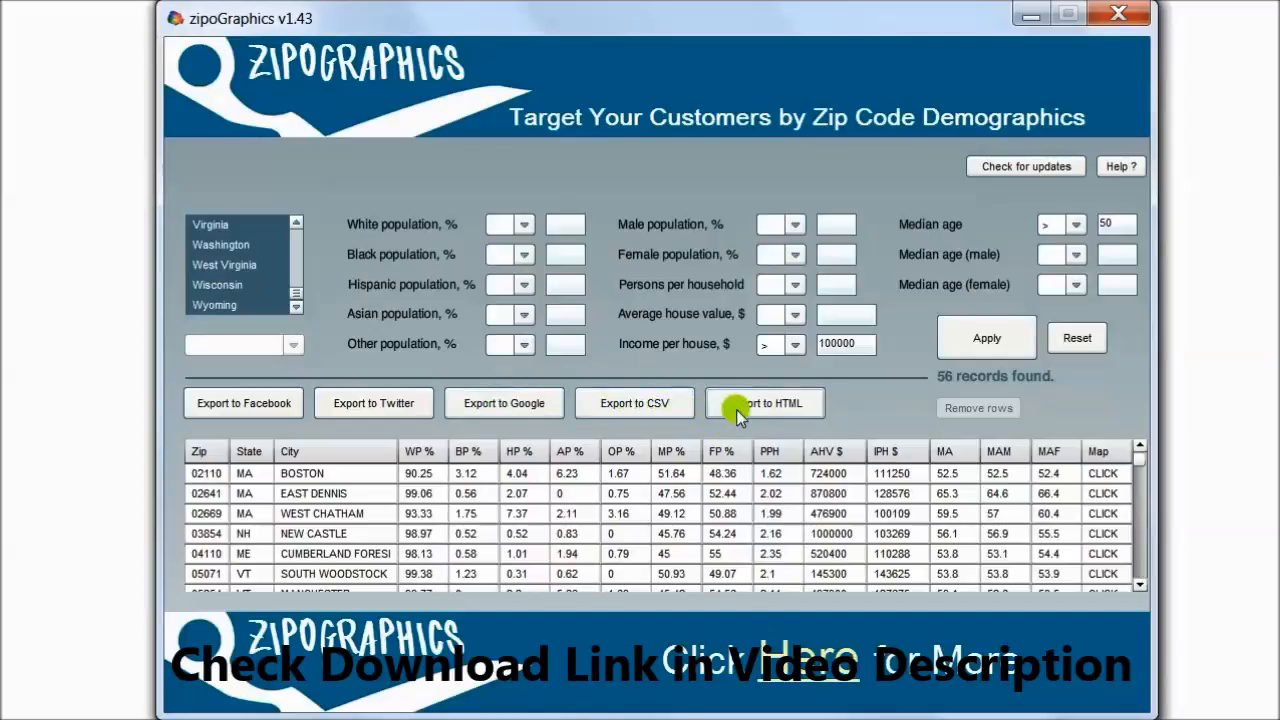
{"action": "mouse_move", "coordinate": [825, 412]}
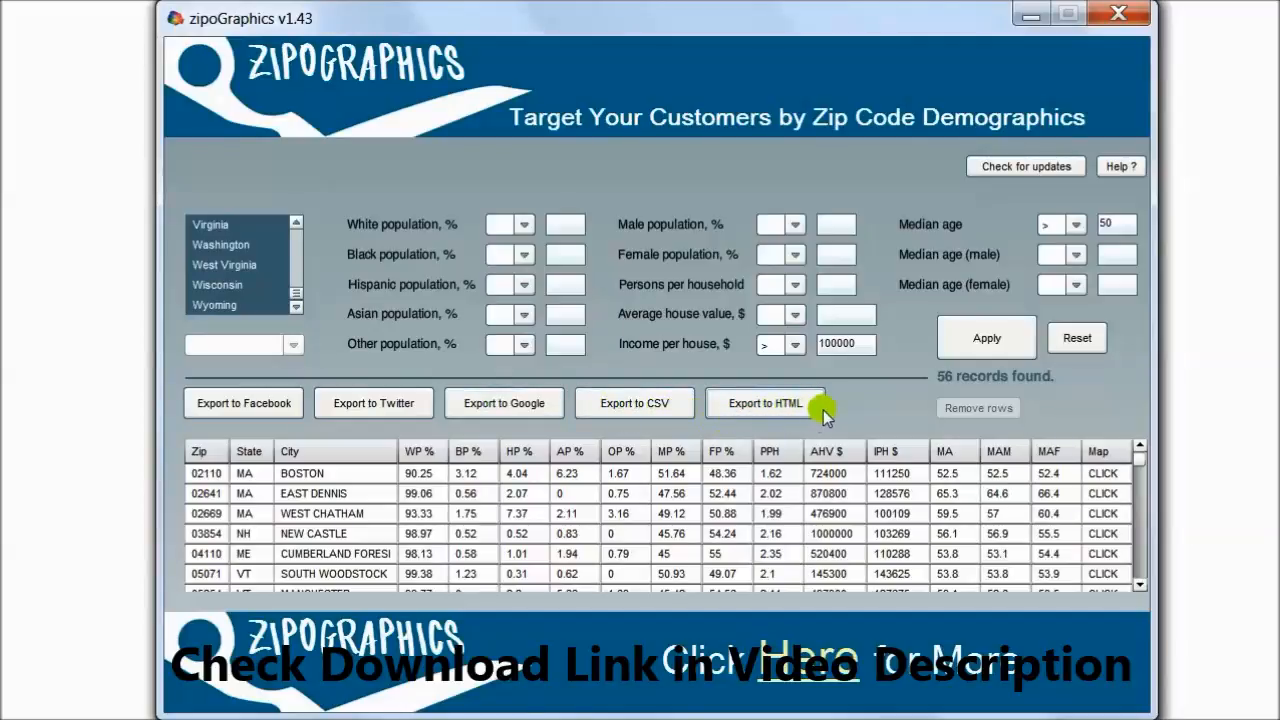
{"action": "mouse_move", "coordinate": [280, 430]}
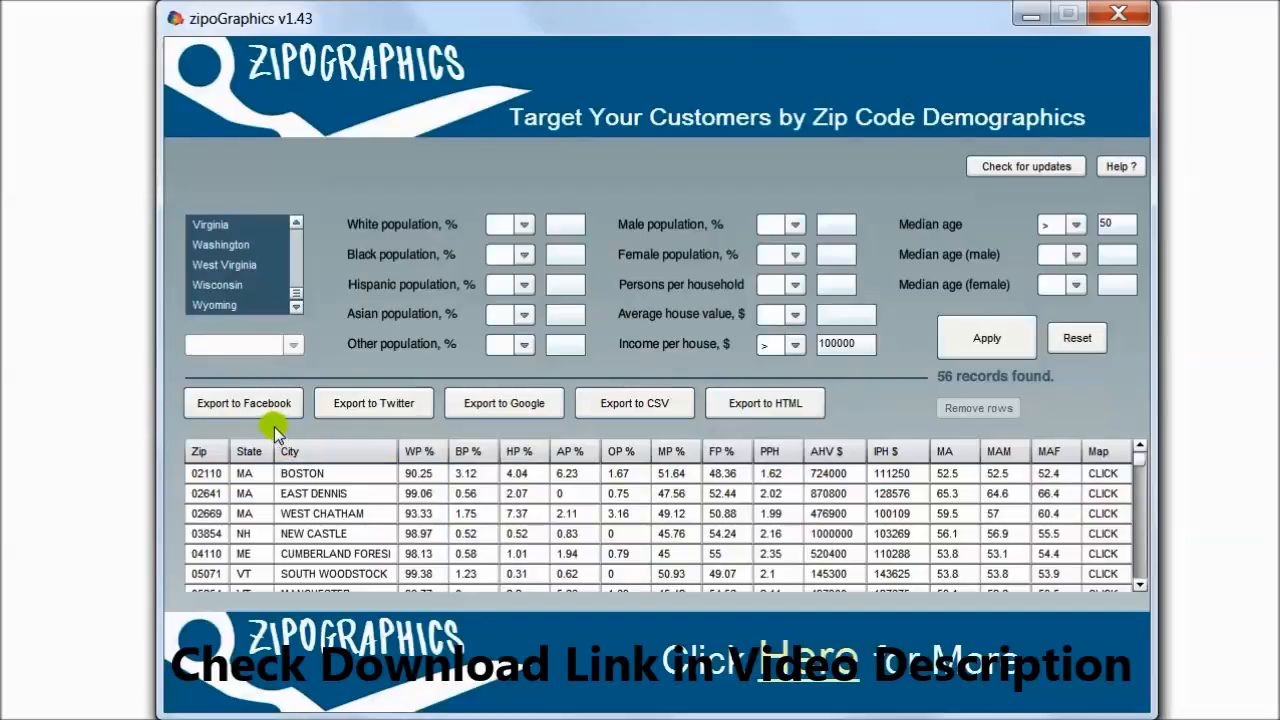
- Export the 56 zip codes for Facebook, save, and copy the US: list in Notepad++
{"action": "left_click", "coordinate": [243, 403]}
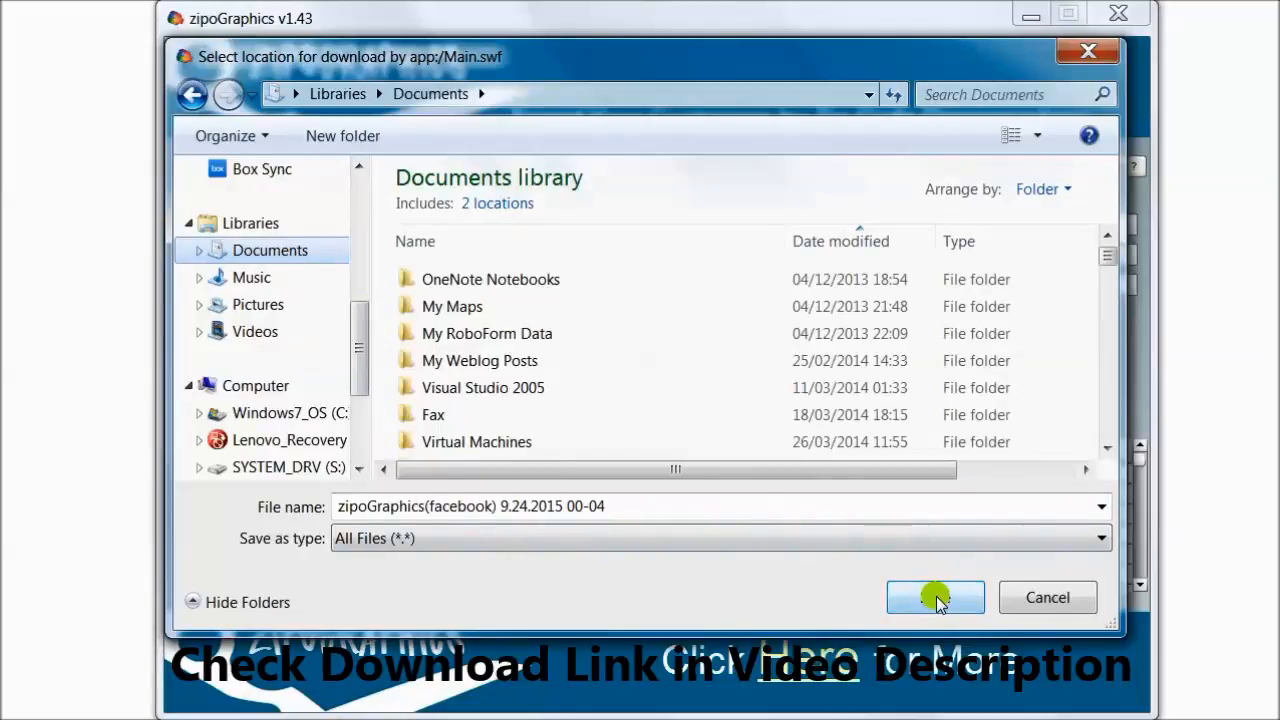
{"action": "left_click", "coordinate": [935, 597]}
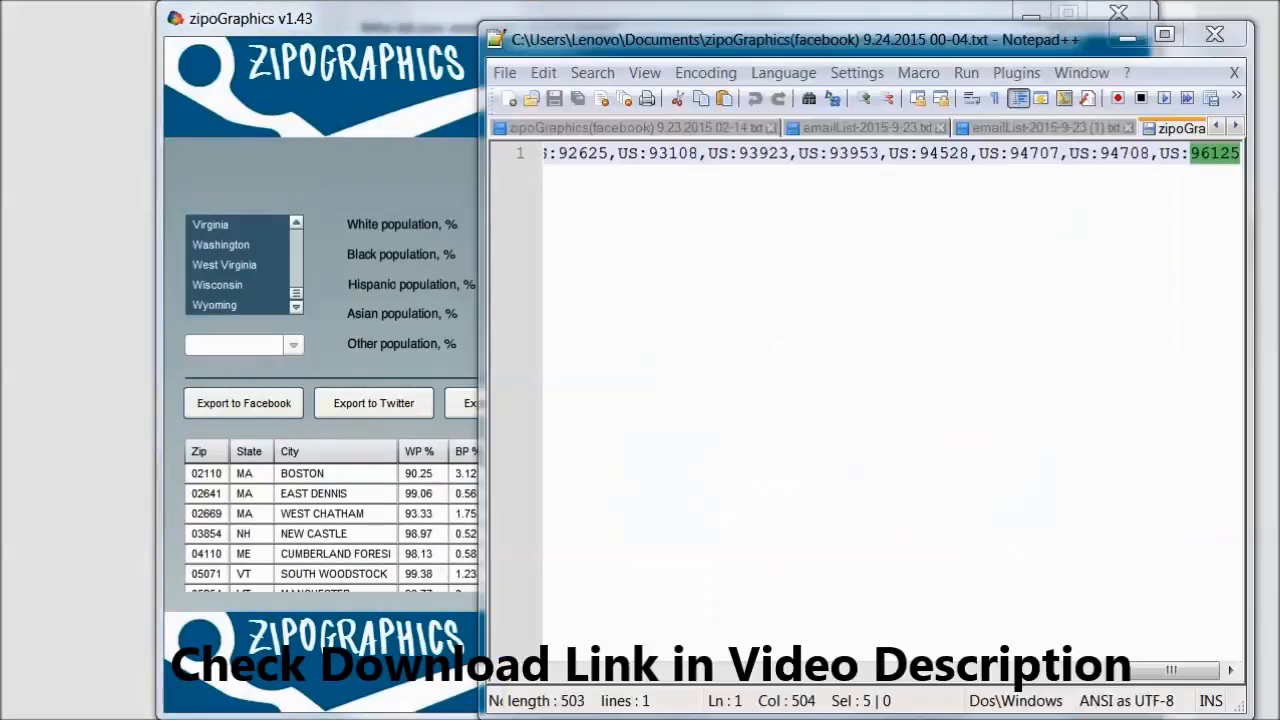
{"action": "left_click", "coordinate": [795, 155]}
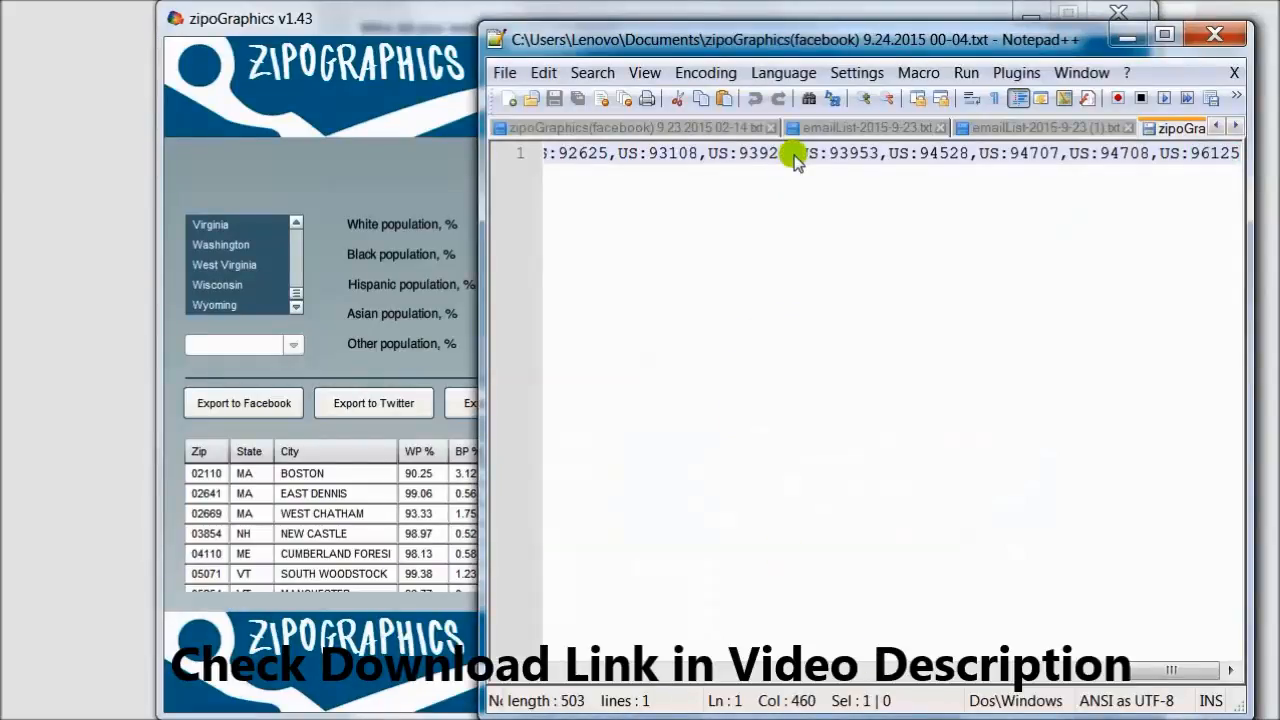
{"action": "right_click", "coordinate": [795, 160]}
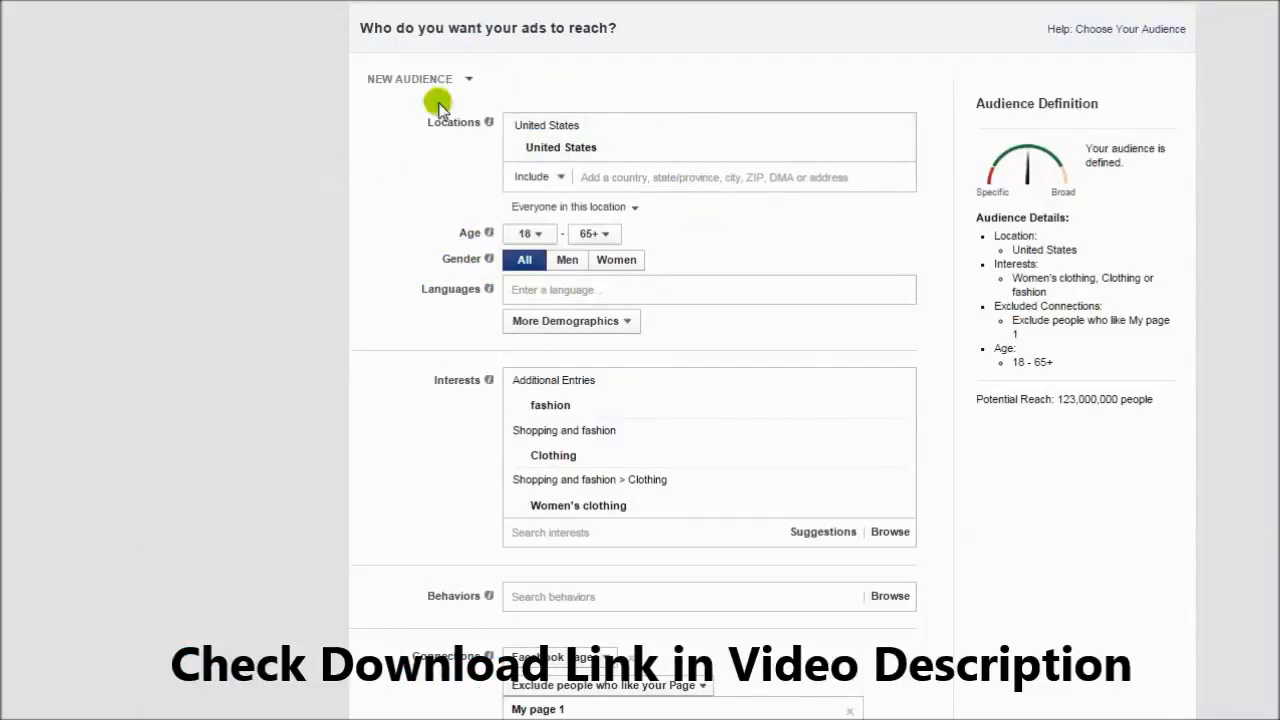
{"action": "mouse_move", "coordinate": [447, 151]}
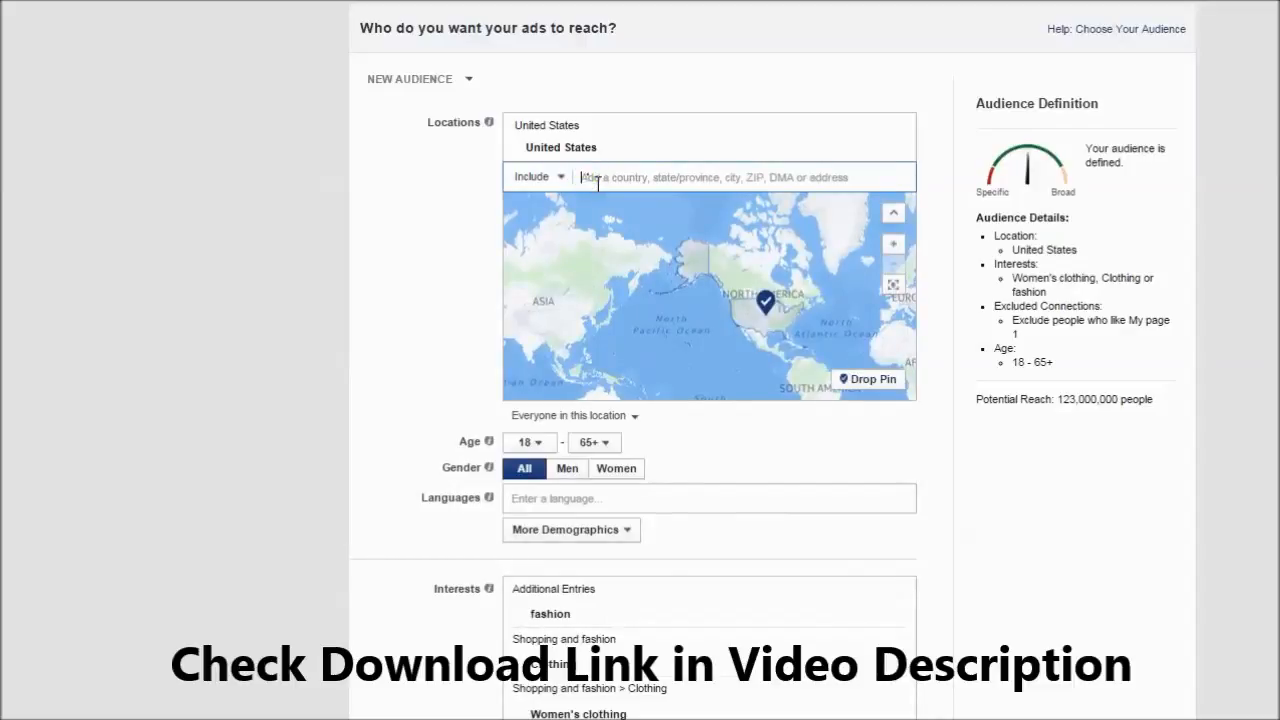
- Add the pasted codes as audience locations with ZIP/Postal code as the location type
{"action": "left_click", "coordinate": [740, 177]}
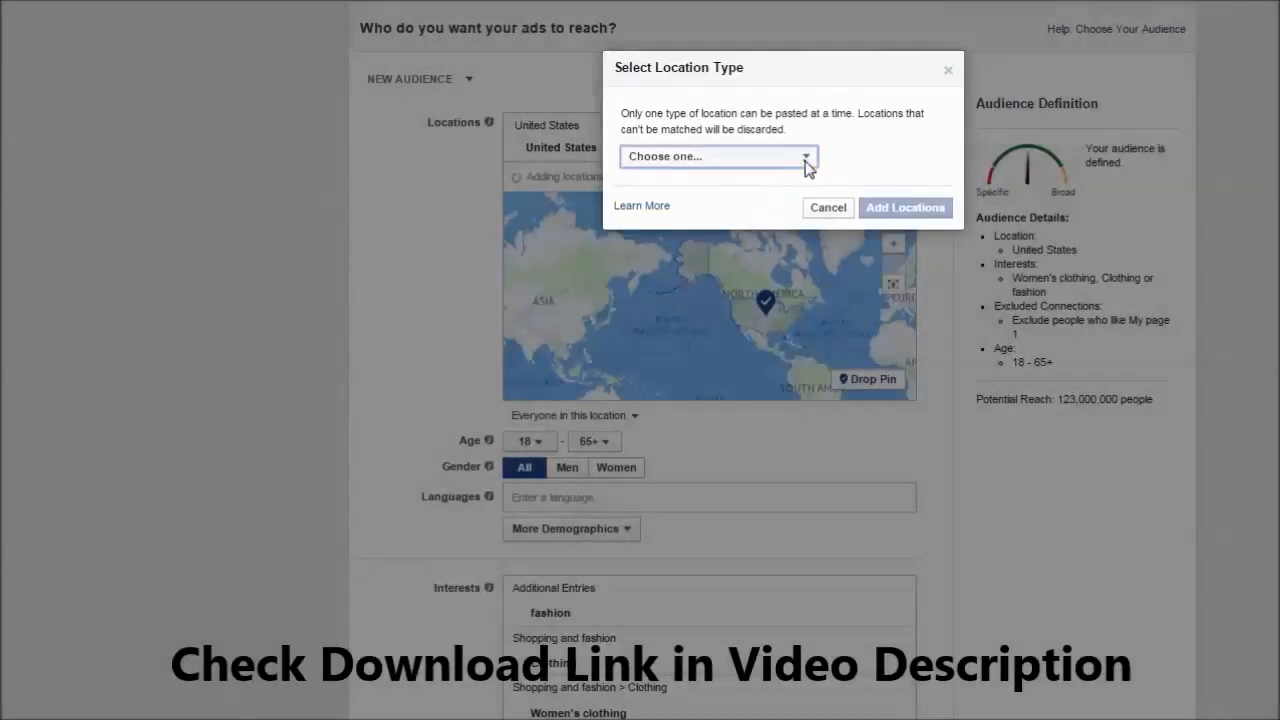
{"action": "left_click", "coordinate": [718, 156]}
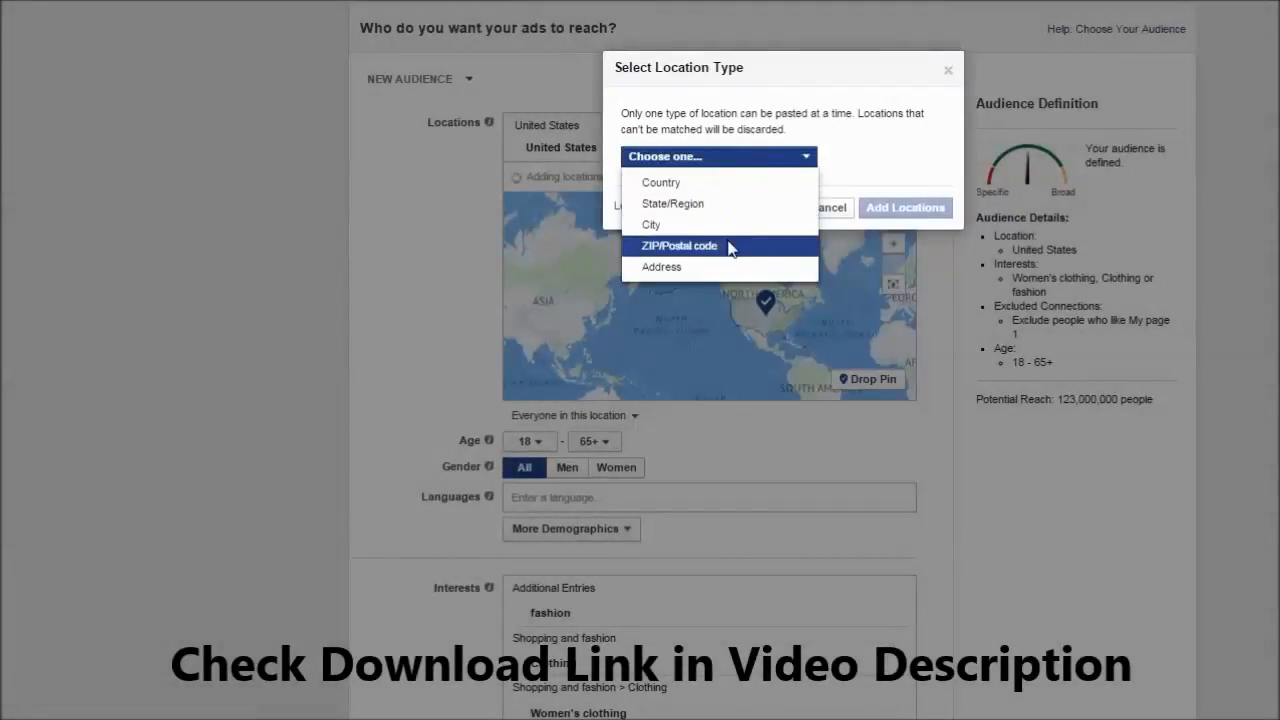
{"action": "left_click", "coordinate": [681, 245]}
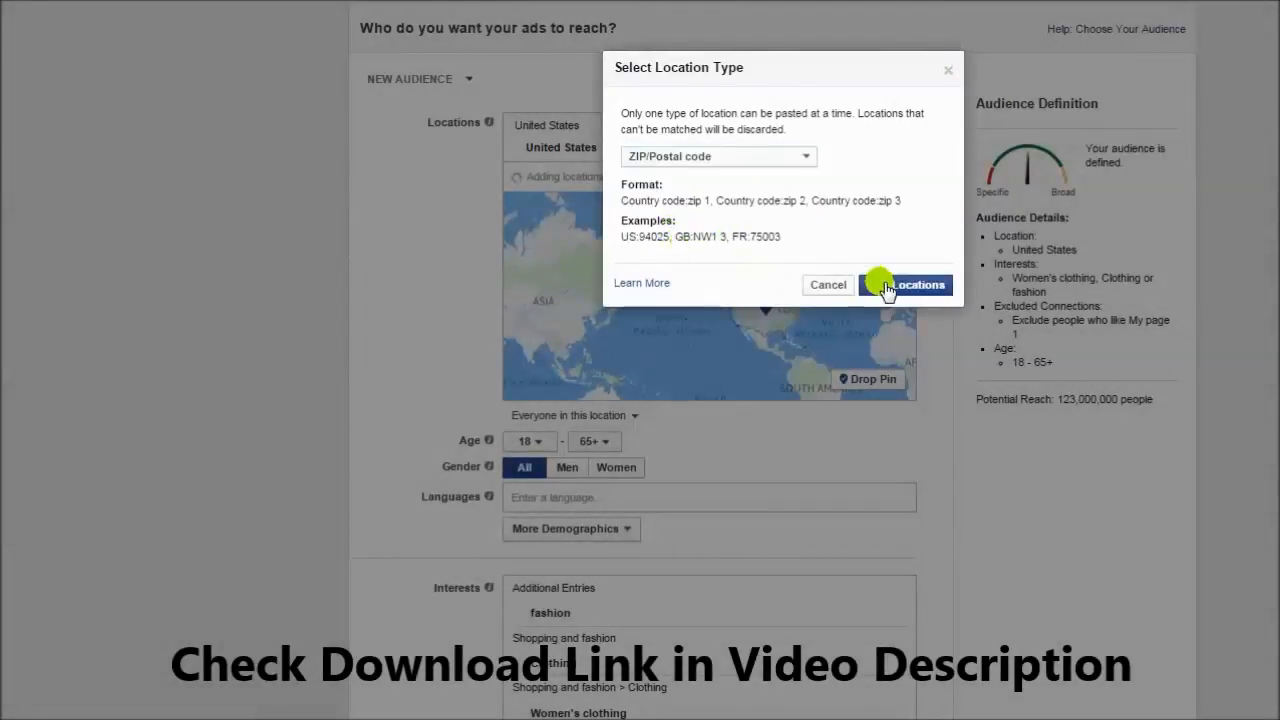
{"action": "left_click", "coordinate": [908, 284]}
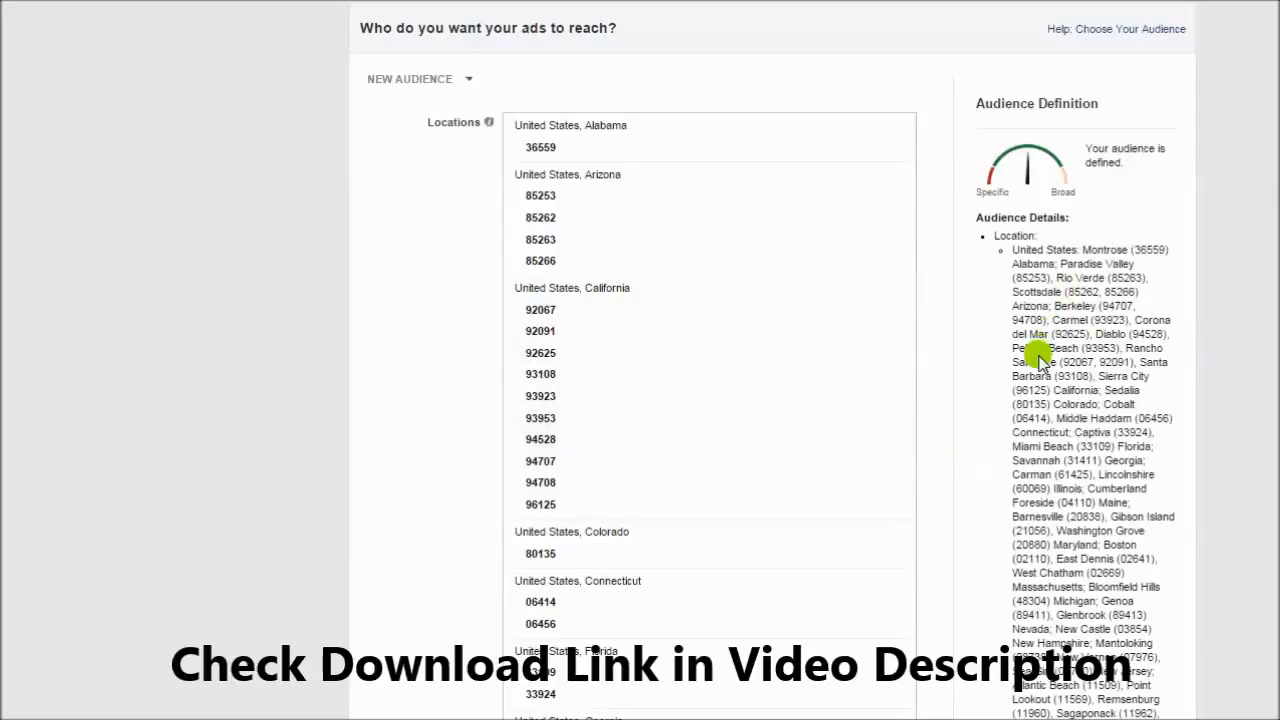
{"action": "mouse_move", "coordinate": [1053, 364]}
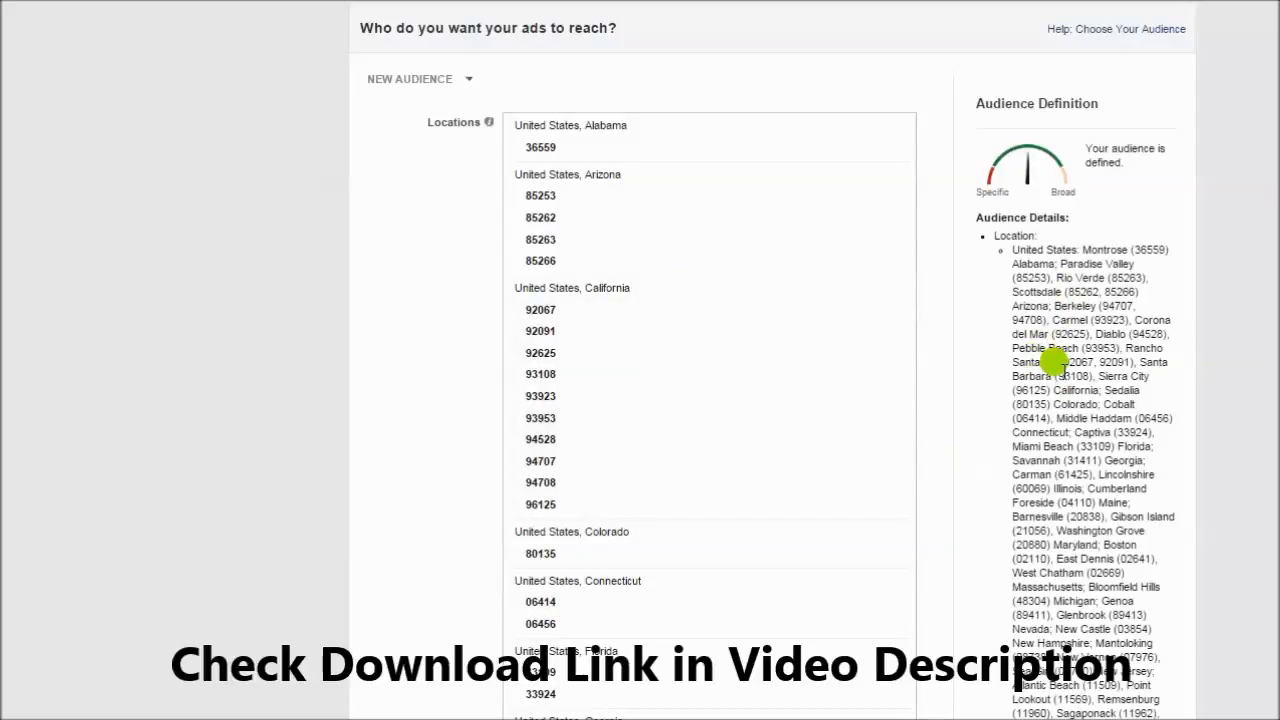
{"action": "mouse_move", "coordinate": [1005, 320]}
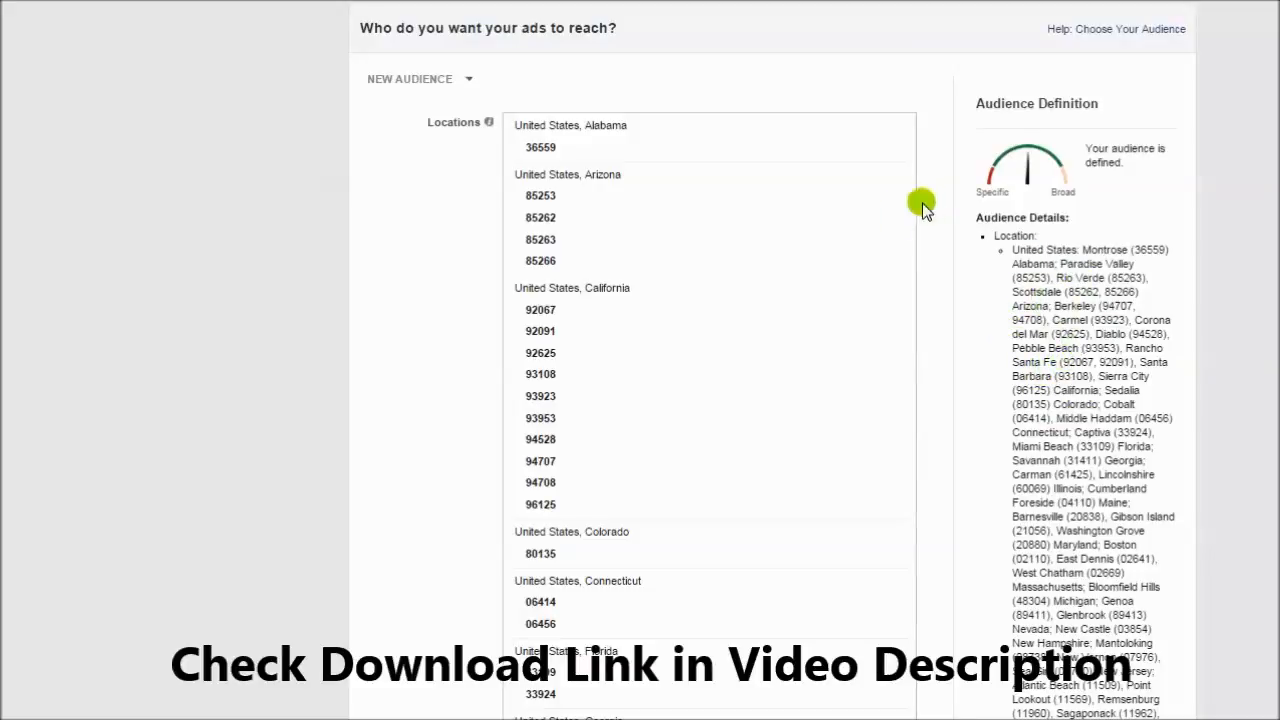
{"action": "mouse_move", "coordinate": [1070, 330]}
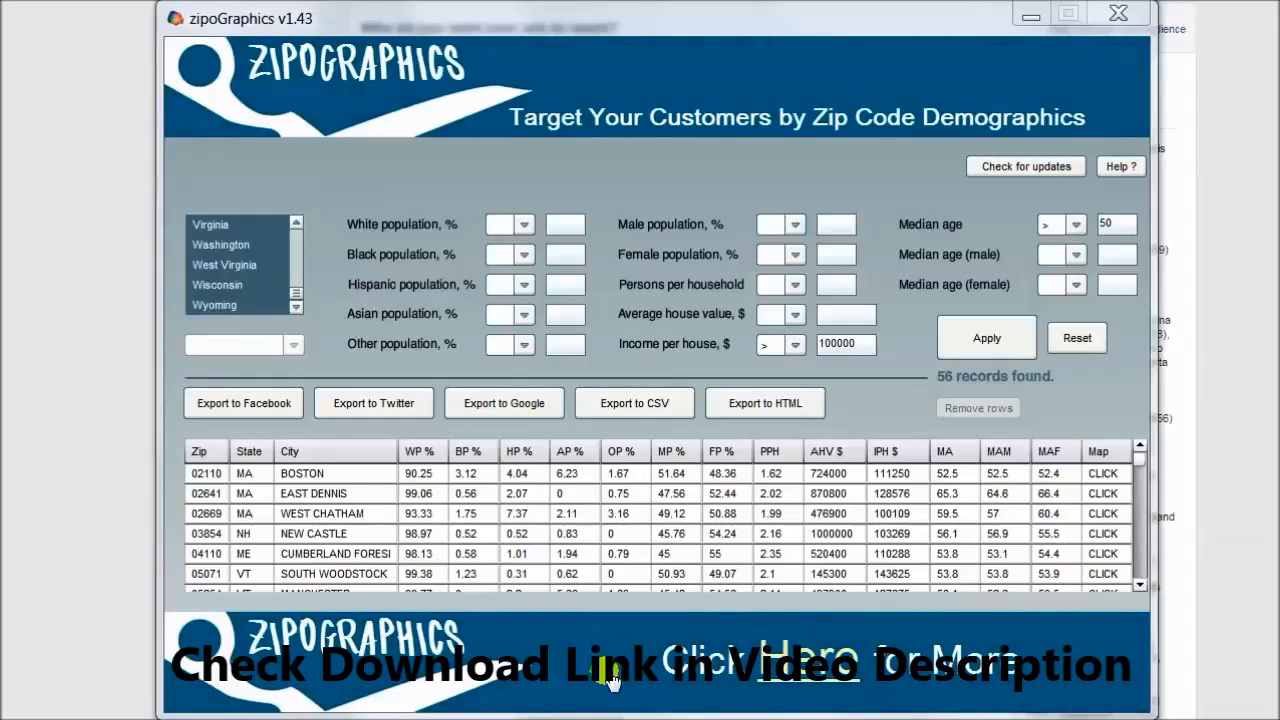
- Export the zip codes for Twitter, save, and select all codes in Notepad++
{"action": "left_click", "coordinate": [373, 403]}
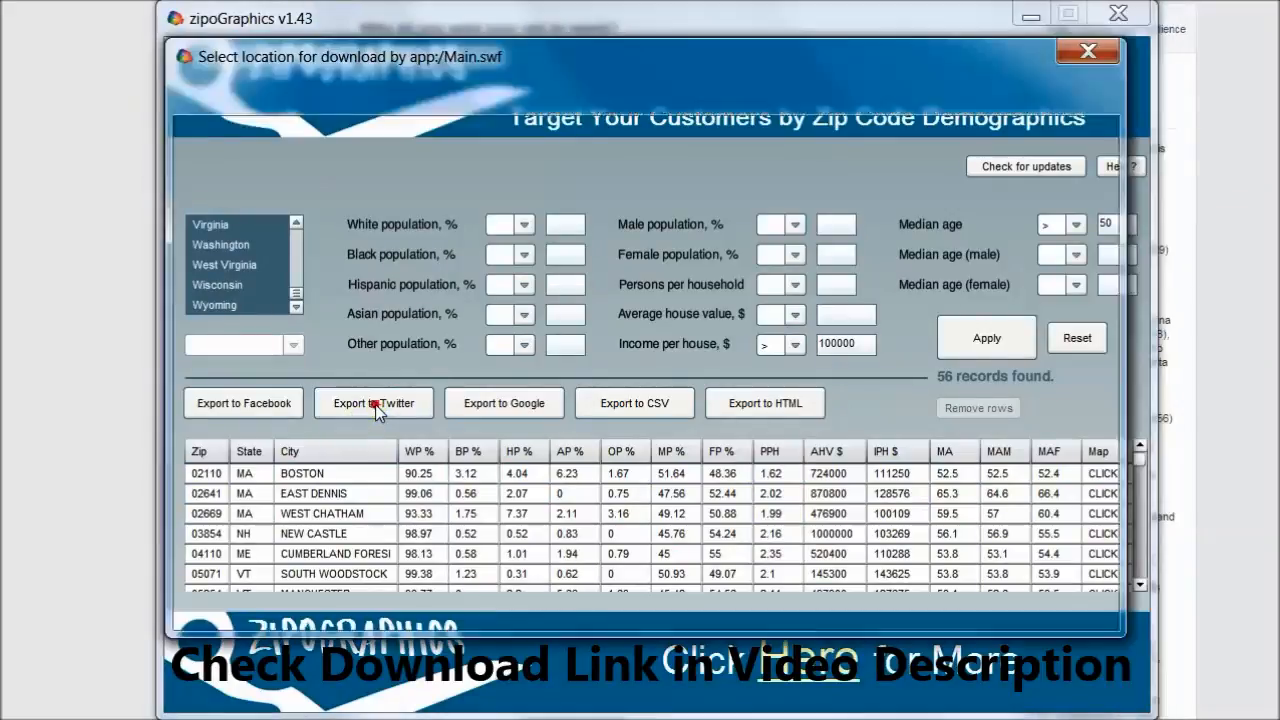
{"action": "left_click", "coordinate": [373, 403]}
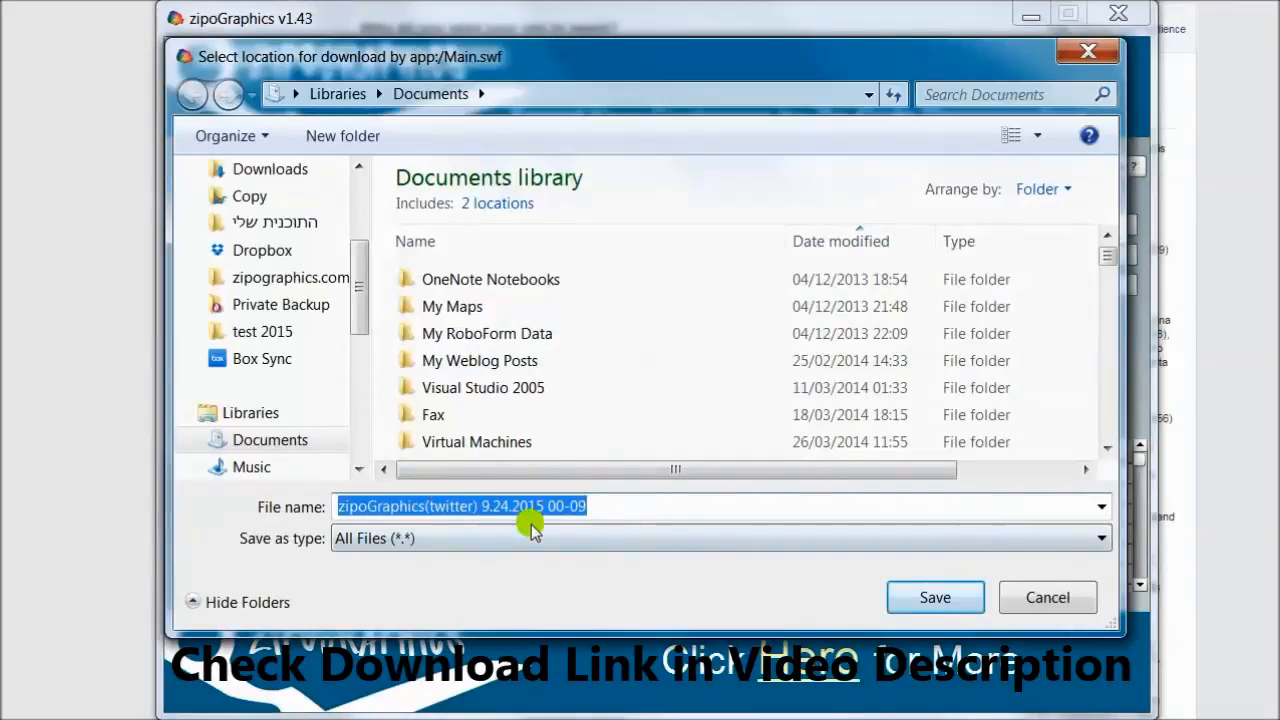
{"action": "left_click", "coordinate": [934, 597]}
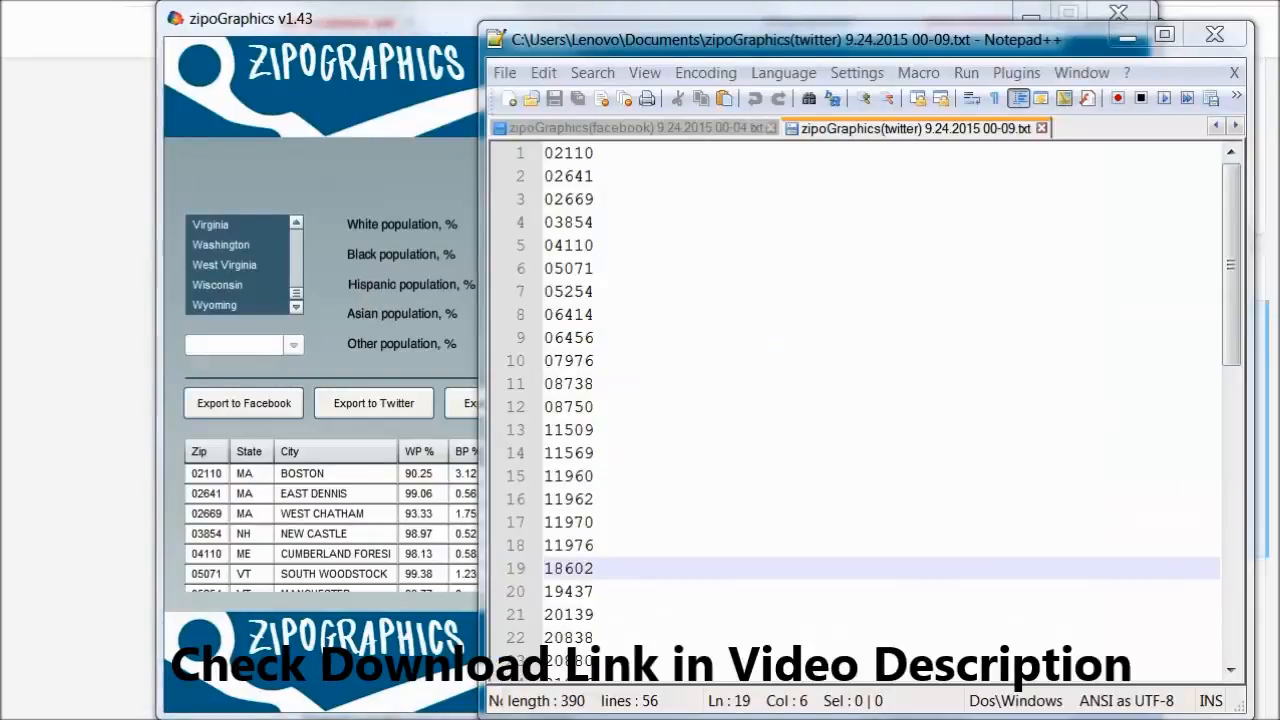
{"action": "left_click", "coordinate": [642, 430]}
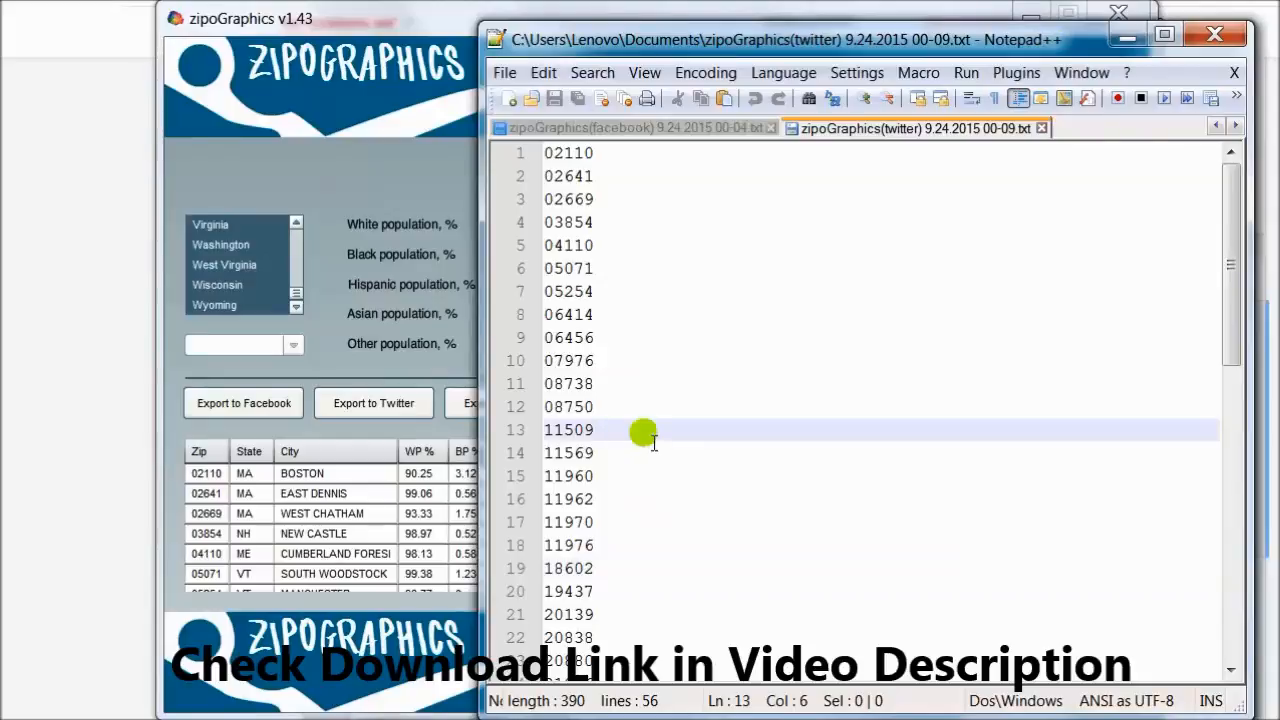
{"action": "key", "text": "ctrl+a"}
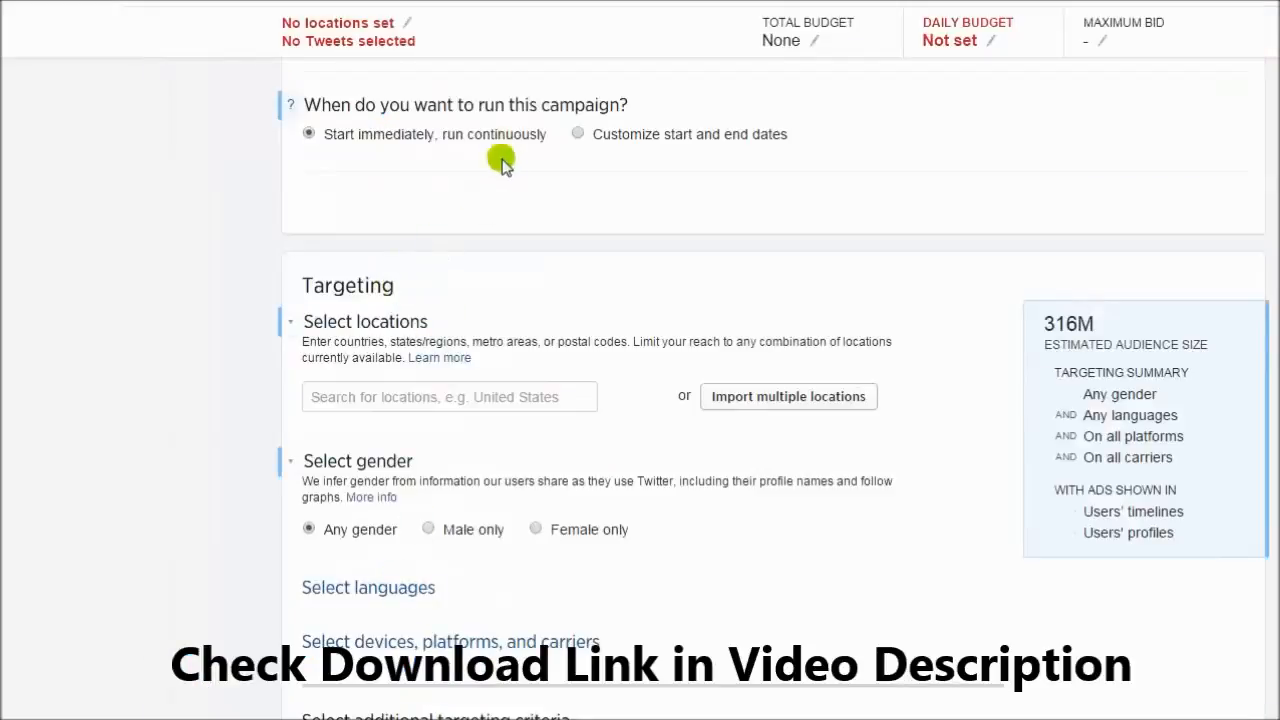
{"action": "mouse_move", "coordinate": [416, 224]}
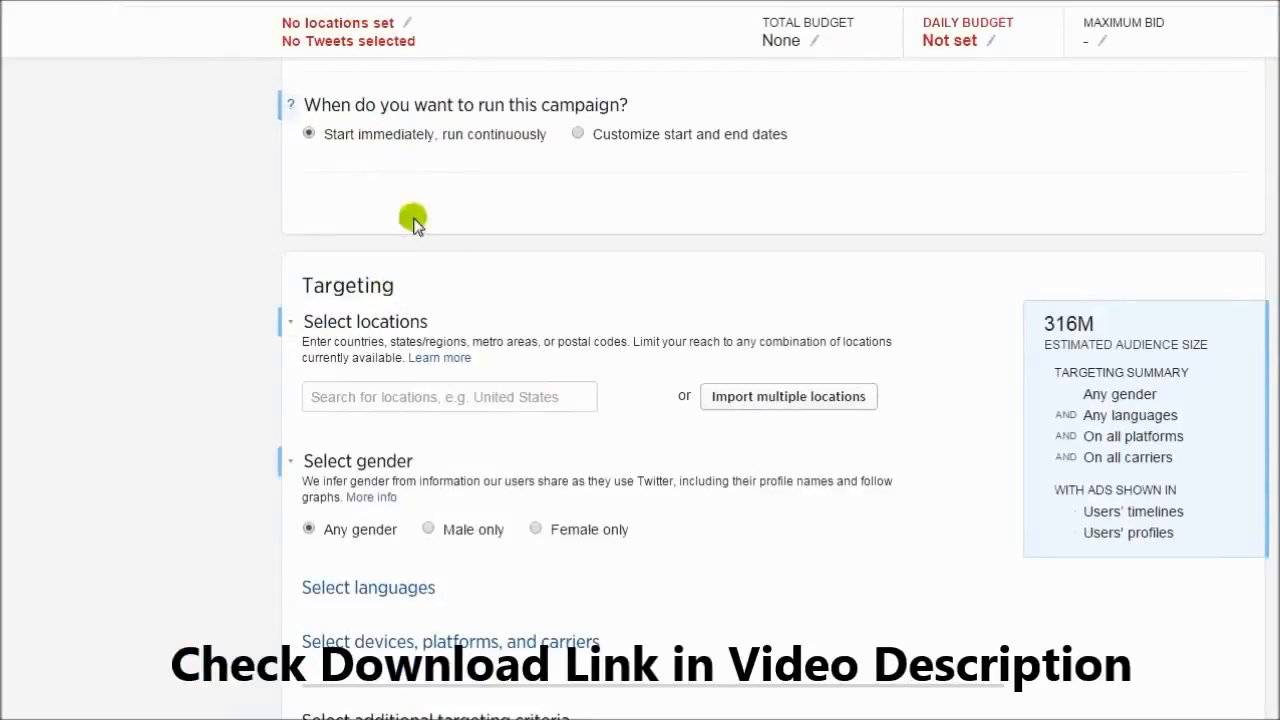
{"action": "mouse_move", "coordinate": [476, 318]}
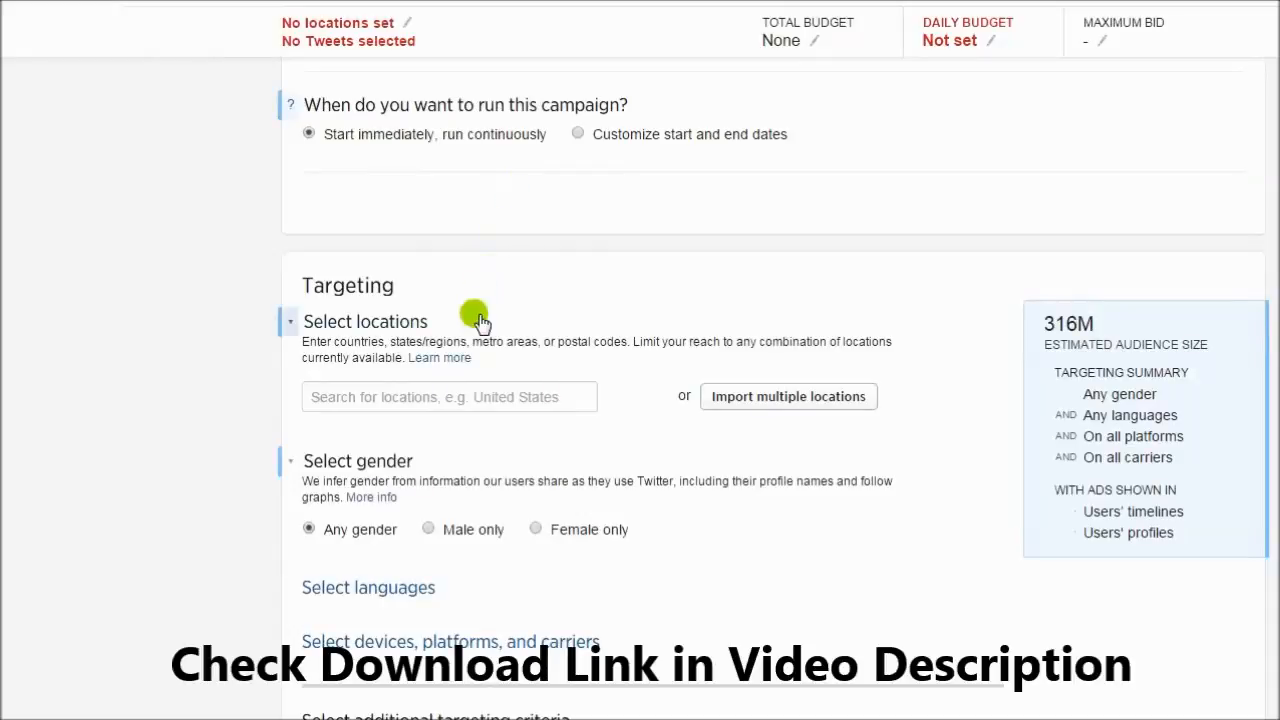
{"action": "mouse_move", "coordinate": [422, 244]}
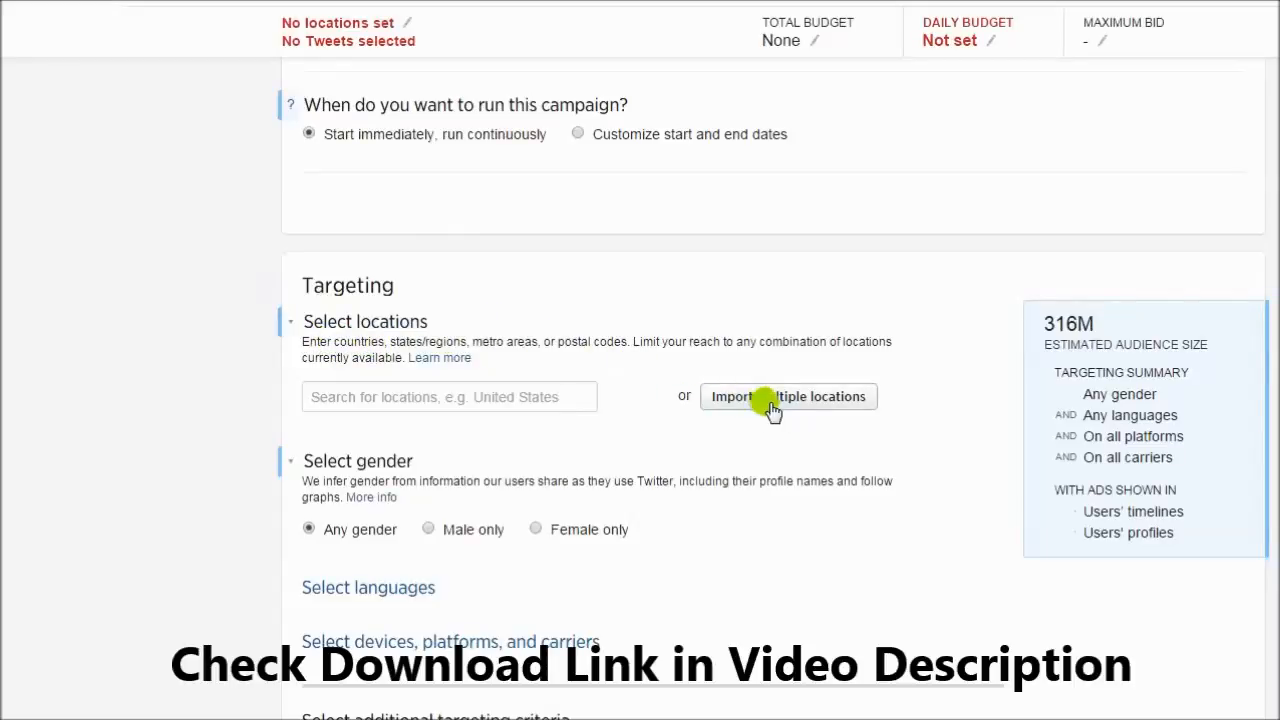
- Import, verify, and add the pasted zip codes, yielding 34 campaign locations
{"action": "left_click", "coordinate": [788, 396]}
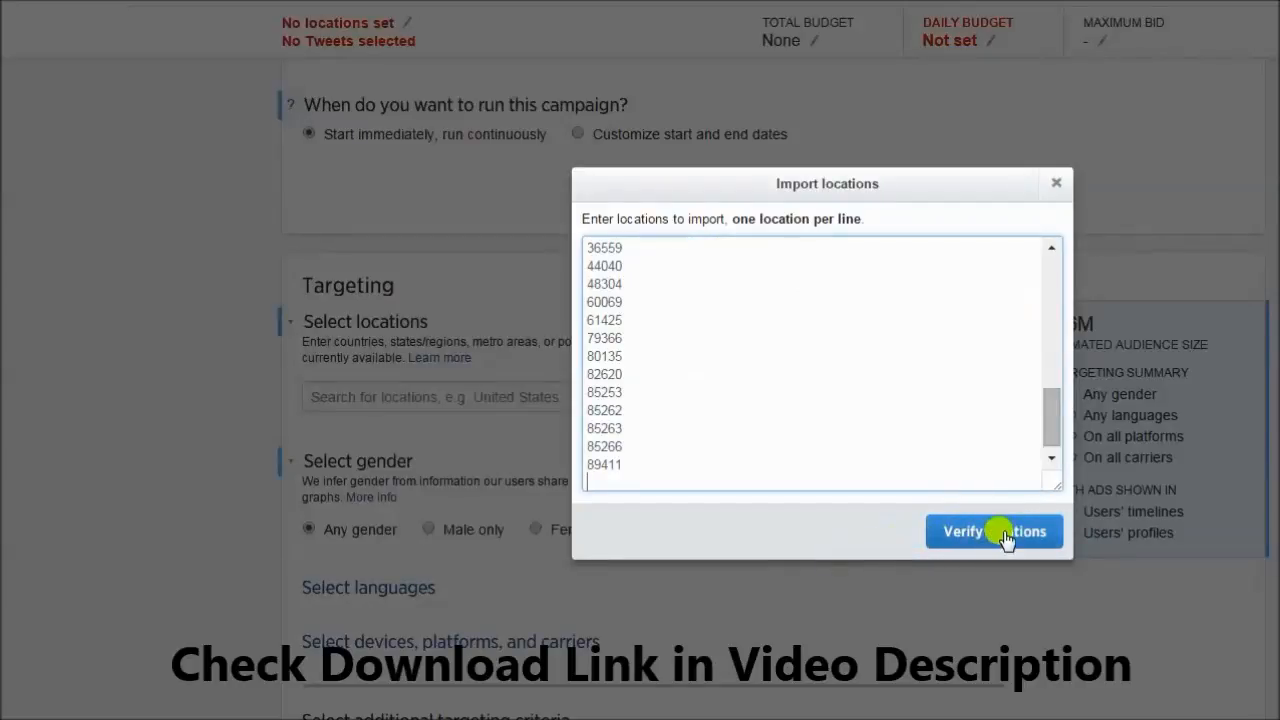
{"action": "left_click", "coordinate": [994, 531]}
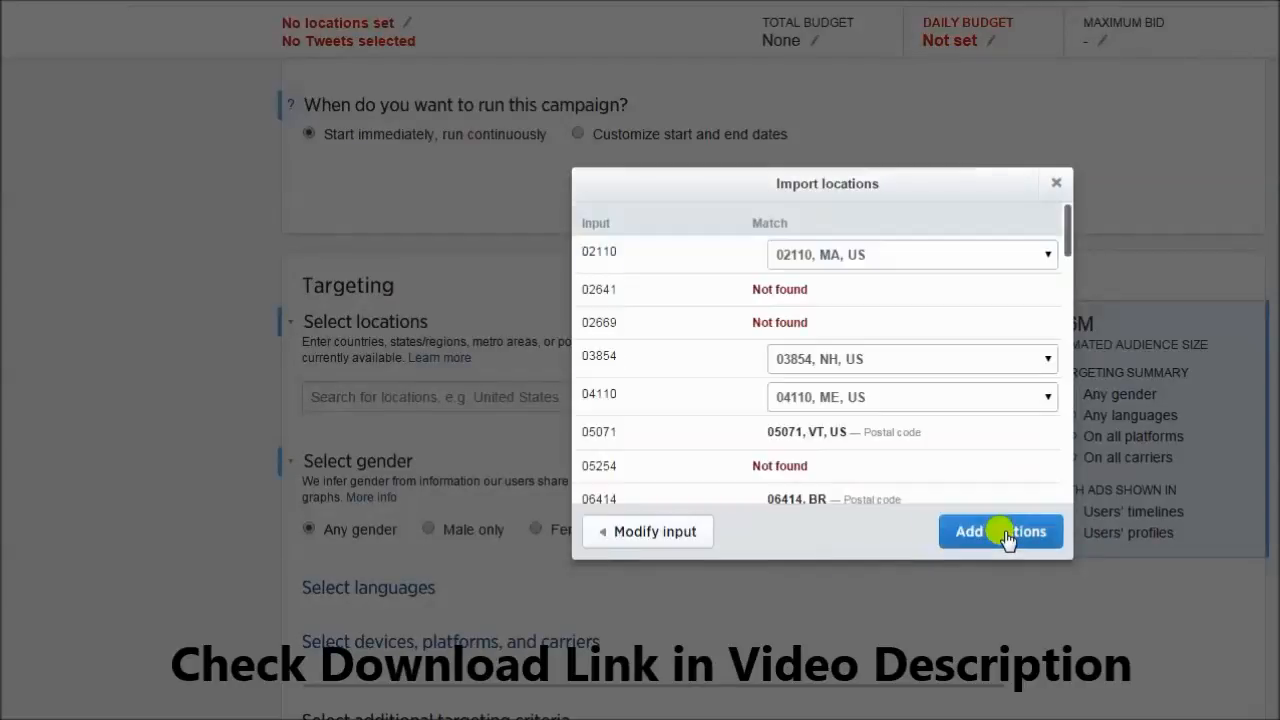
{"action": "scroll", "scroll_direction": "down", "scroll_amount": 3}
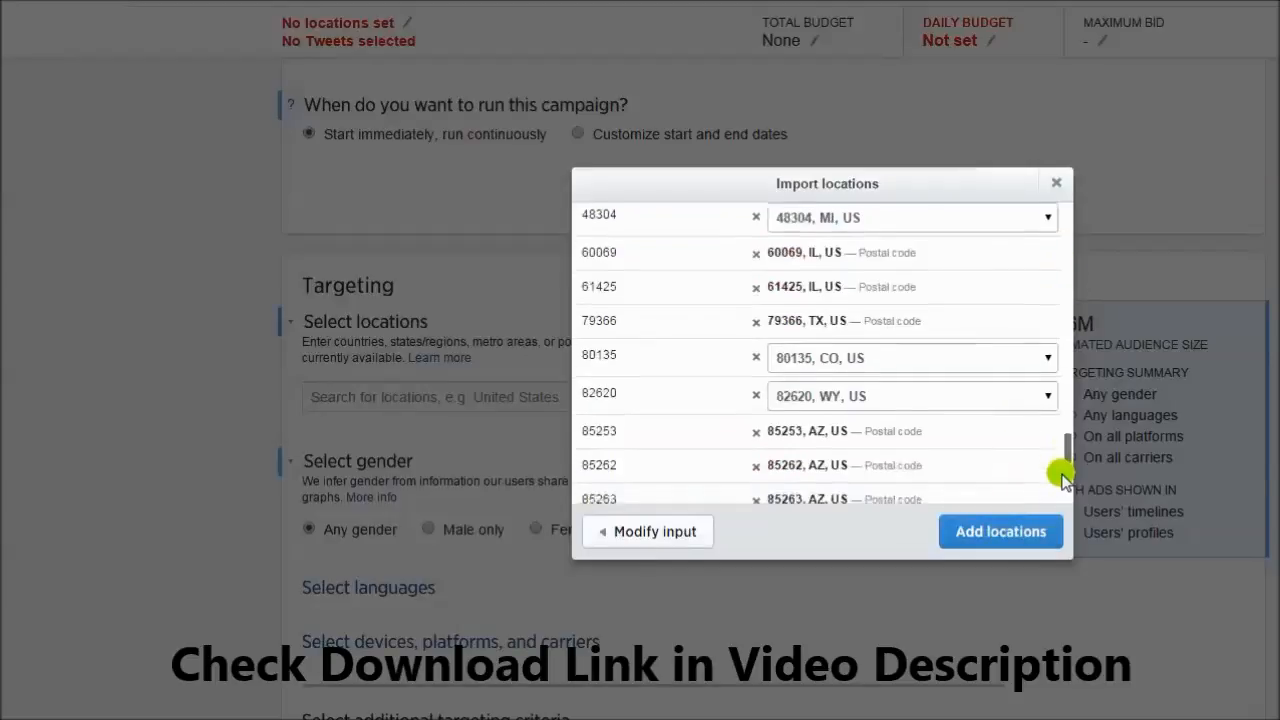
{"action": "scroll", "scroll_direction": "down", "scroll_amount": 3}
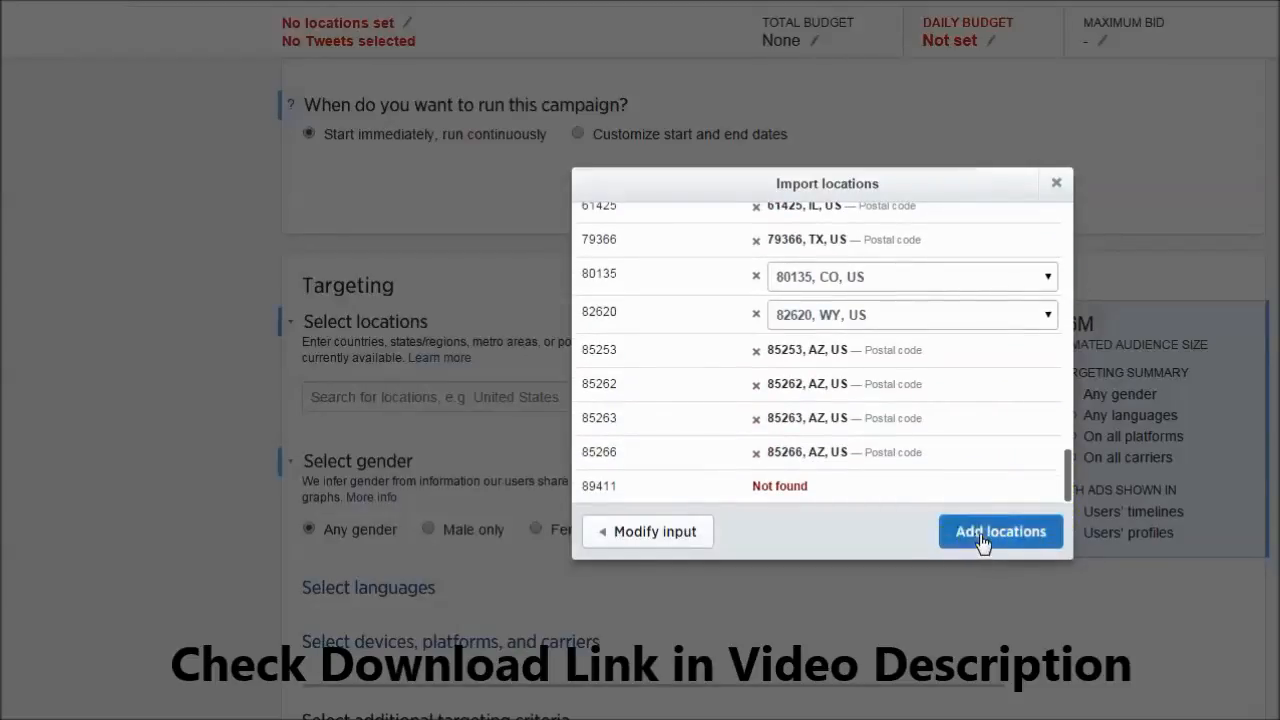
{"action": "left_click", "coordinate": [1000, 531]}
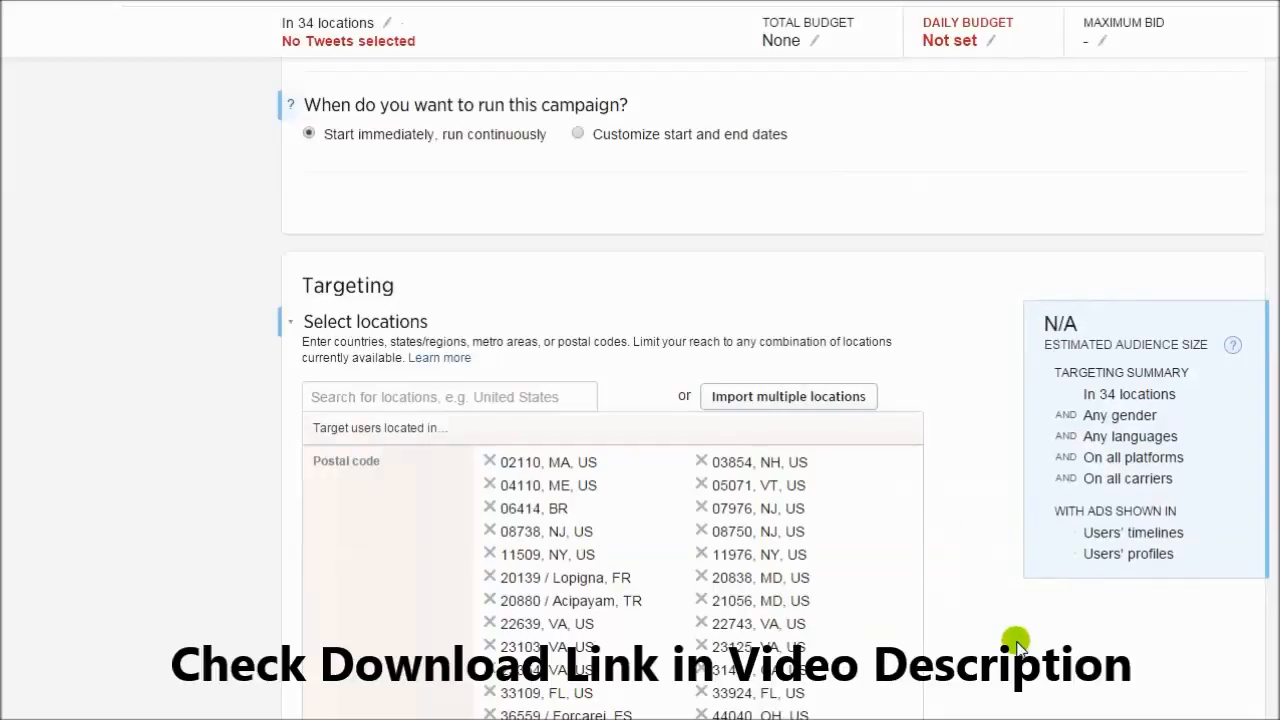
{"action": "scroll", "scroll_direction": "down", "scroll_amount": 3}
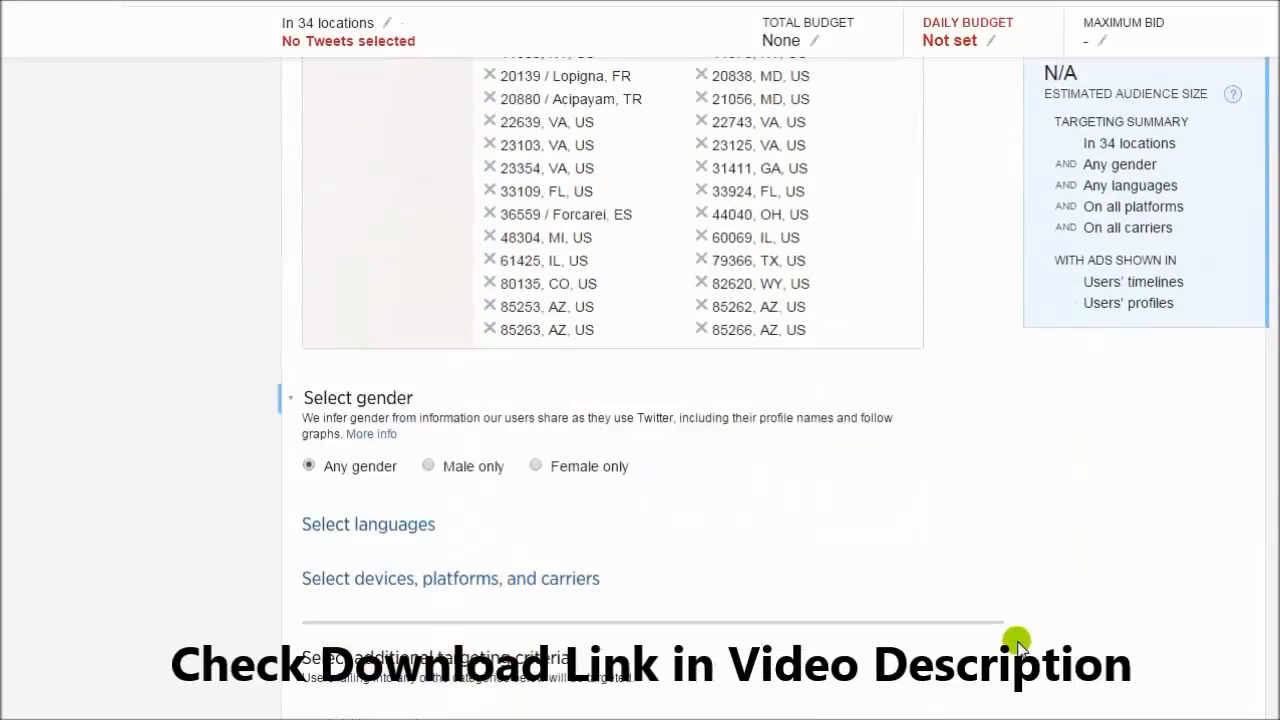
{"action": "scroll", "scroll_direction": "up", "scroll_amount": 3}
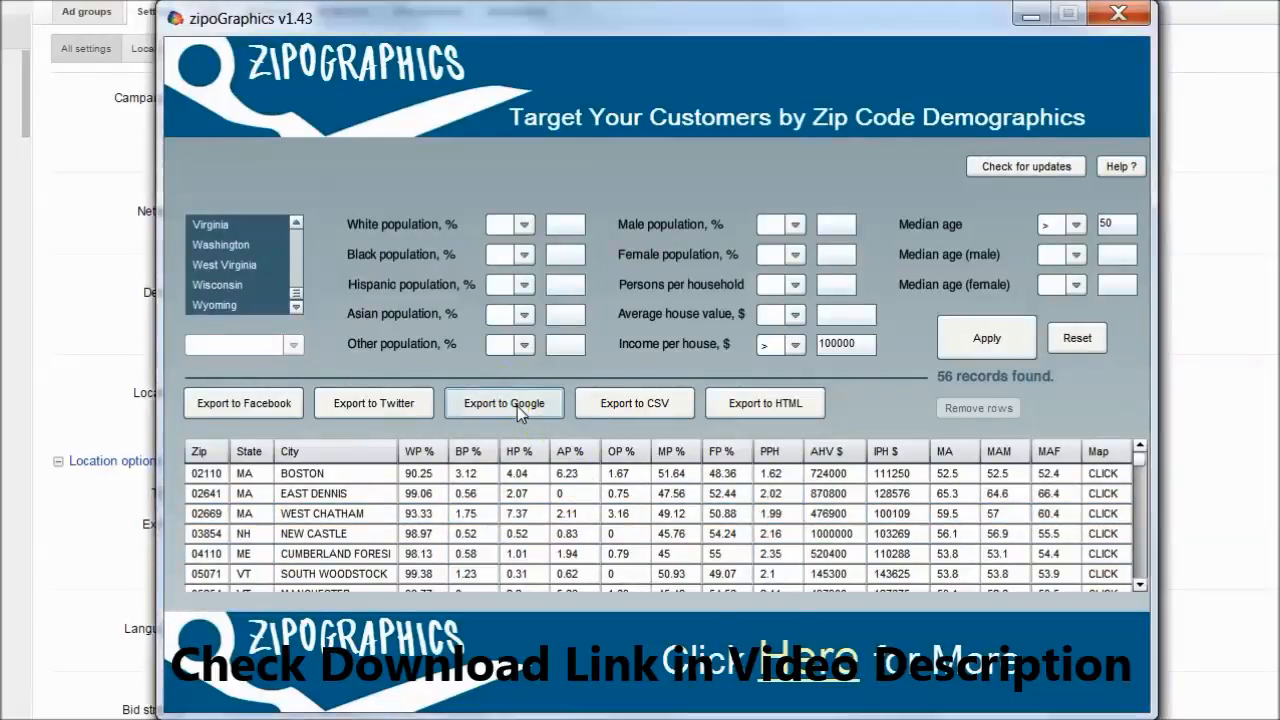
- Export the 56 zip codes for Google, save, and view the US,zip lines in Notepad++
{"action": "left_click", "coordinate": [504, 403]}
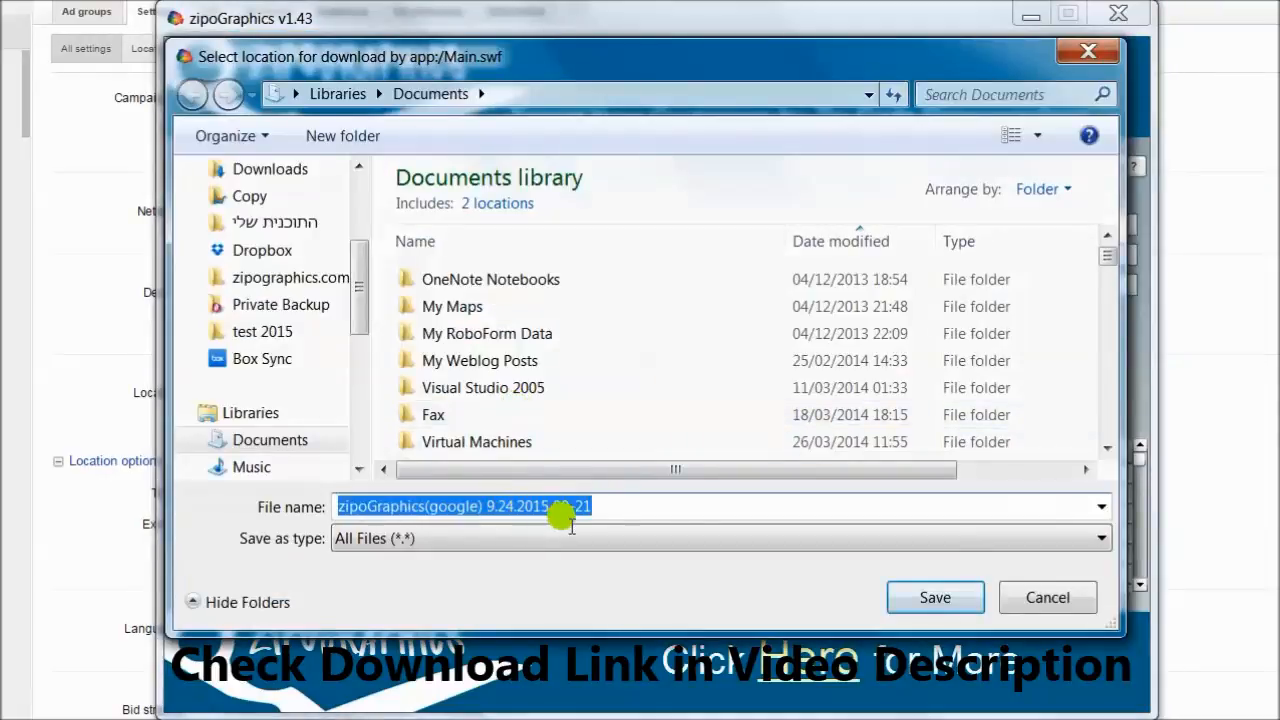
{"action": "left_click", "coordinate": [935, 597]}
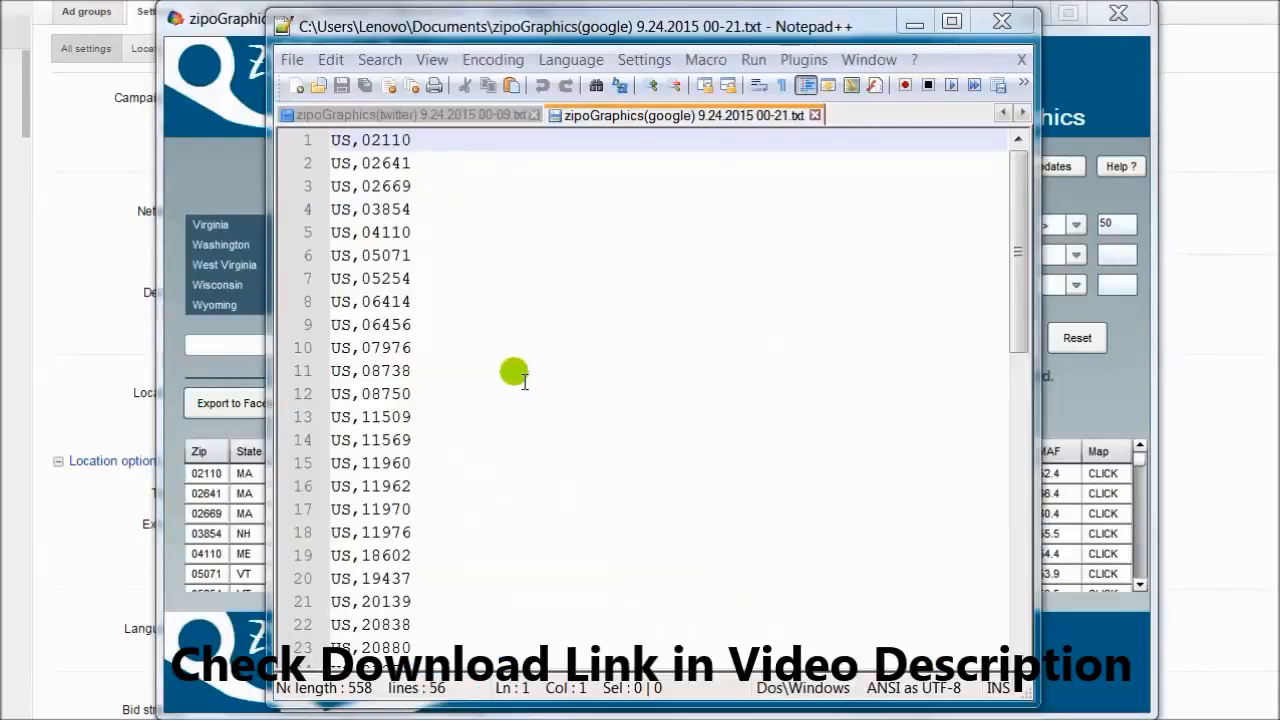
{"action": "left_click", "coordinate": [425, 371]}
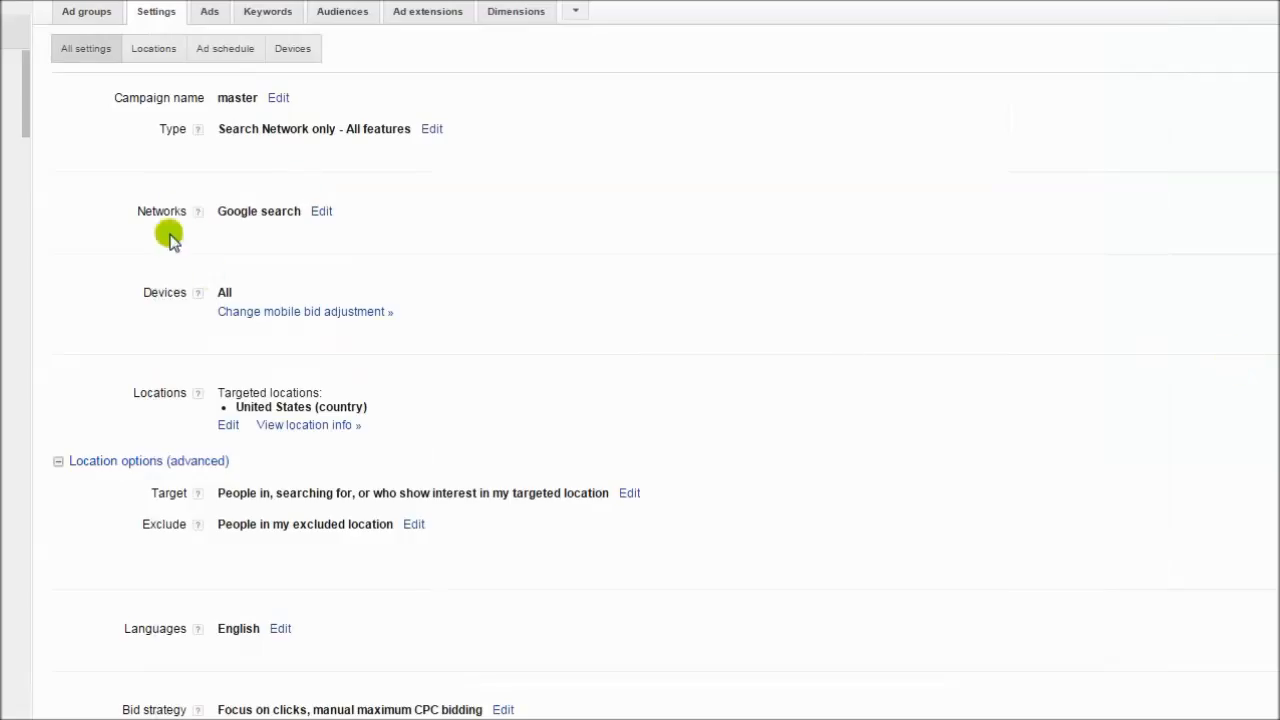
{"action": "mouse_move", "coordinate": [107, 412]}
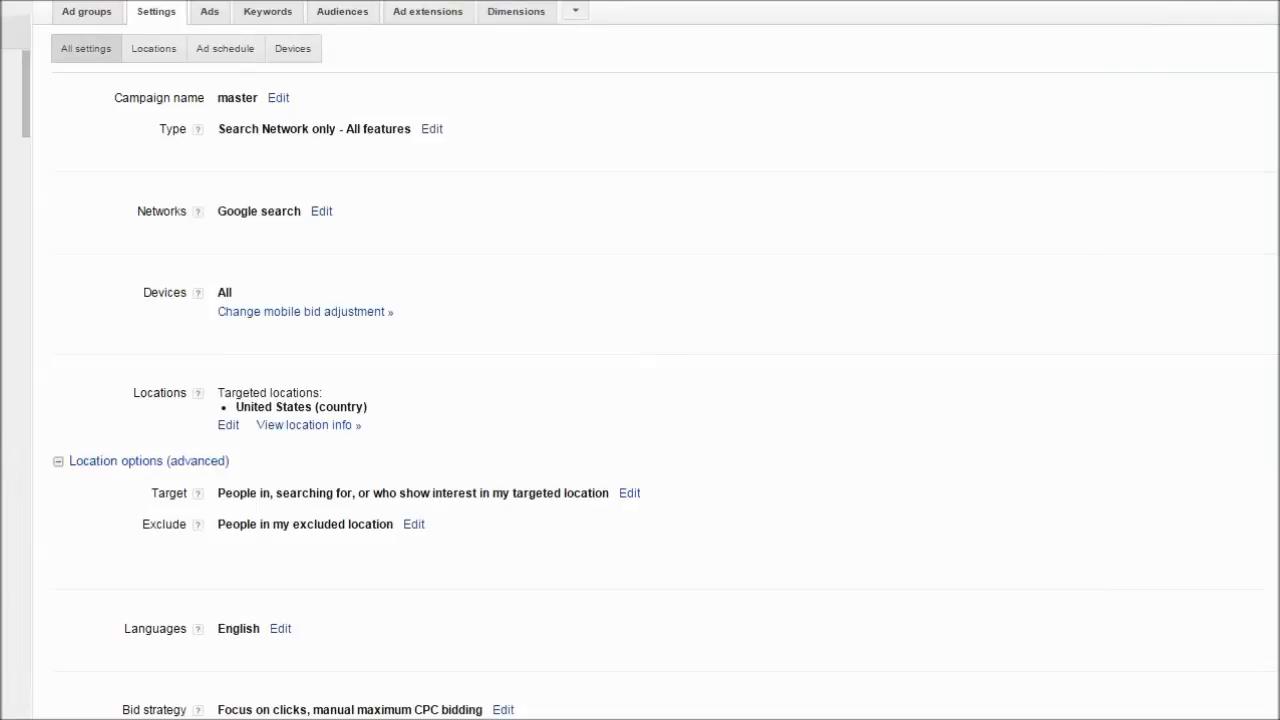
- Edit the campaign's Locations on the Settings tab and open Advanced search
{"action": "left_click", "coordinate": [278, 97]}
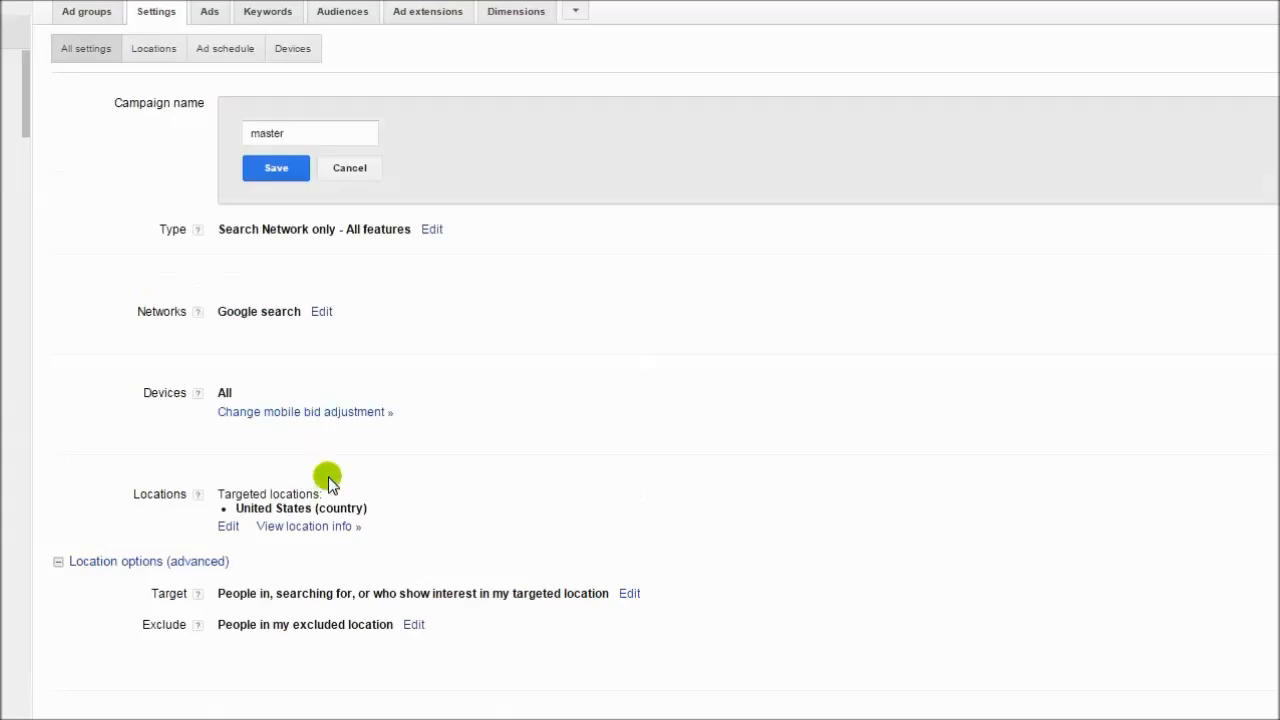
{"action": "mouse_move", "coordinate": [155, 515]}
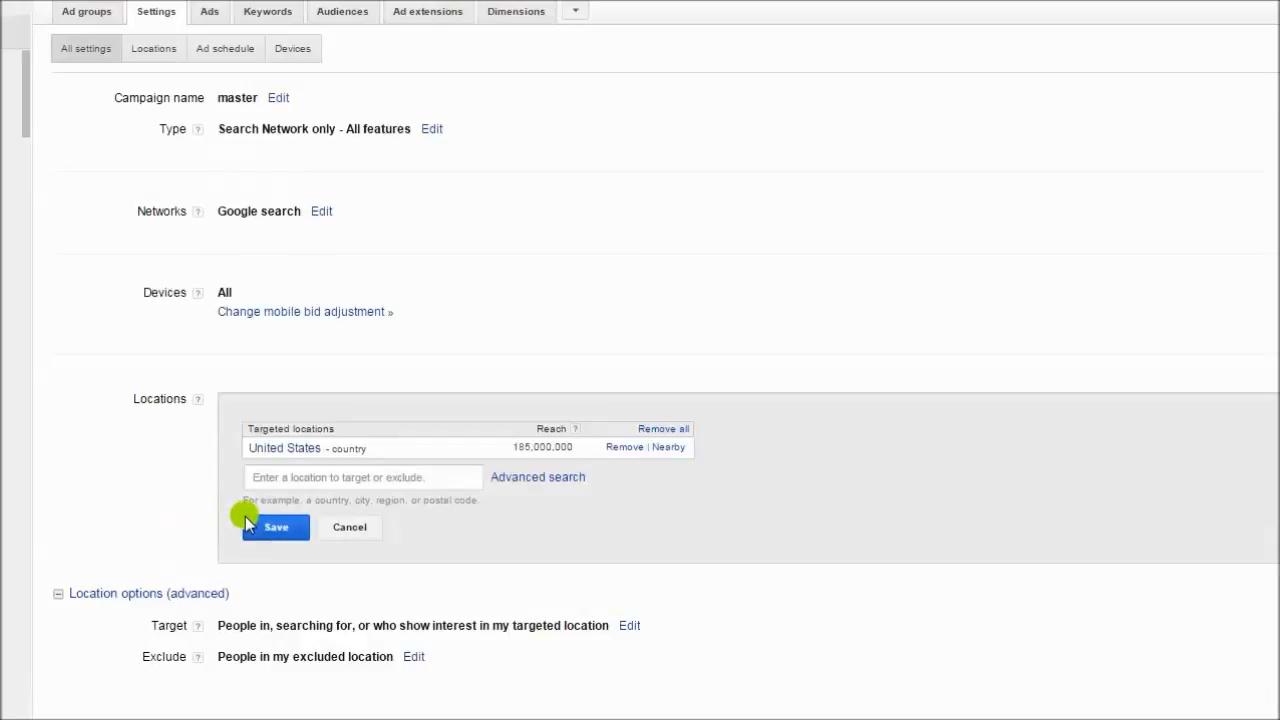
{"action": "mouse_move", "coordinate": [573, 500]}
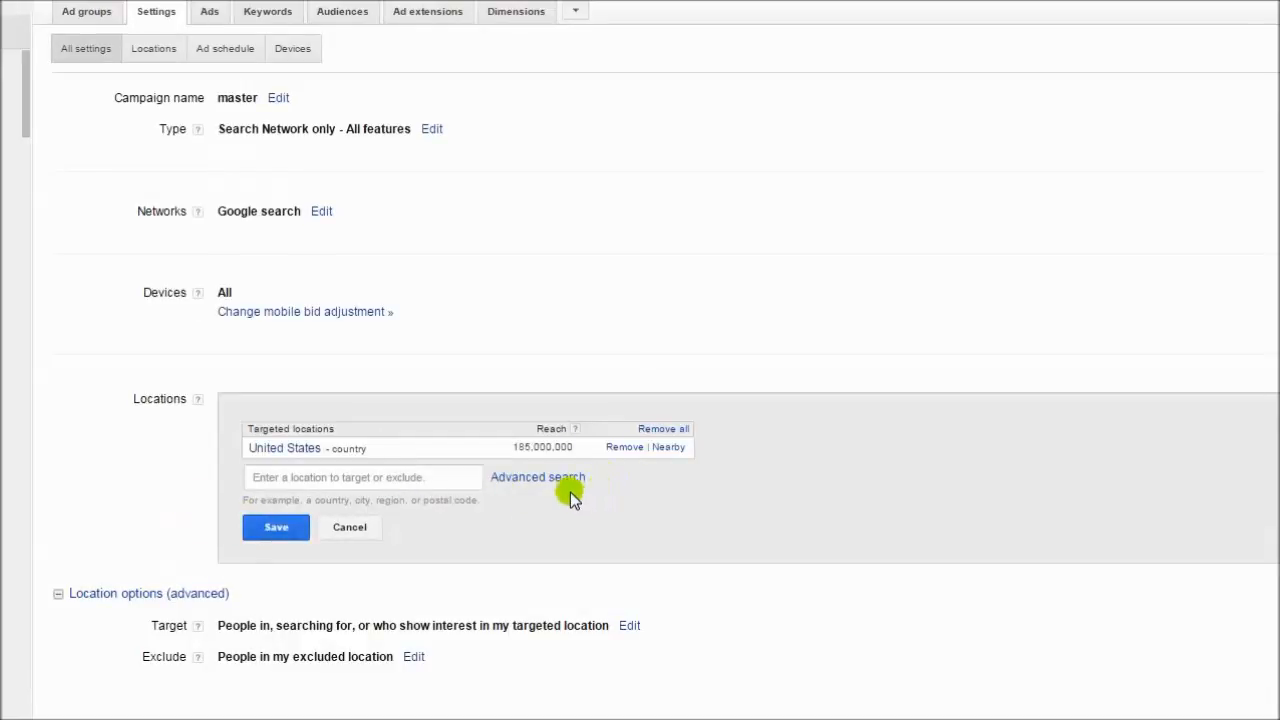
{"action": "left_click", "coordinate": [538, 477]}
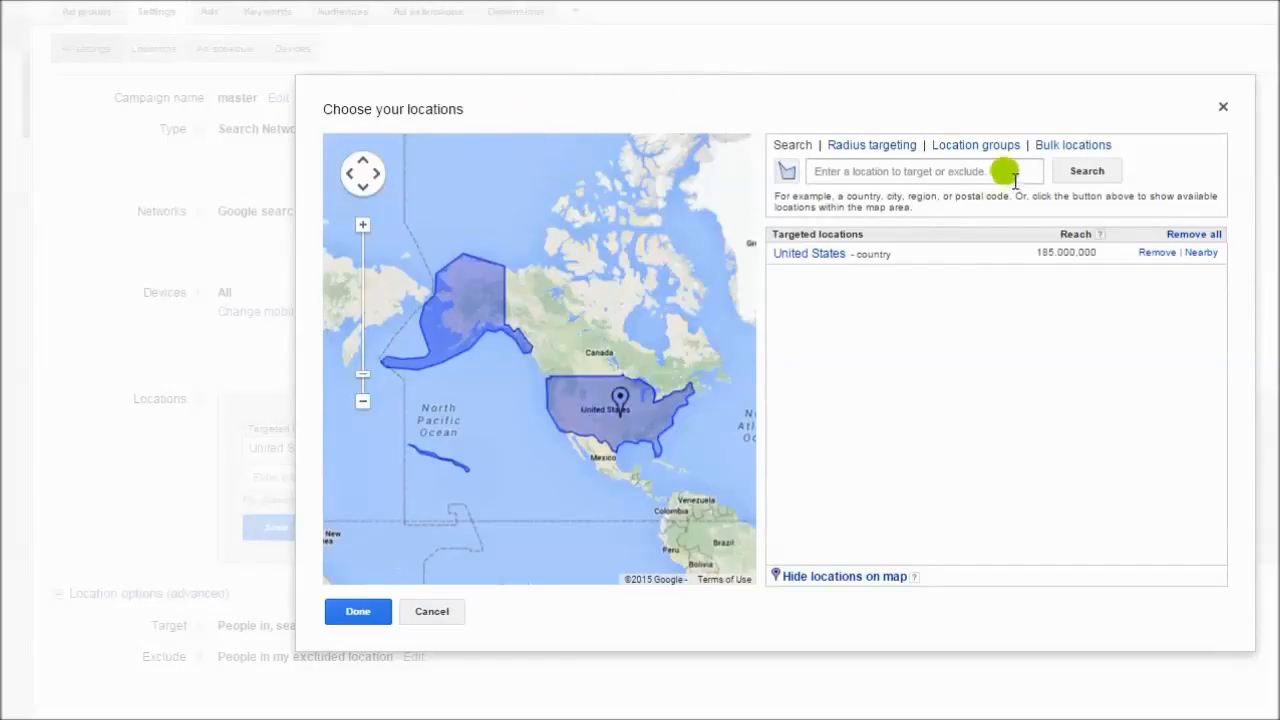
- Review the 51 matched postal codes in Bulk locations, then click Done
{"action": "left_click", "coordinate": [1073, 145]}
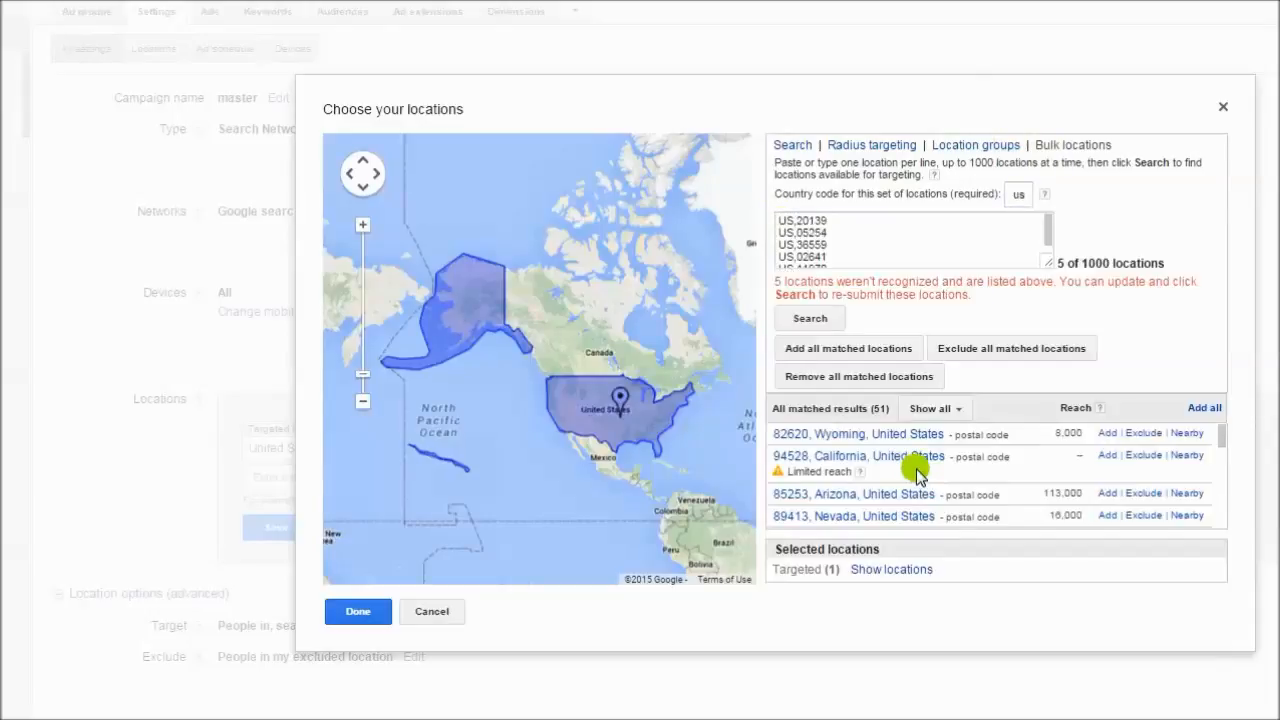
{"action": "mouse_move", "coordinate": [985, 338]}
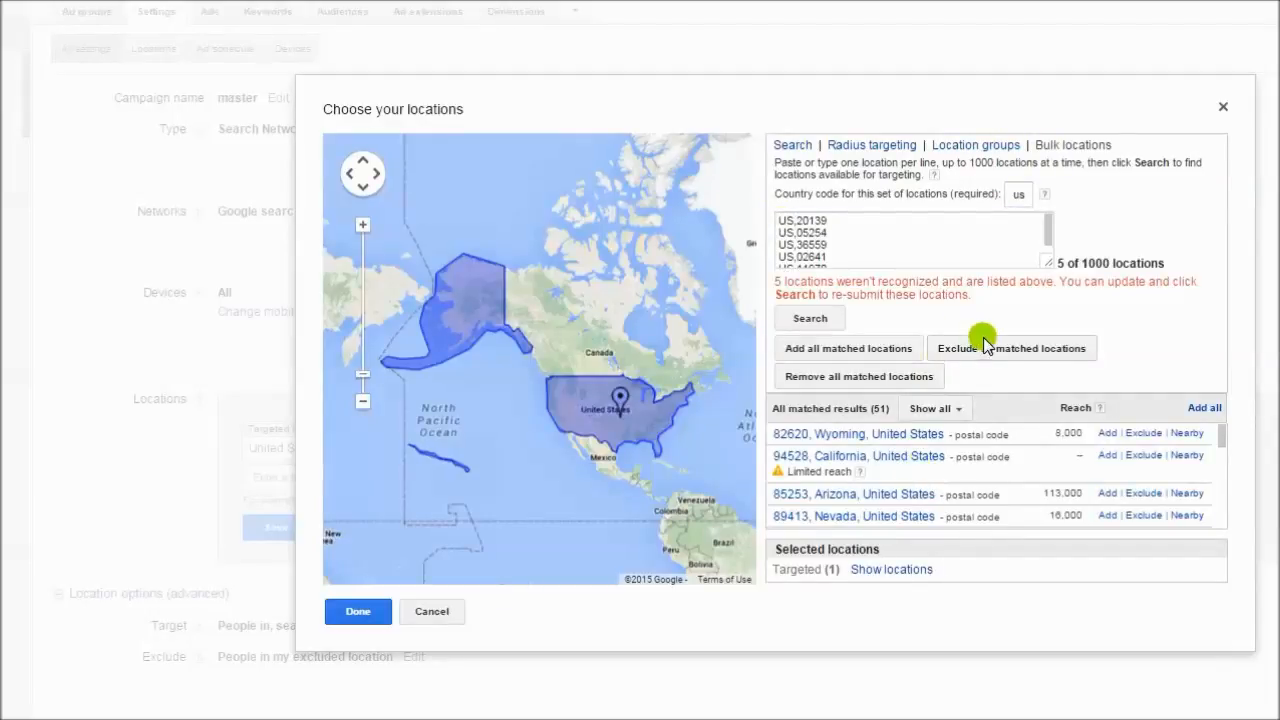
{"action": "scroll", "scroll_direction": "down", "scroll_amount": 3}
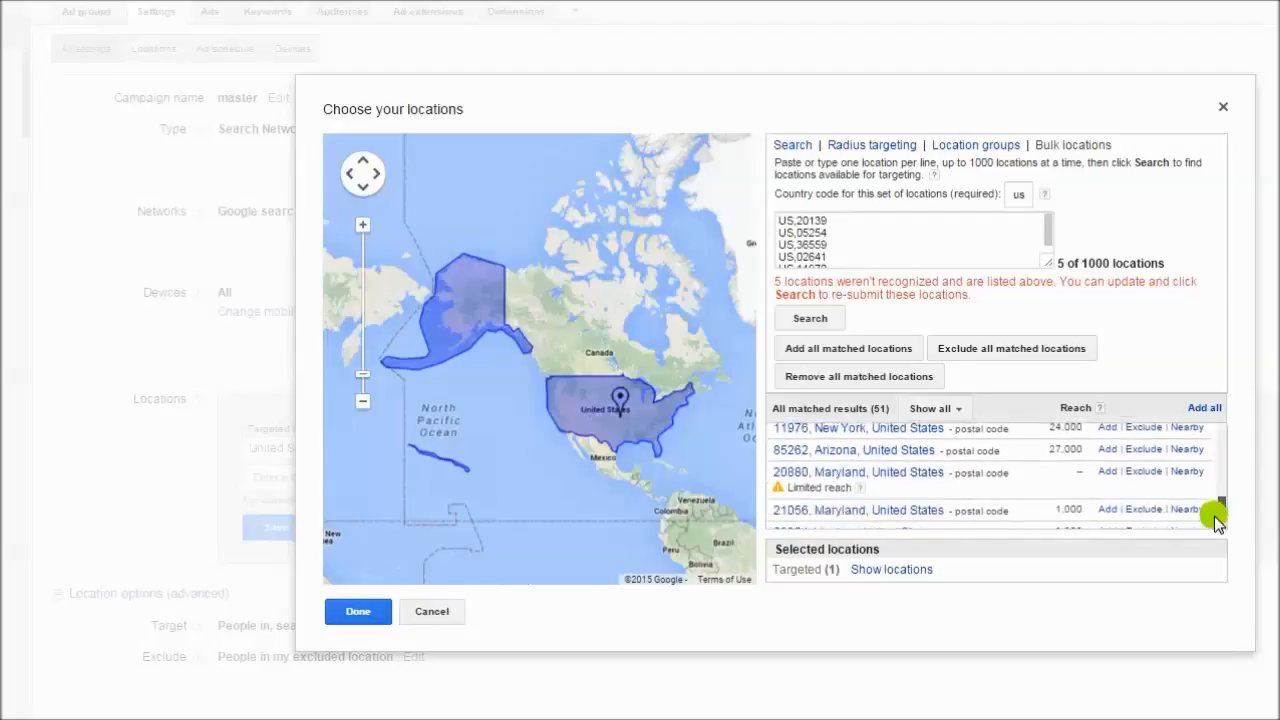
{"action": "scroll", "scroll_direction": "down", "scroll_amount": 3}
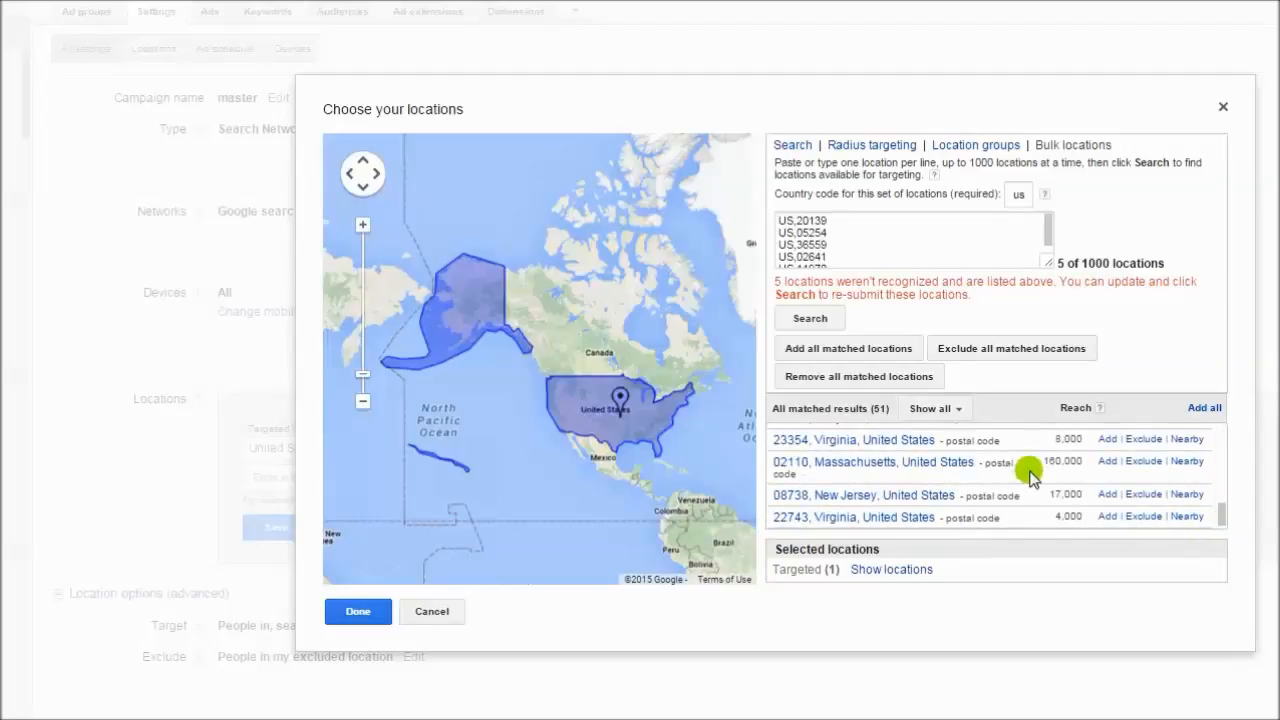
{"action": "left_click", "coordinate": [358, 612]}
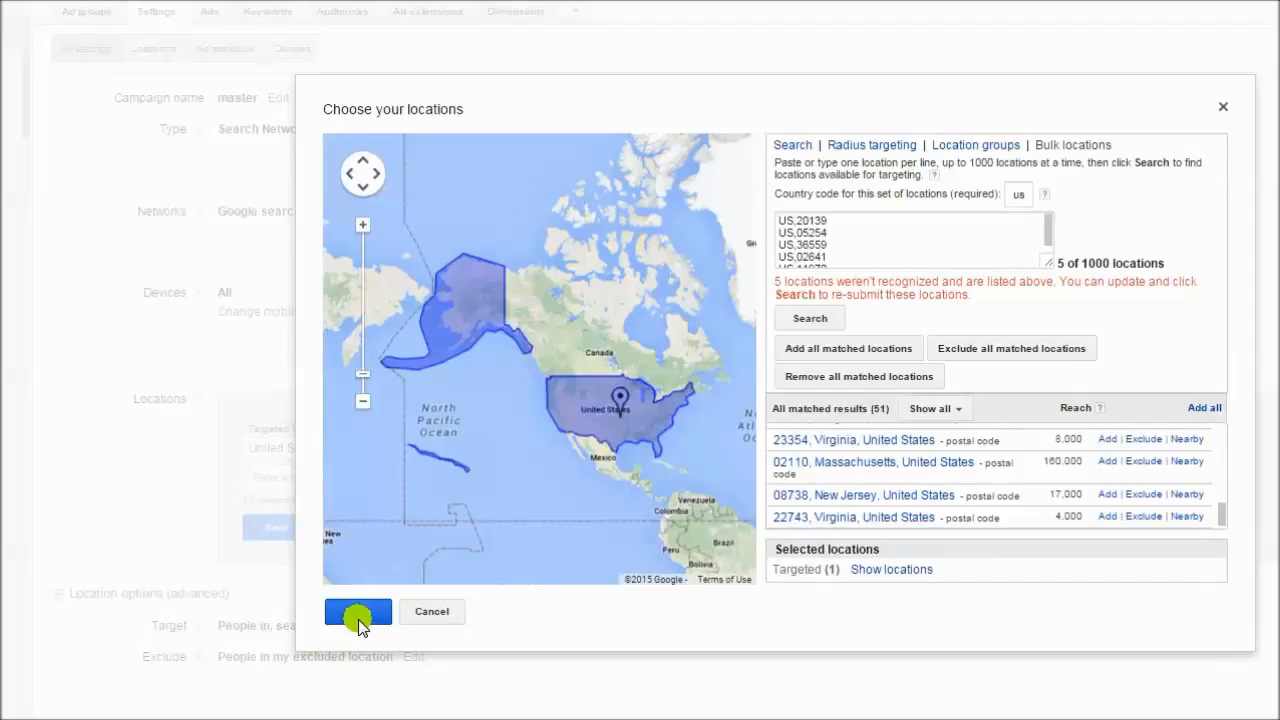
{"action": "left_click", "coordinate": [357, 612]}
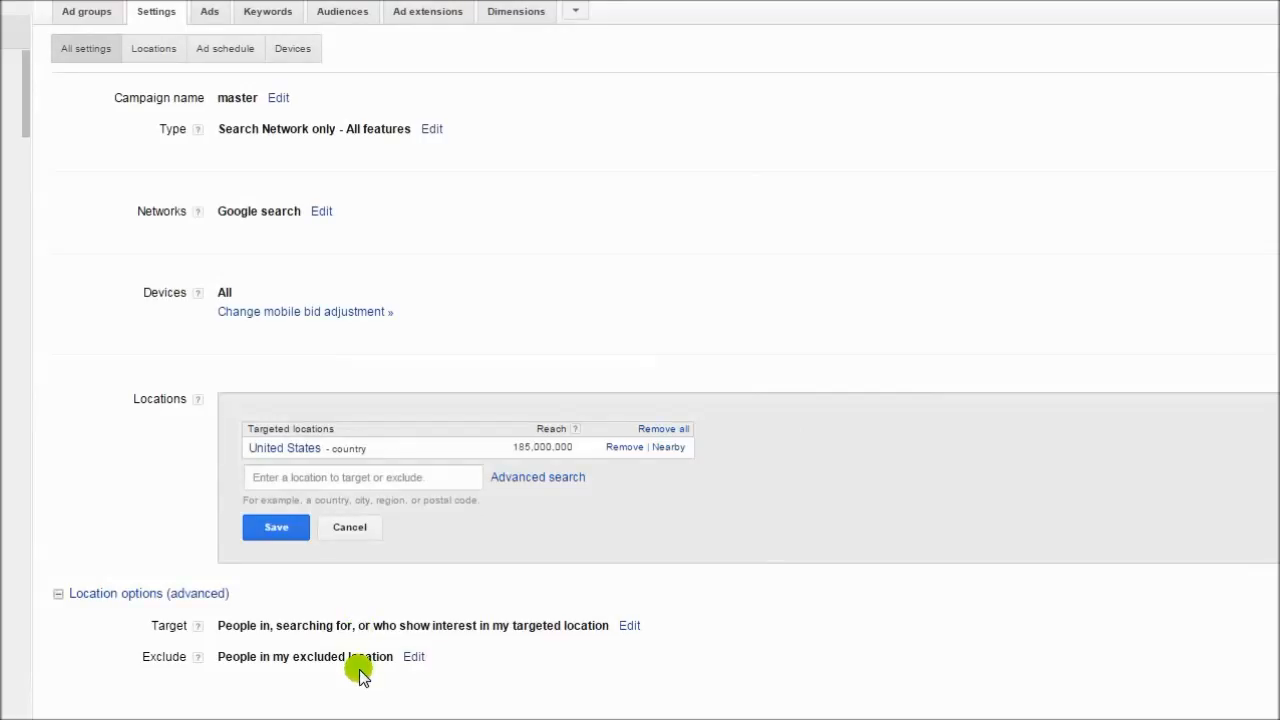
{"action": "mouse_move", "coordinate": [365, 677]}
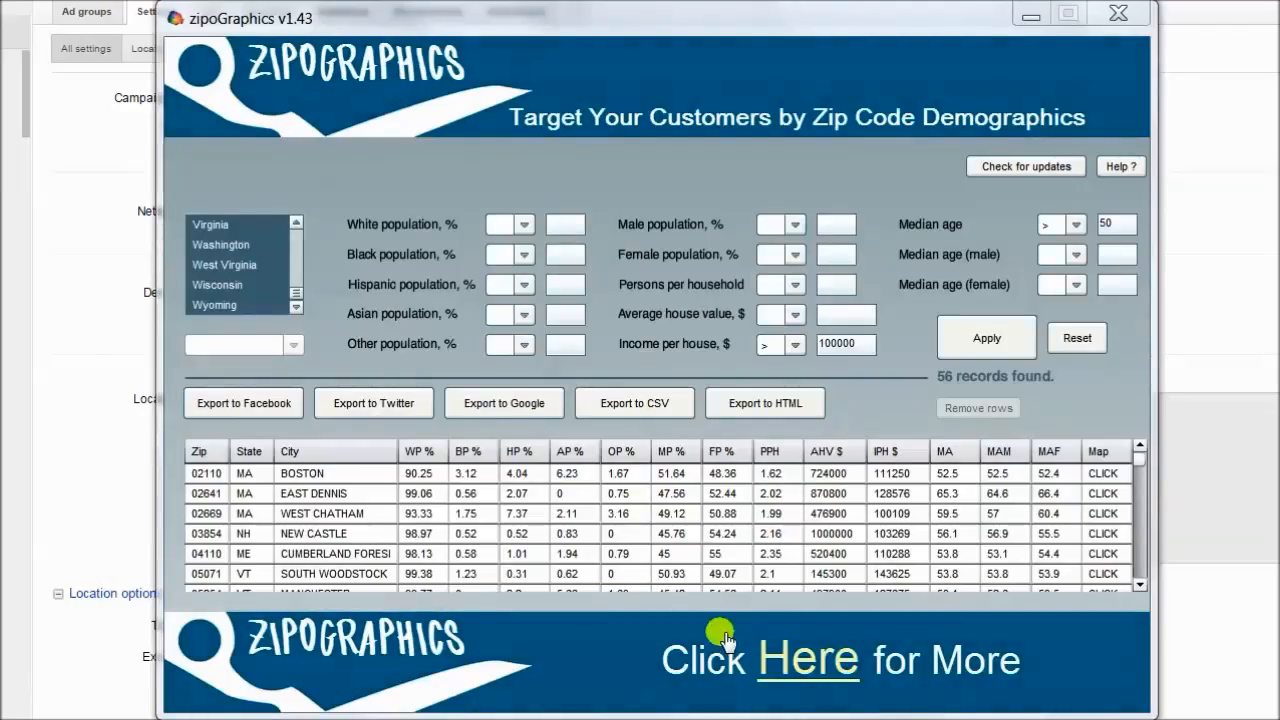
{"action": "left_click", "coordinate": [680, 574]}
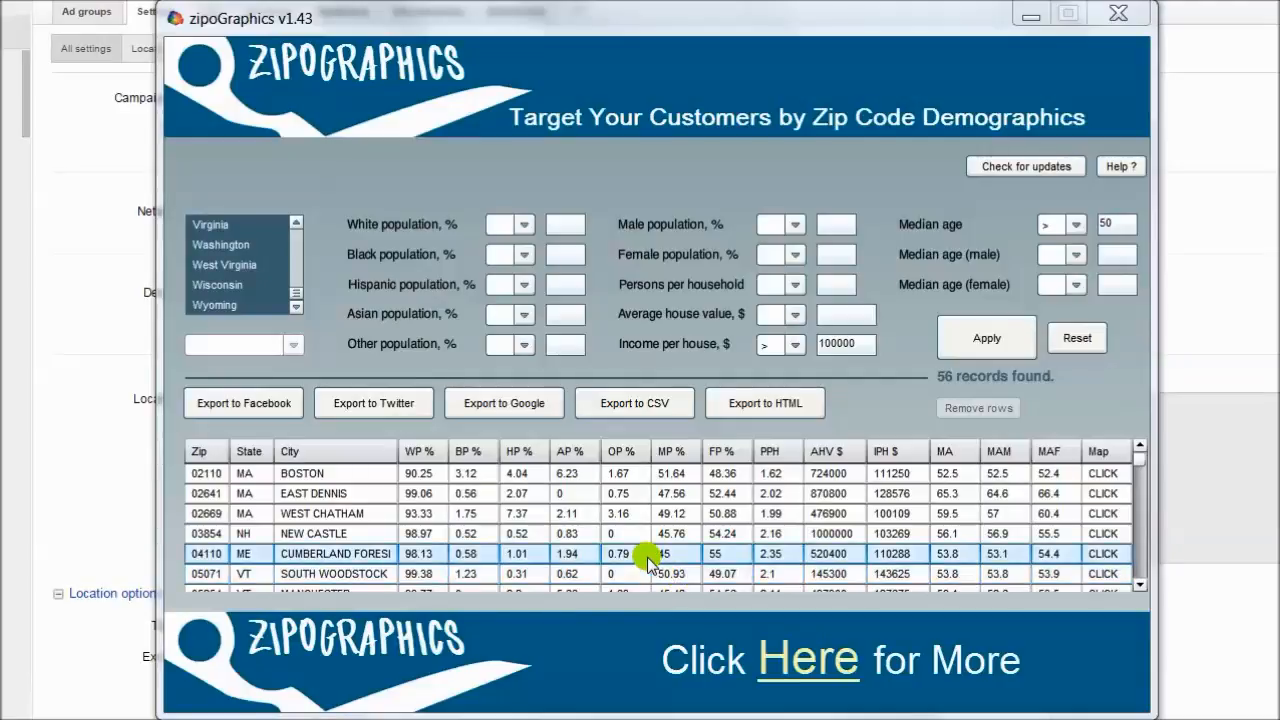
{"action": "mouse_move", "coordinate": [627, 561]}
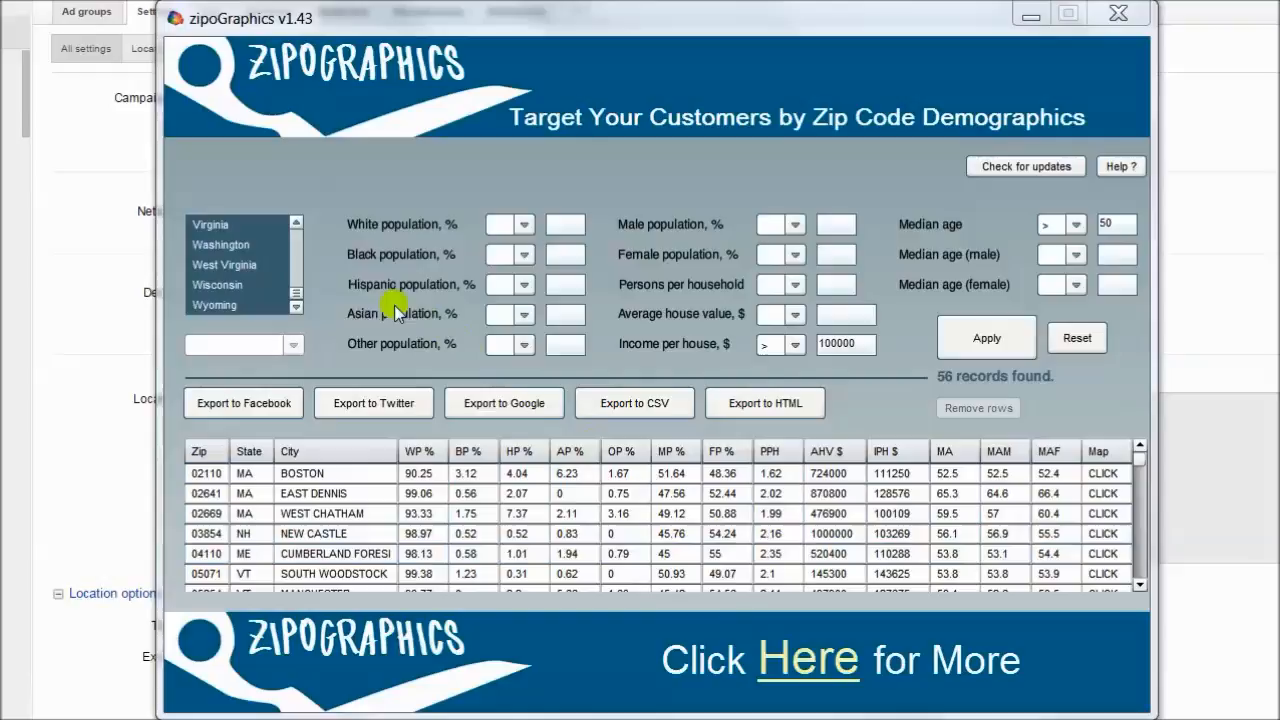
{"action": "mouse_move", "coordinate": [417, 288]}
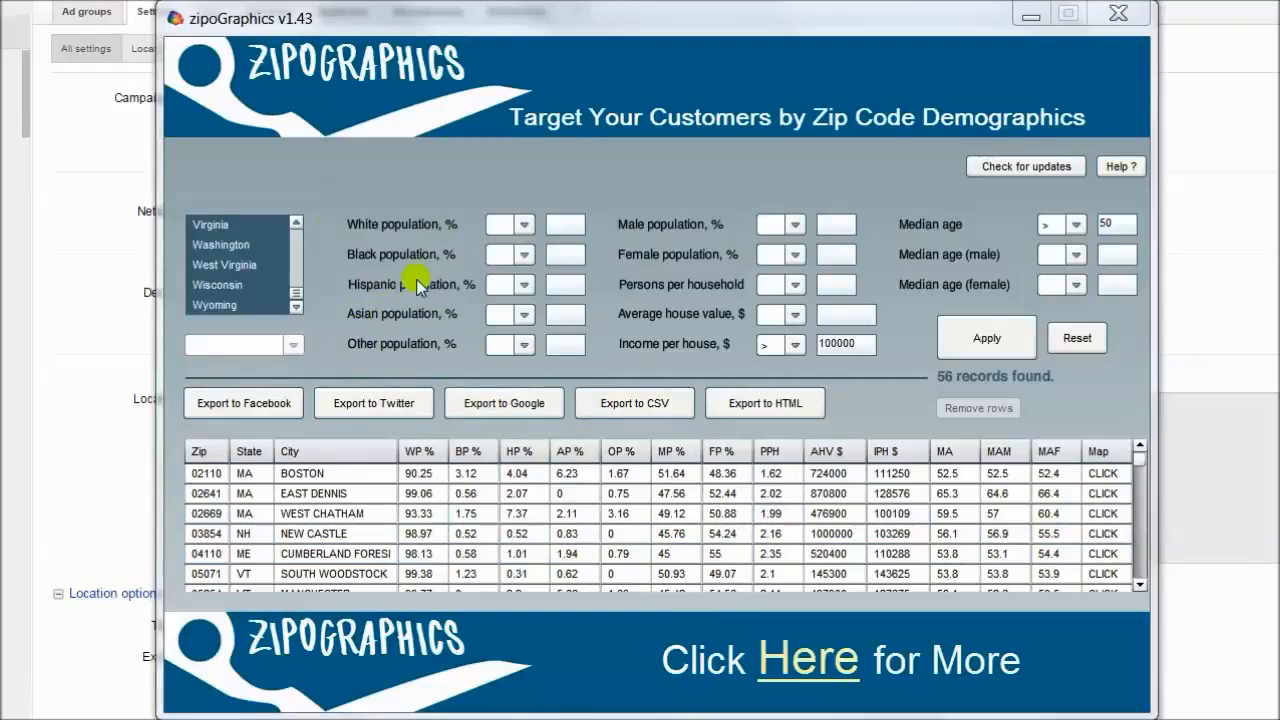
{"action": "mouse_move", "coordinate": [470, 322]}
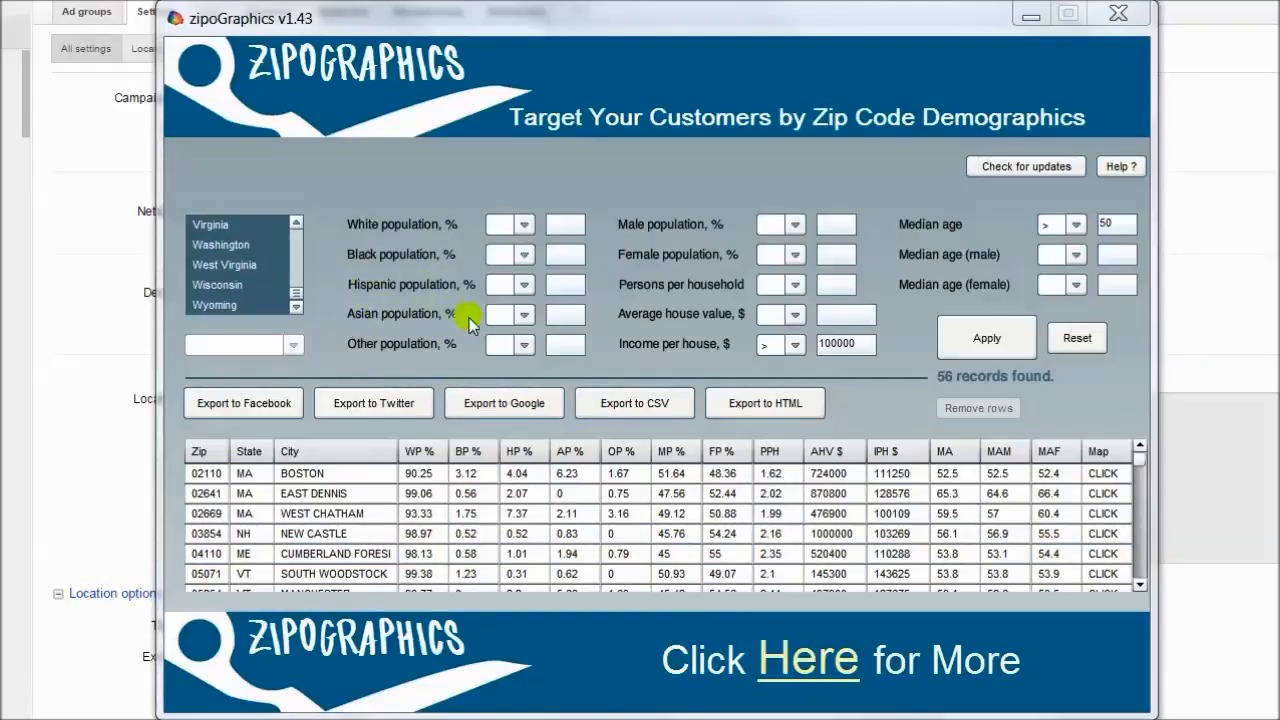
{"action": "mouse_move", "coordinate": [445, 365]}
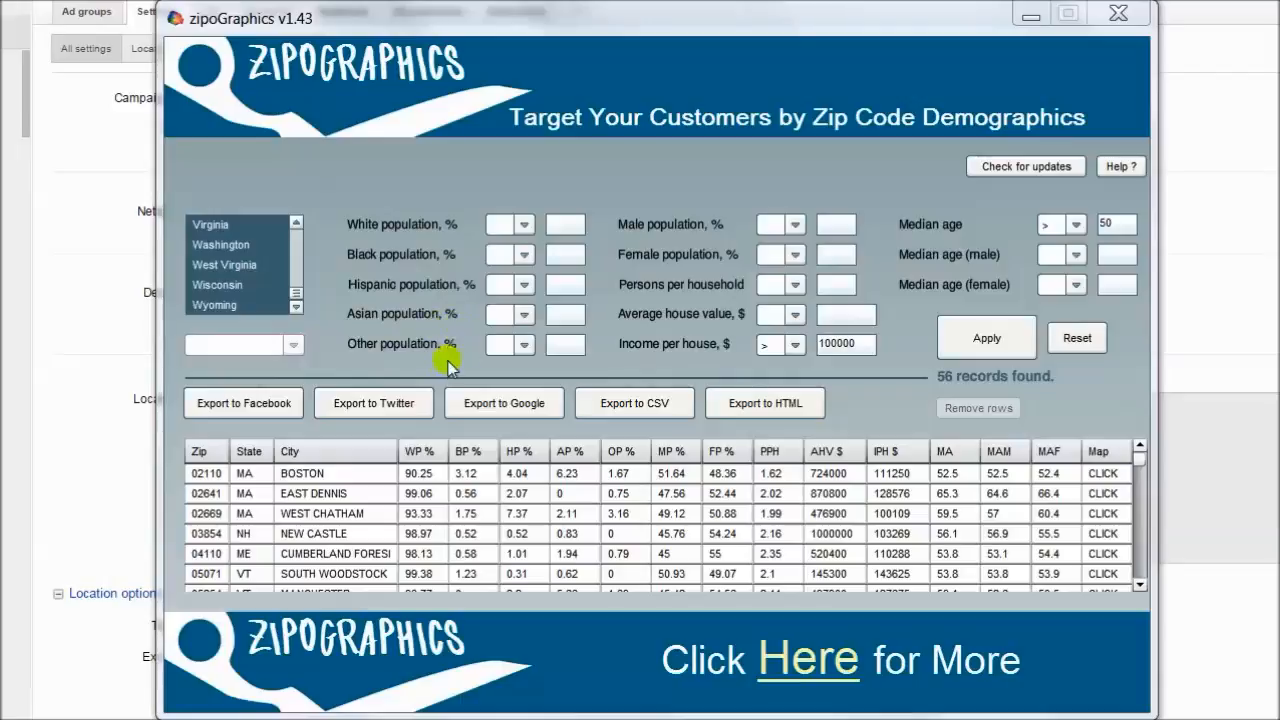
{"action": "mouse_move", "coordinate": [702, 423]}
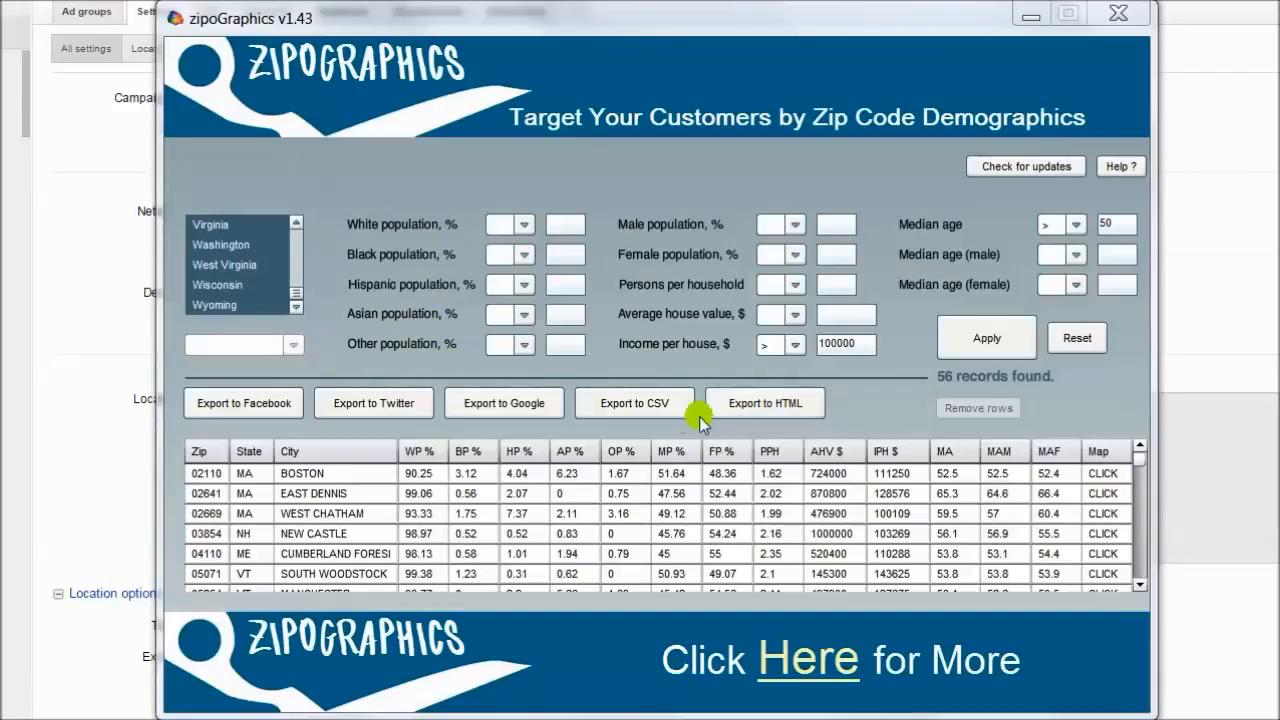
{"action": "mouse_move", "coordinate": [847, 232]}
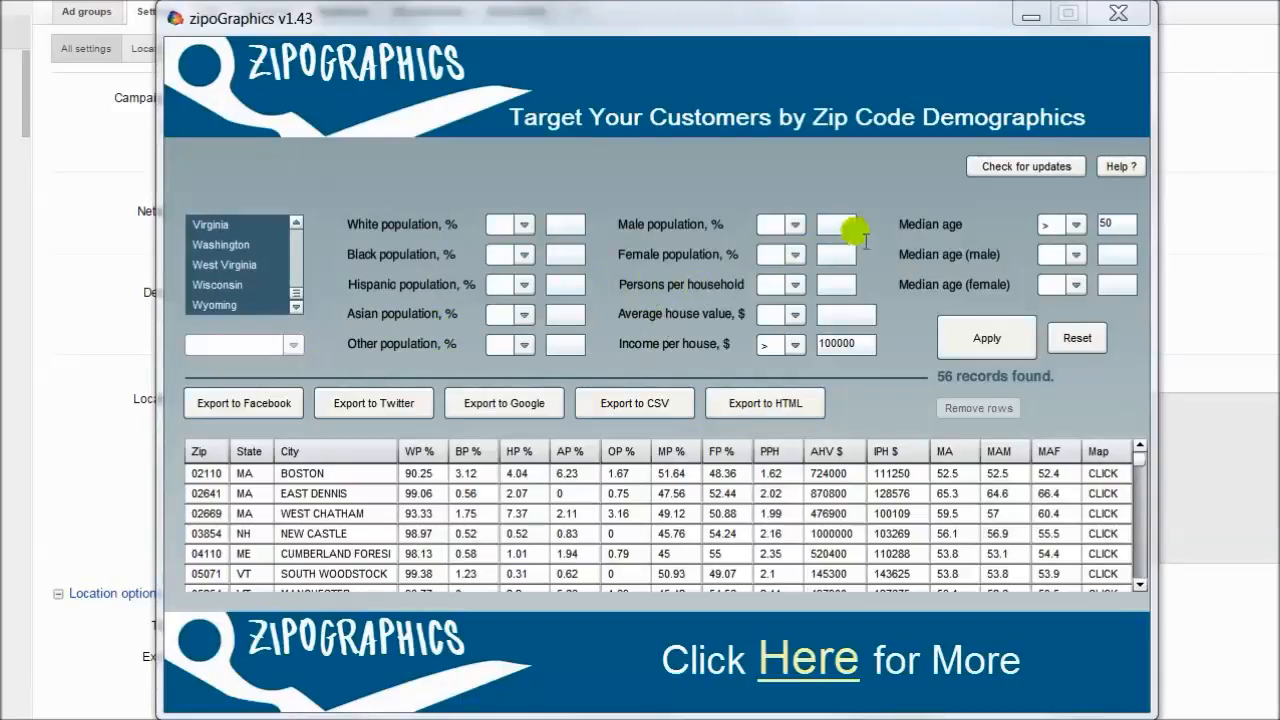
{"action": "mouse_move", "coordinate": [770, 275]}
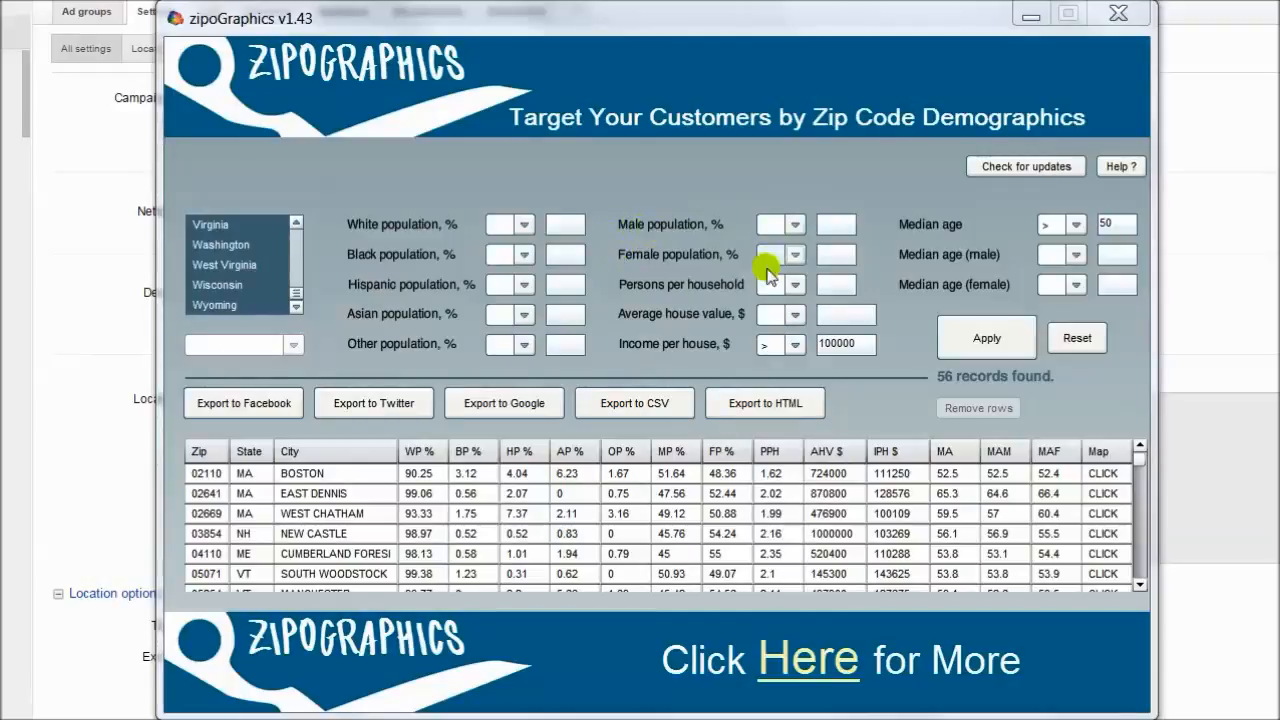
{"action": "mouse_move", "coordinate": [681, 359]}
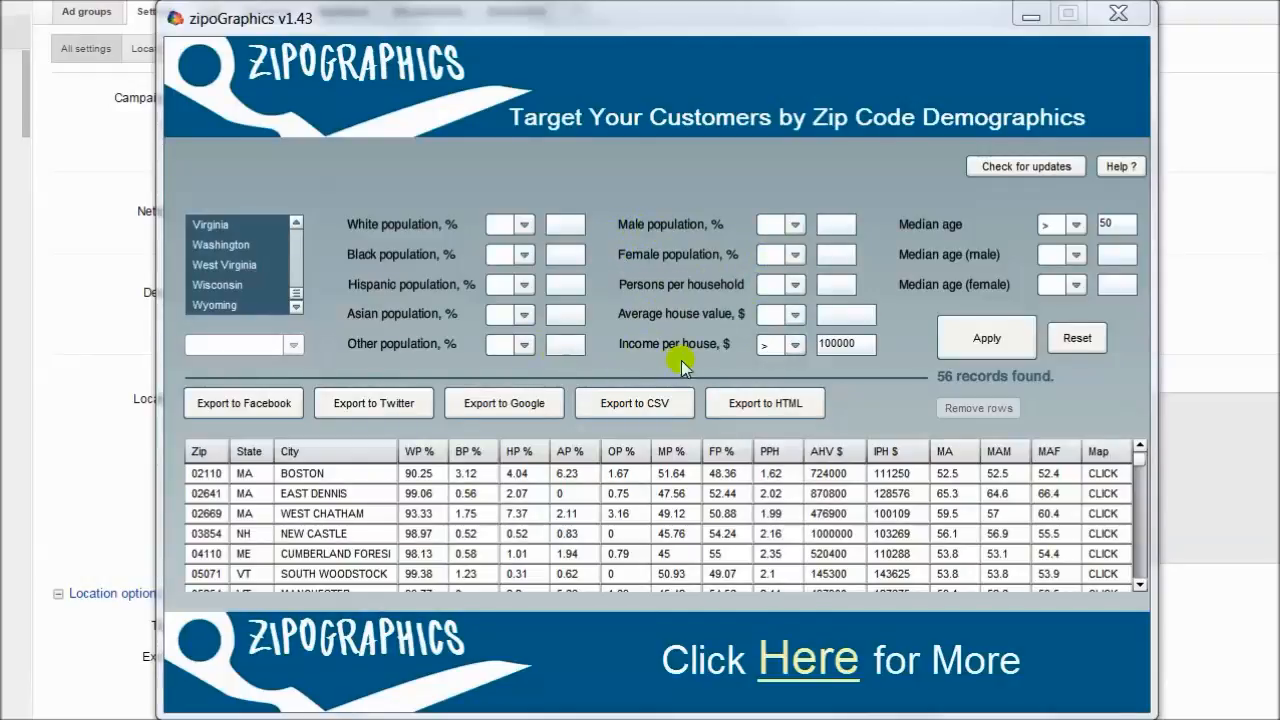
{"action": "mouse_move", "coordinate": [698, 314]}
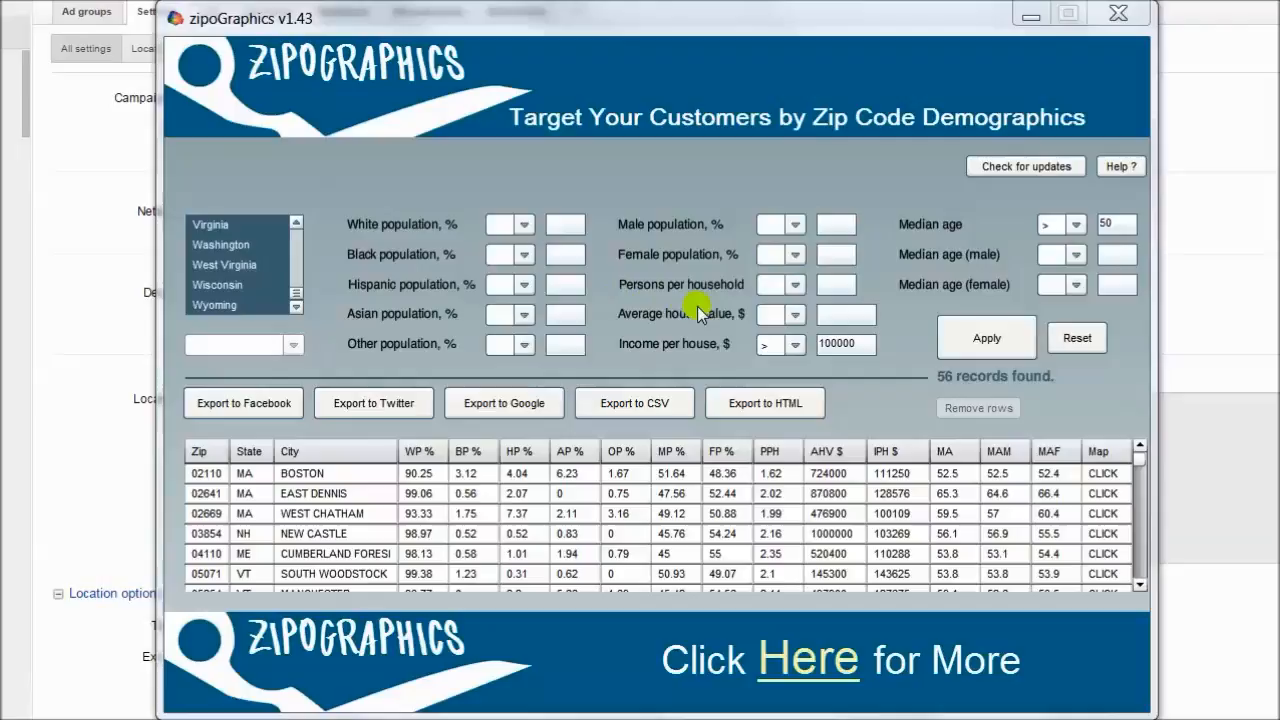
{"action": "mouse_move", "coordinate": [910, 327]}
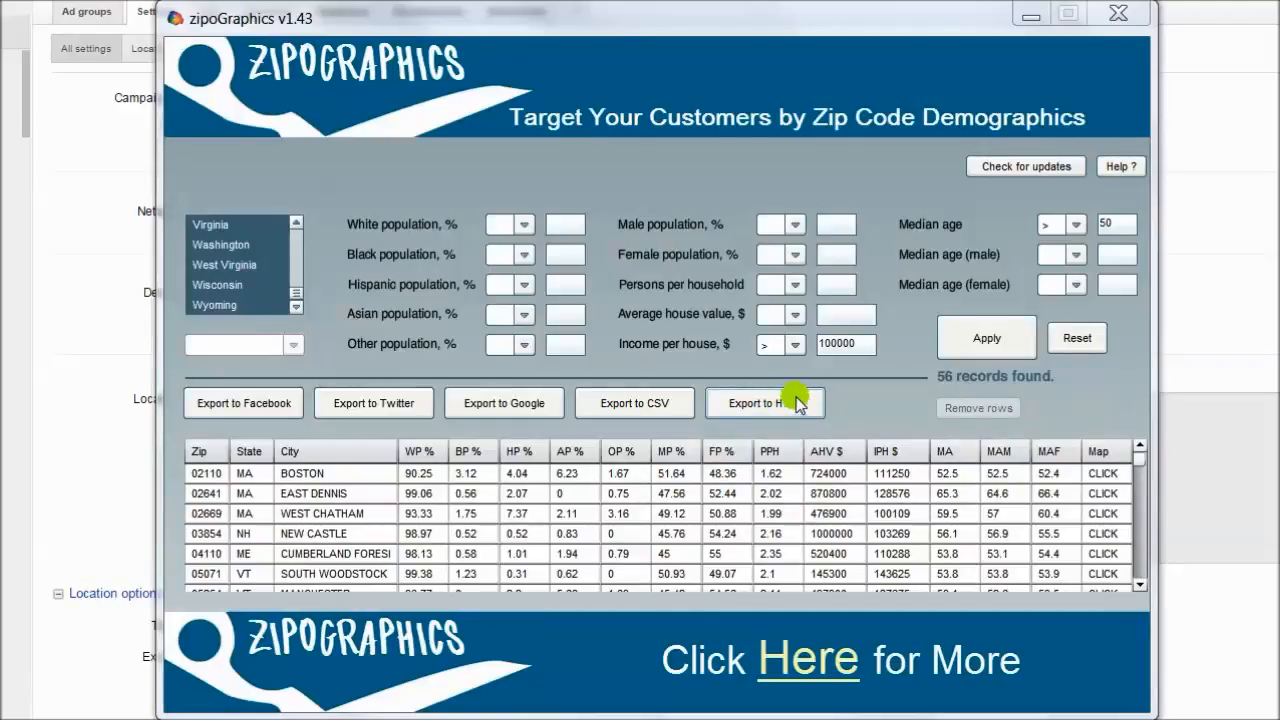
{"action": "mouse_move", "coordinate": [1032, 172]}
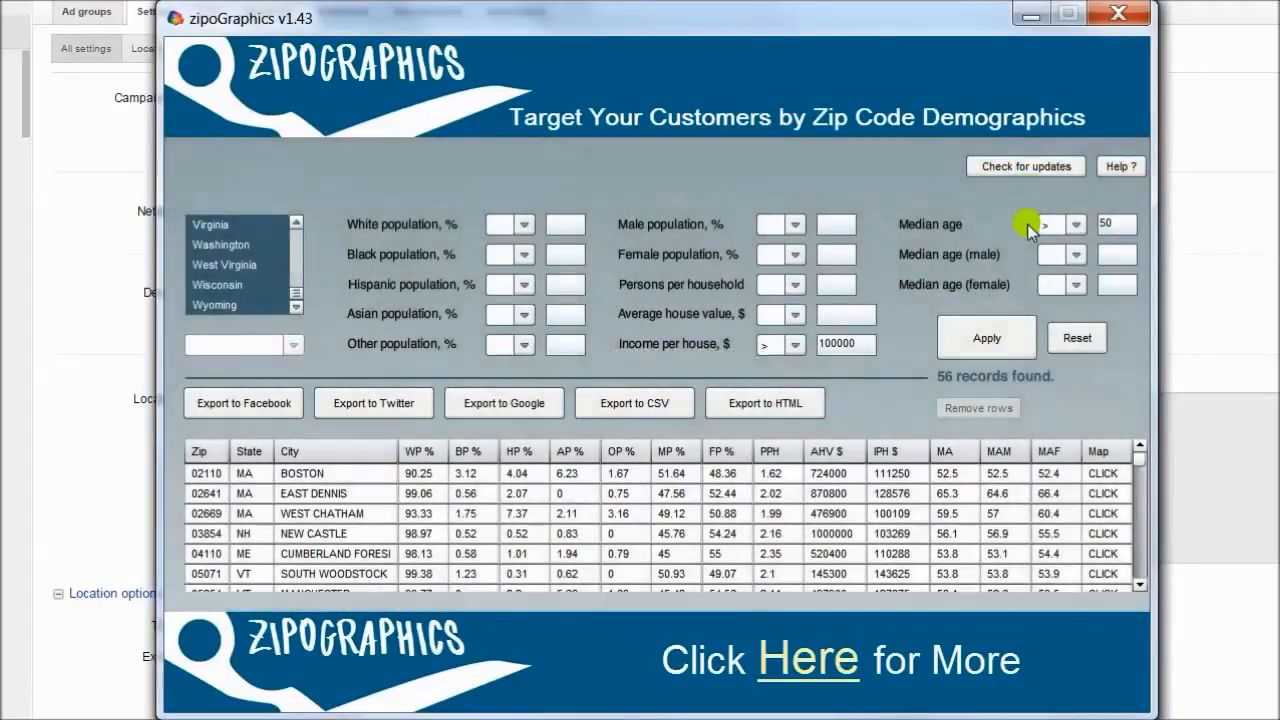
{"action": "mouse_move", "coordinate": [990, 250]}
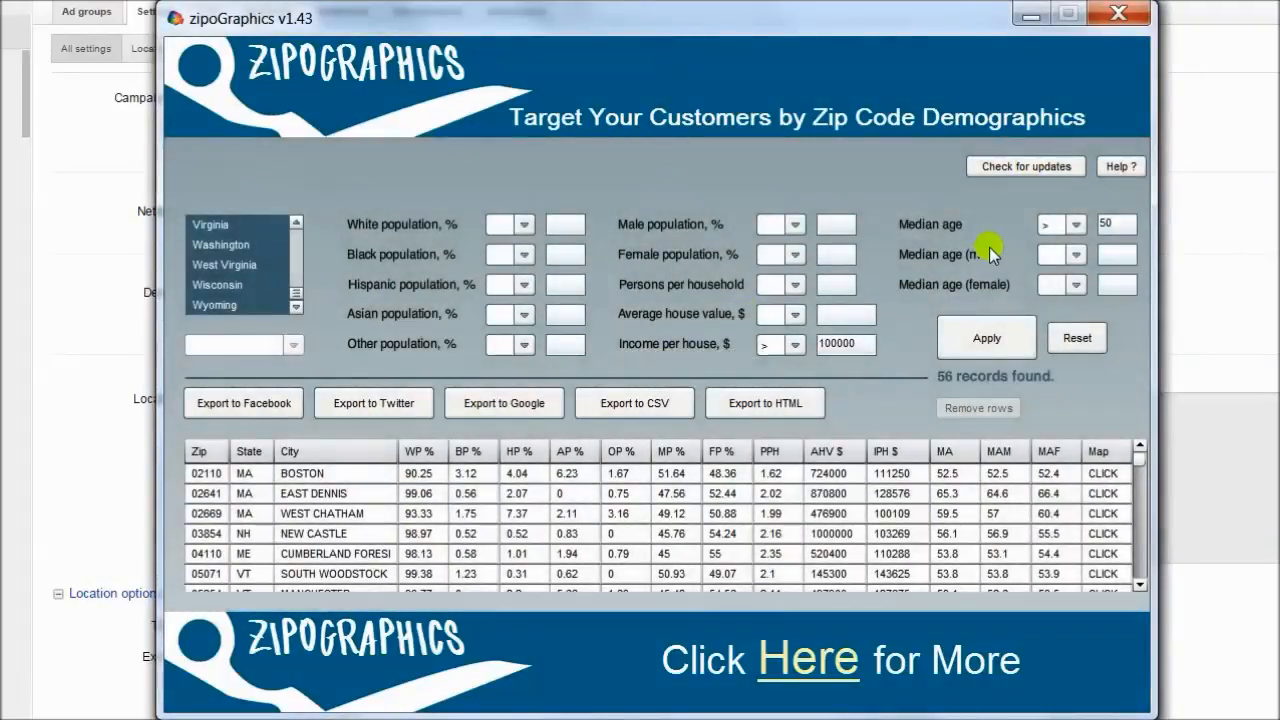
{"action": "mouse_move", "coordinate": [1131, 173]}
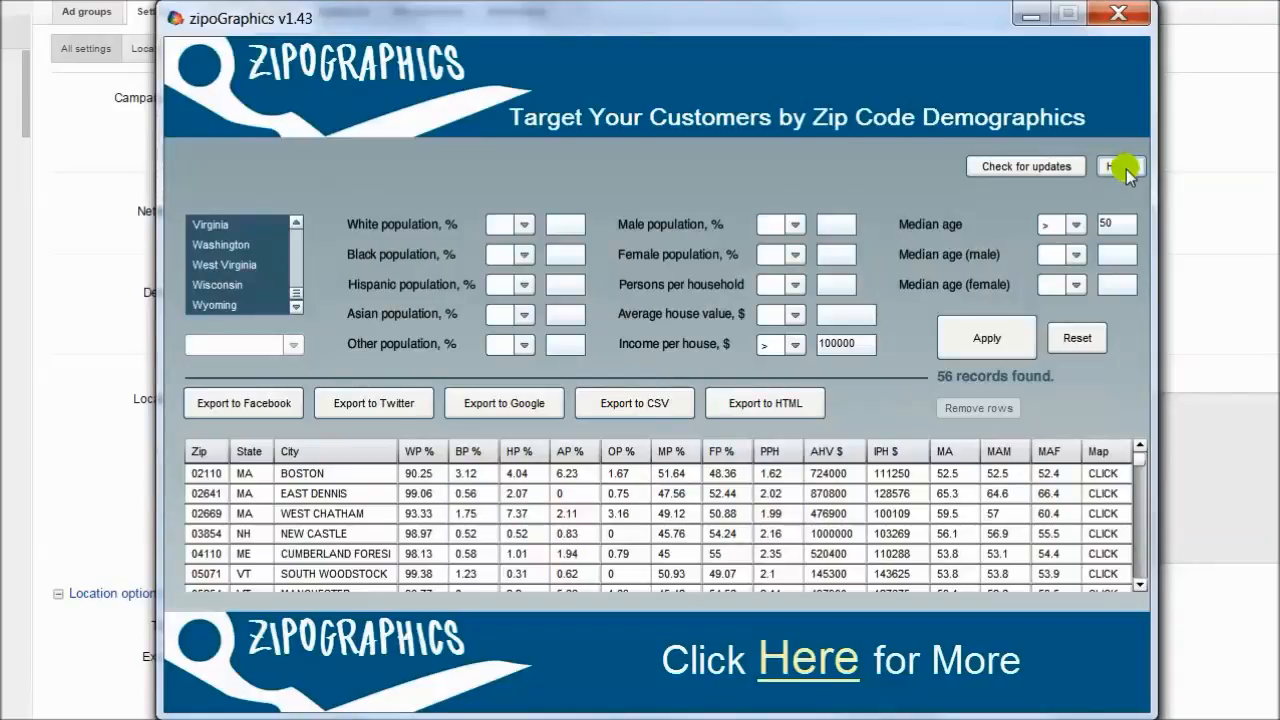
{"action": "mouse_move", "coordinate": [648, 268]}
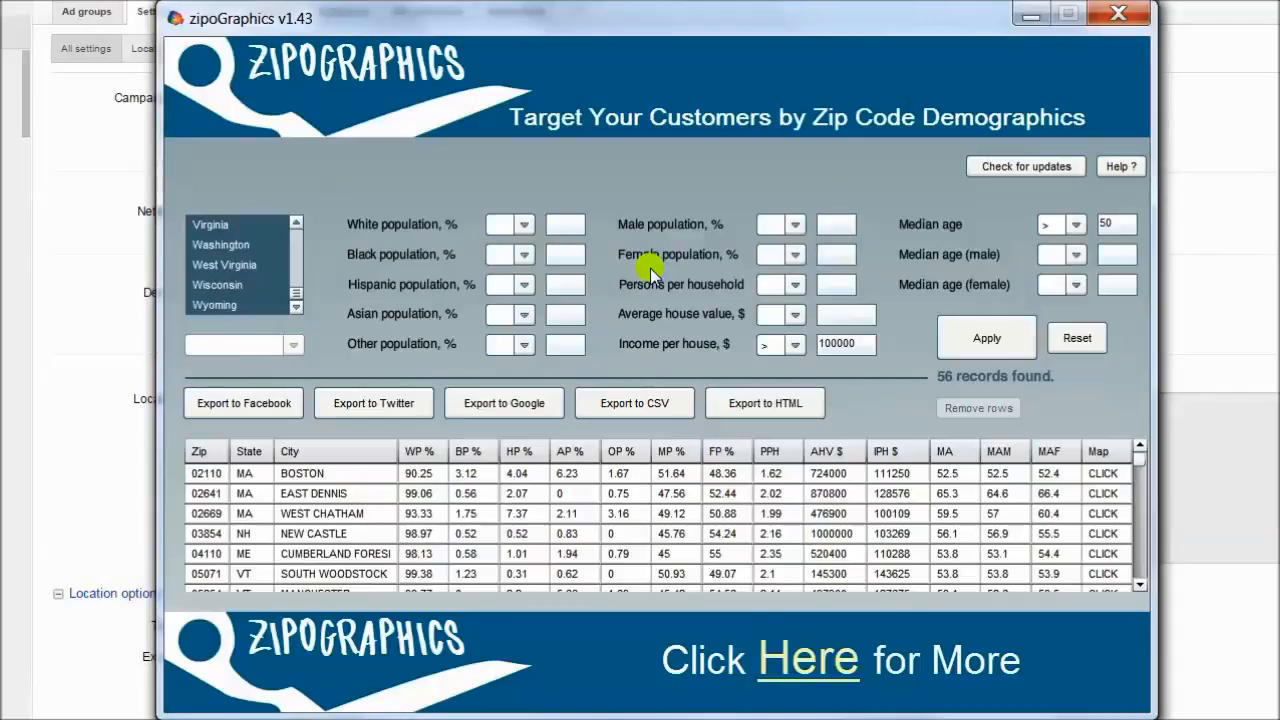
{"action": "mouse_move", "coordinate": [762, 221]}
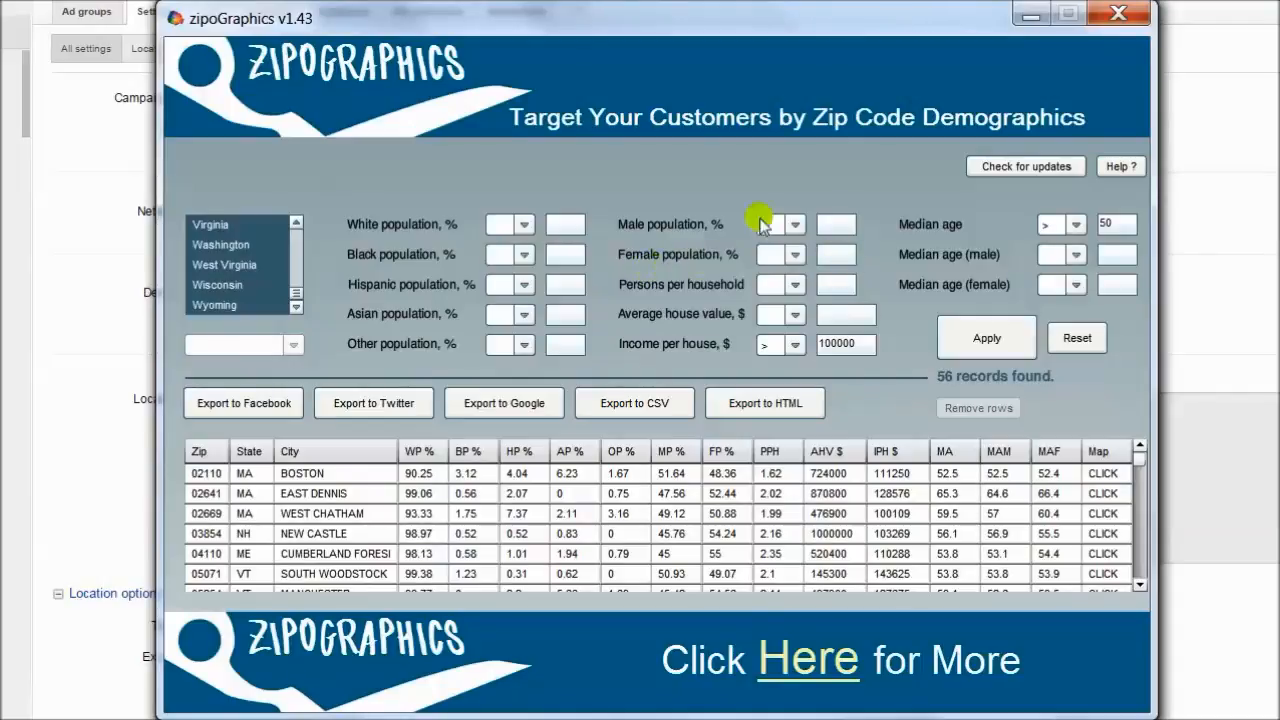
{"action": "mouse_move", "coordinate": [544, 180]}
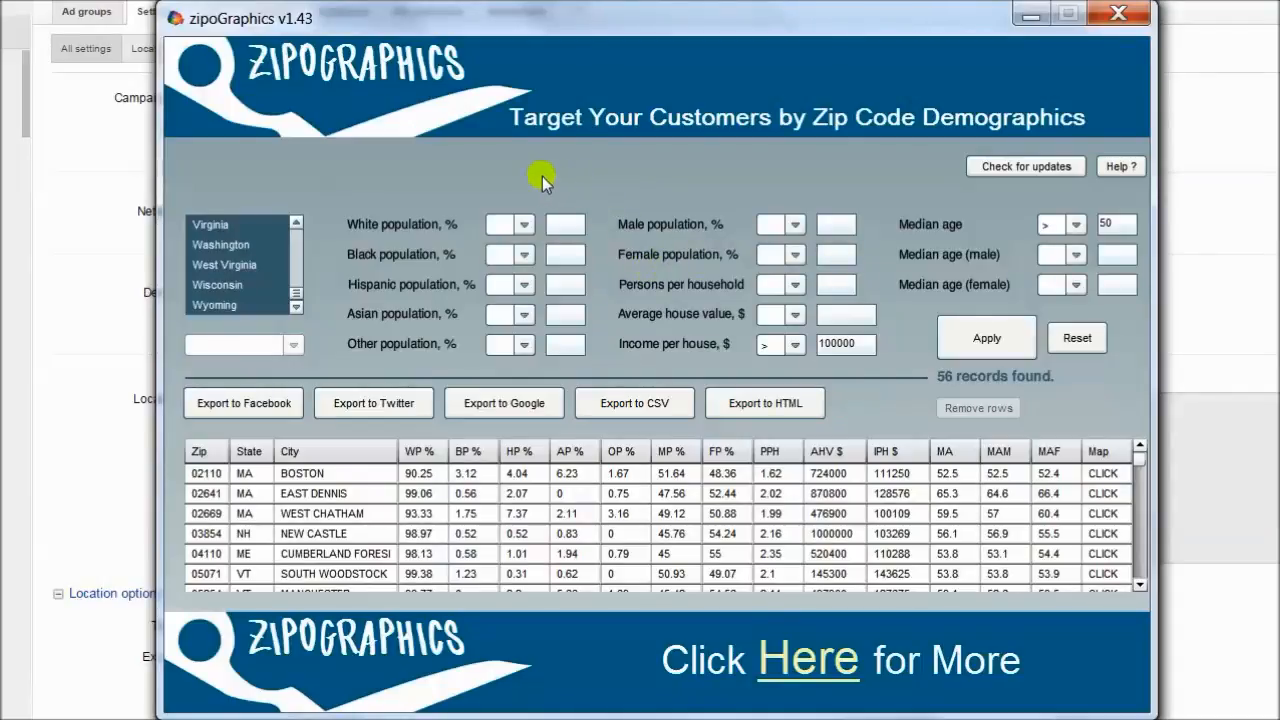
{"action": "mouse_move", "coordinate": [440, 203]}
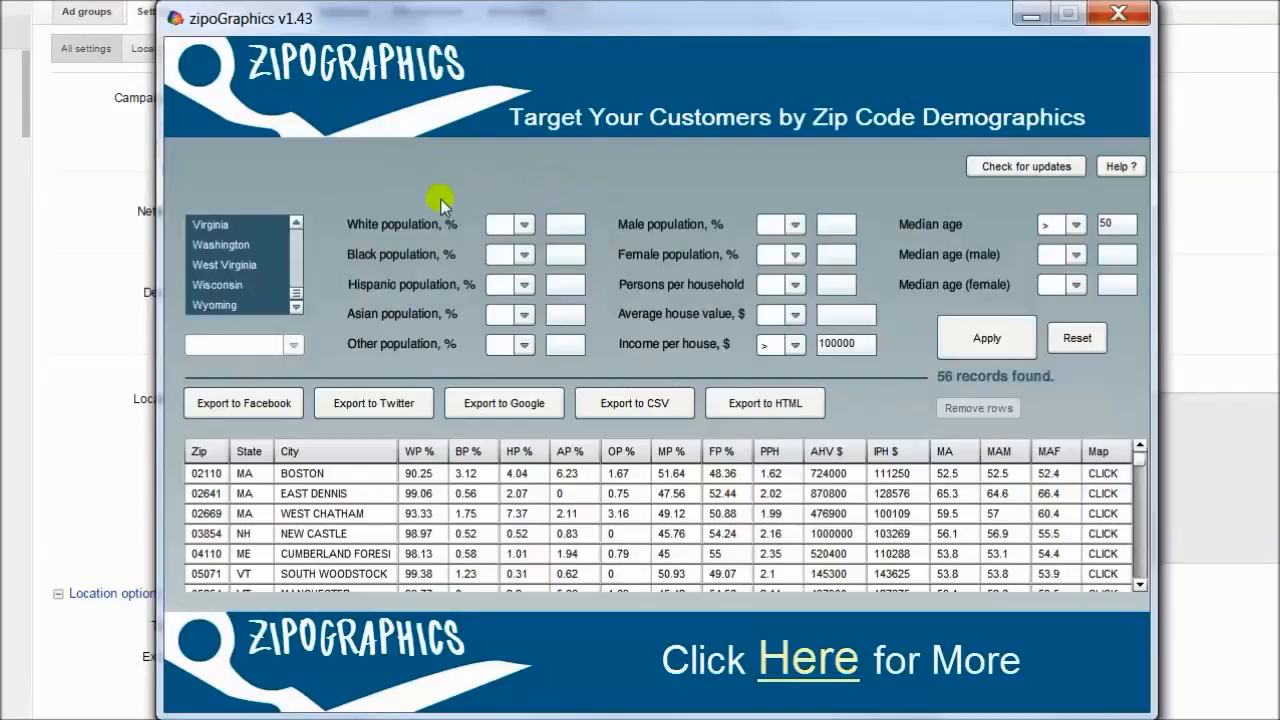
{"action": "mouse_move", "coordinate": [762, 137]}
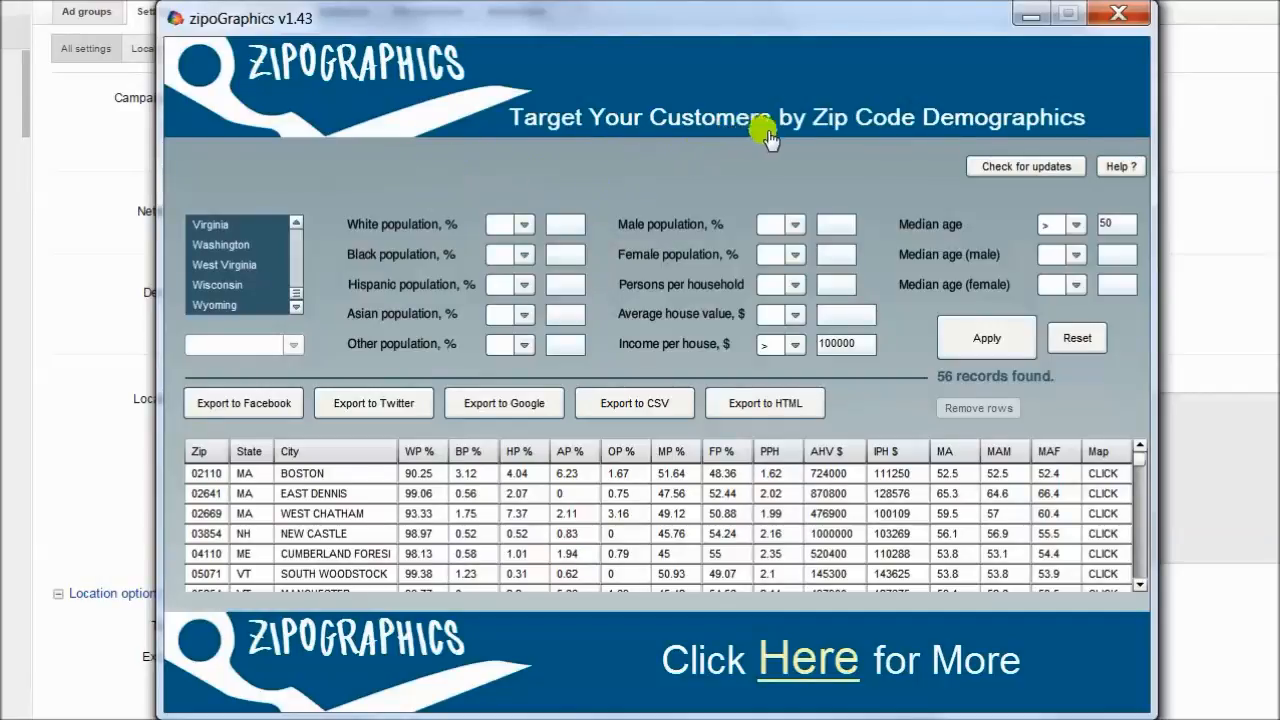
{"action": "mouse_move", "coordinate": [1030, 138]}
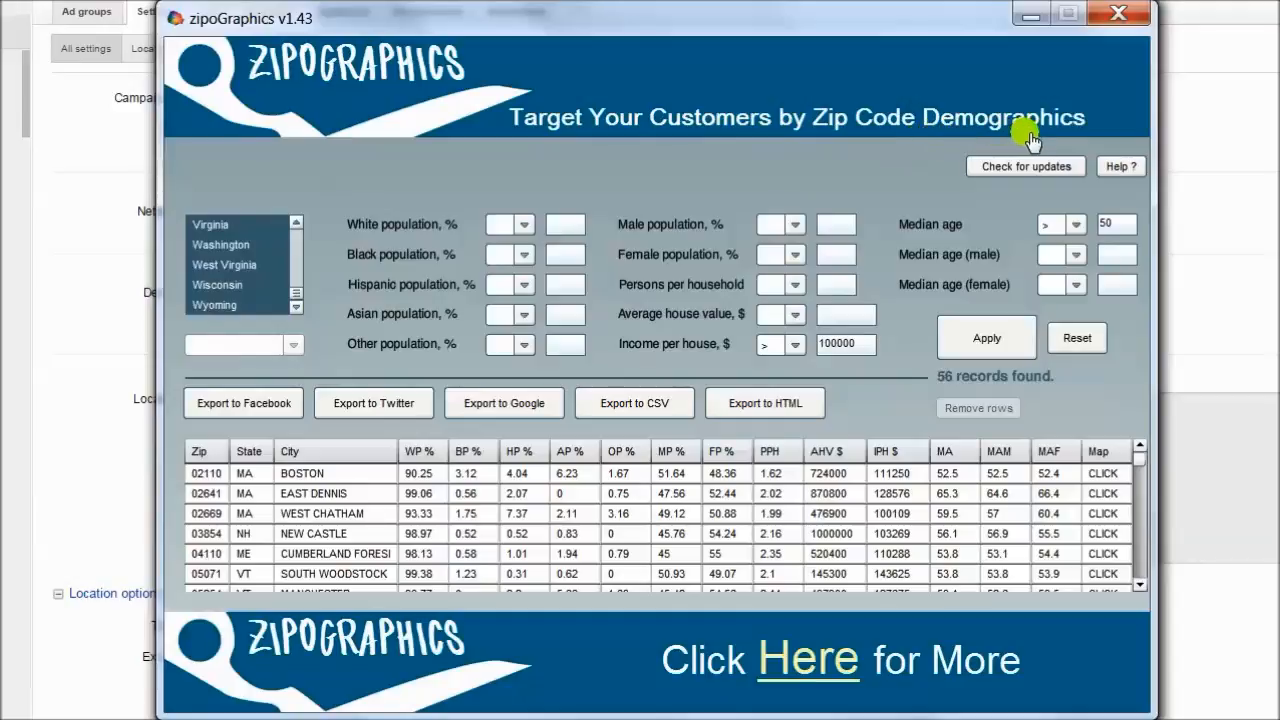